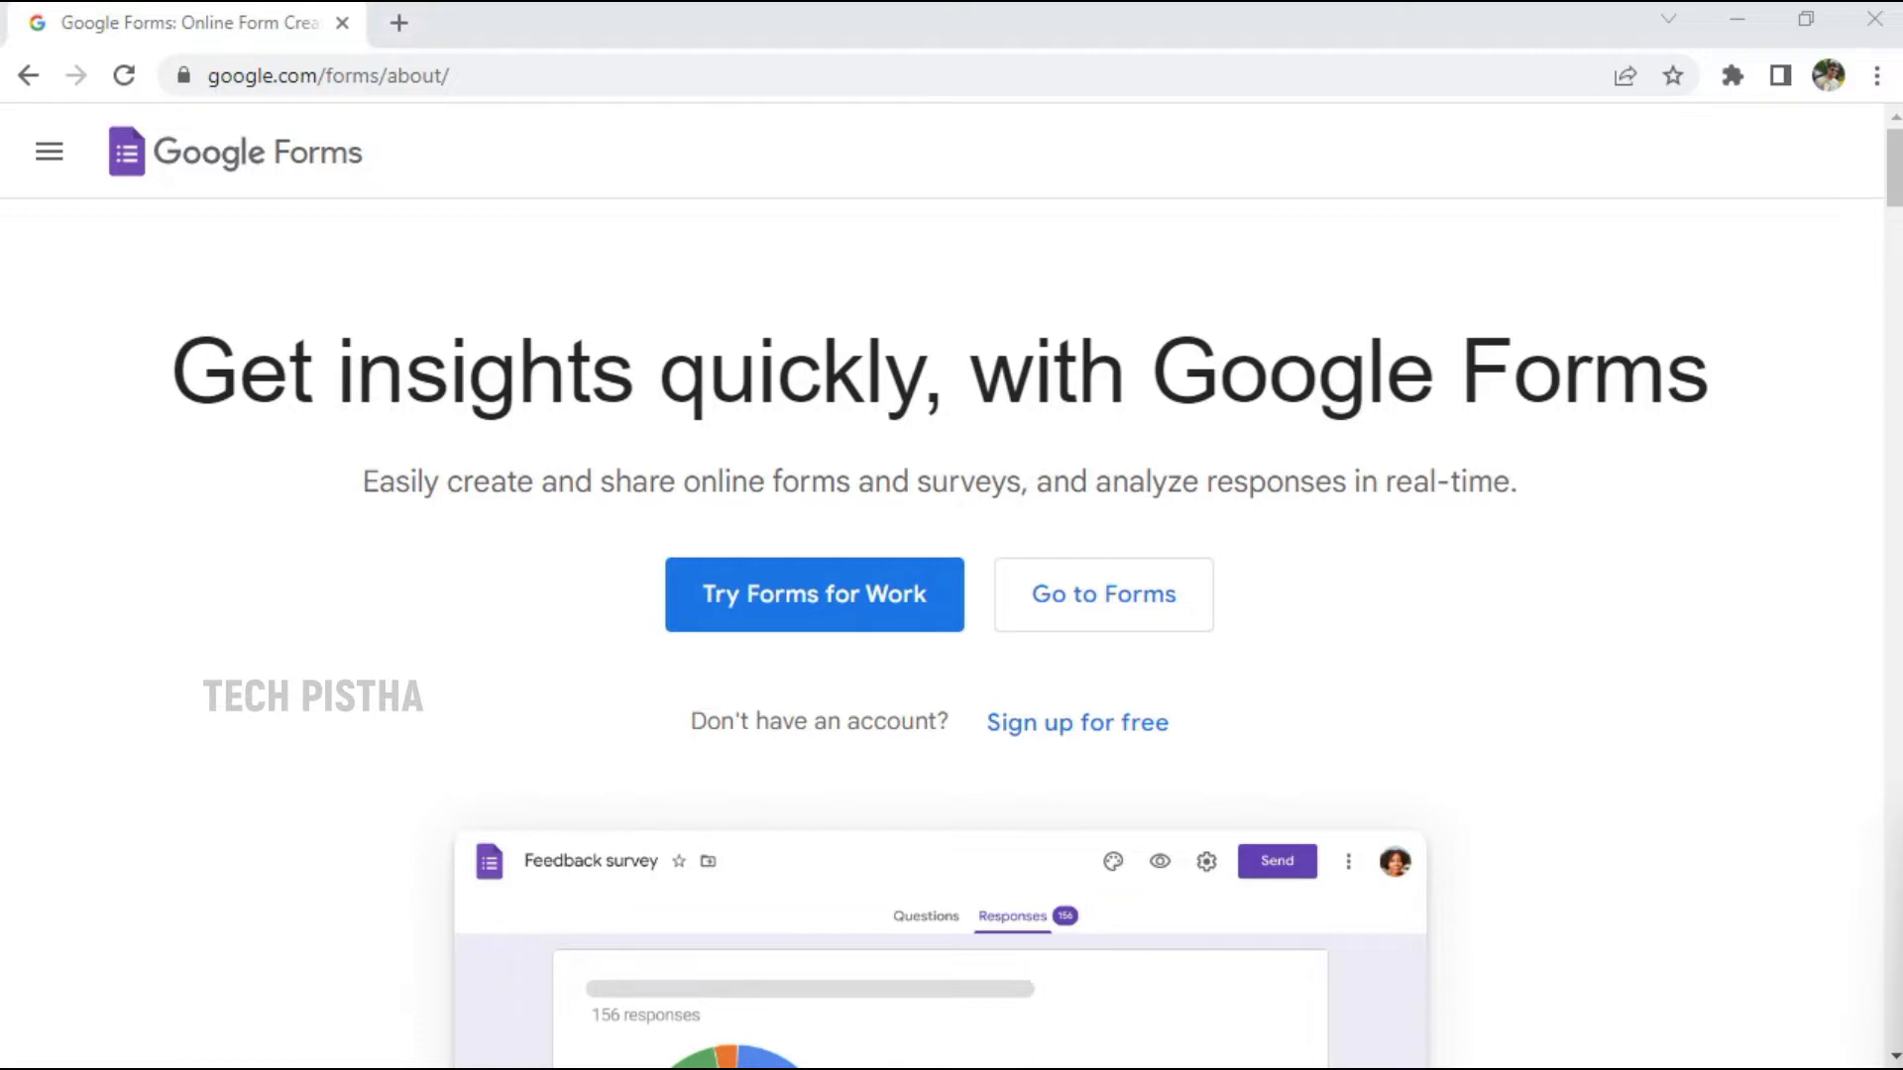
mouse_move(216, 230)
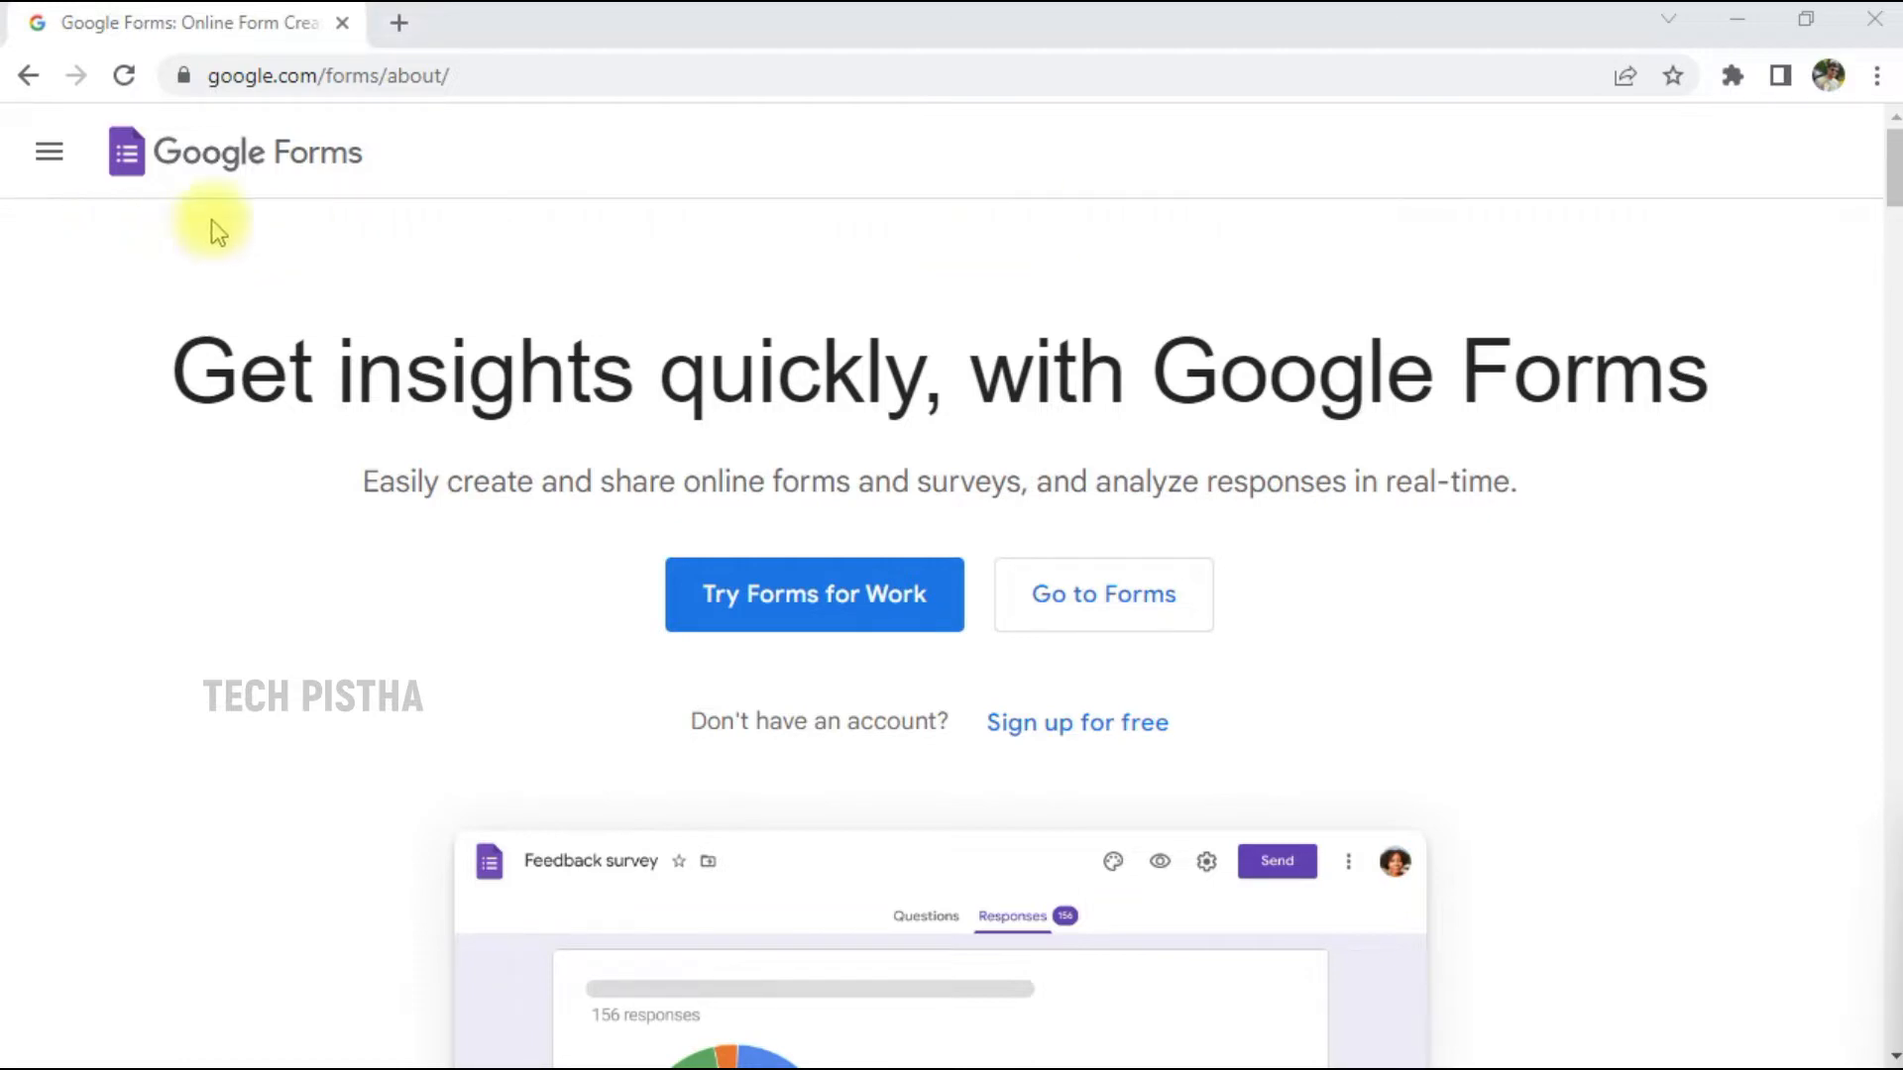
mouse_move(325, 76)
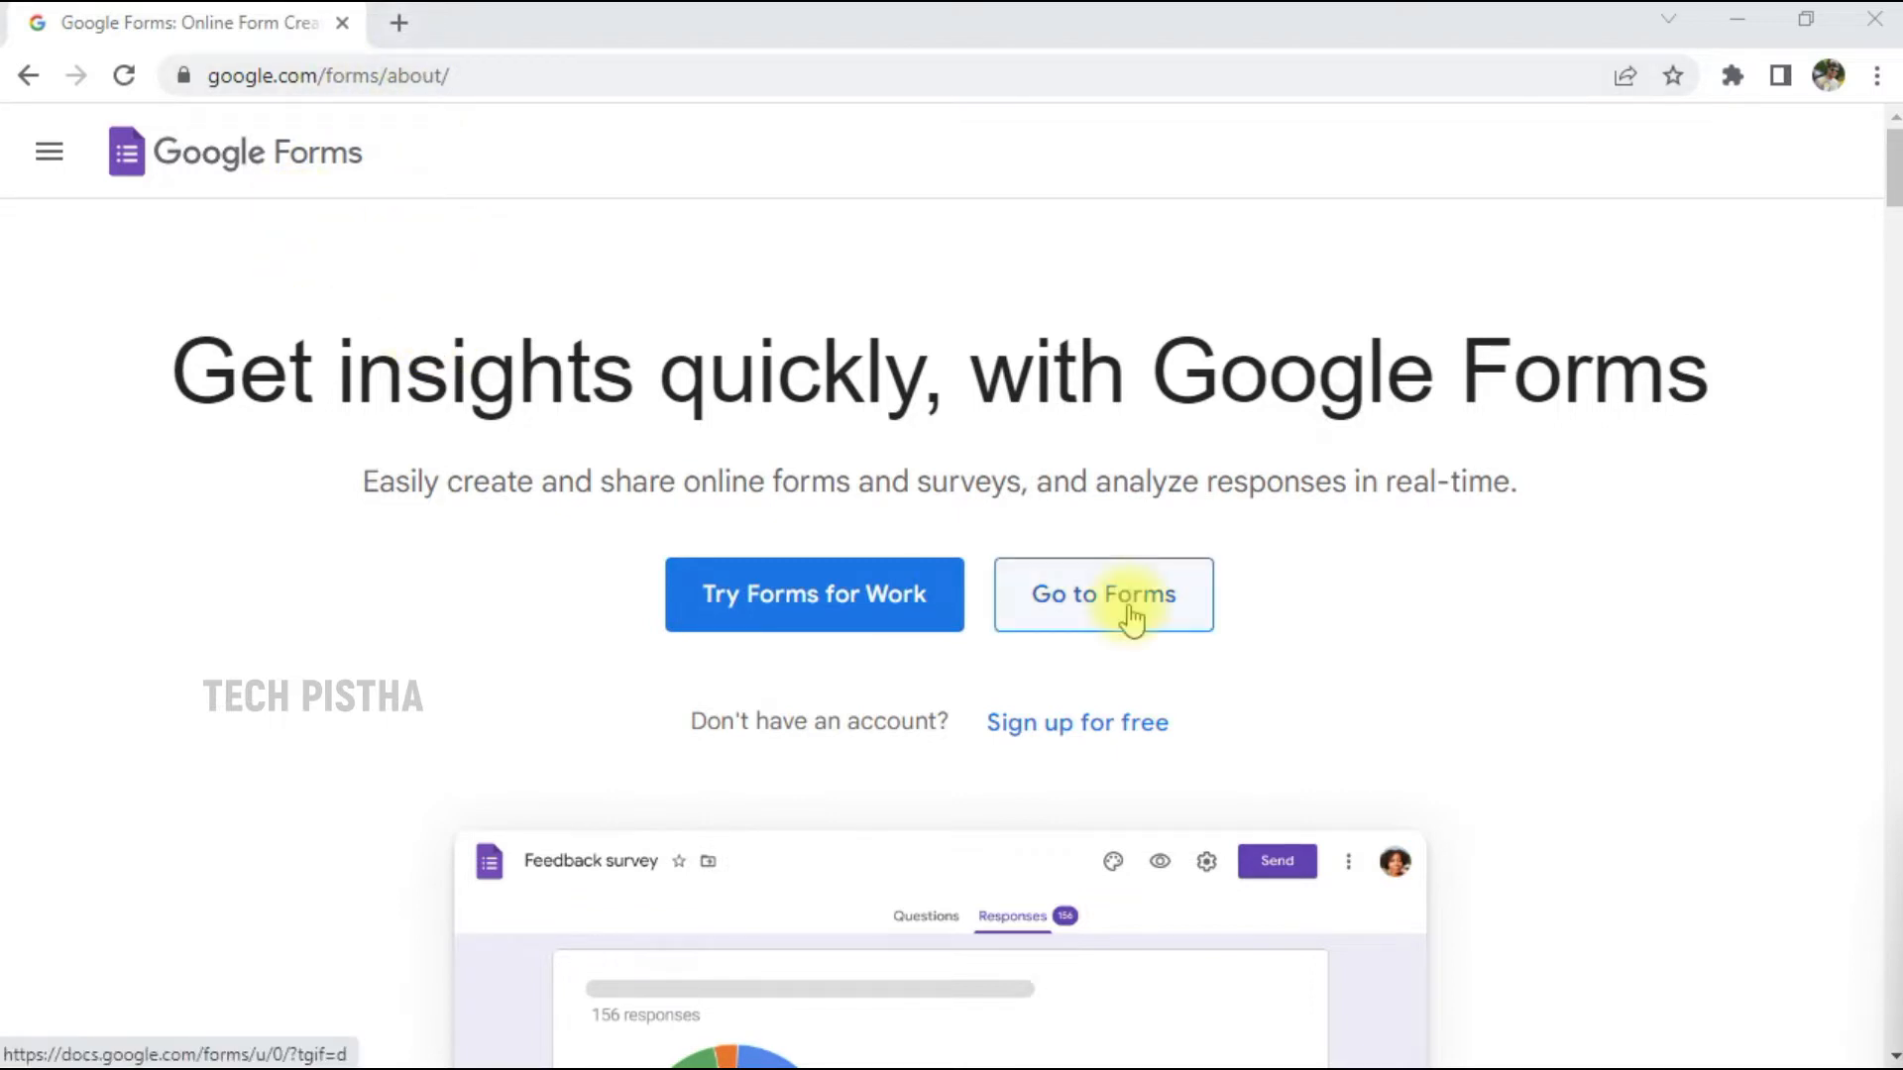
mouse_move(1116, 618)
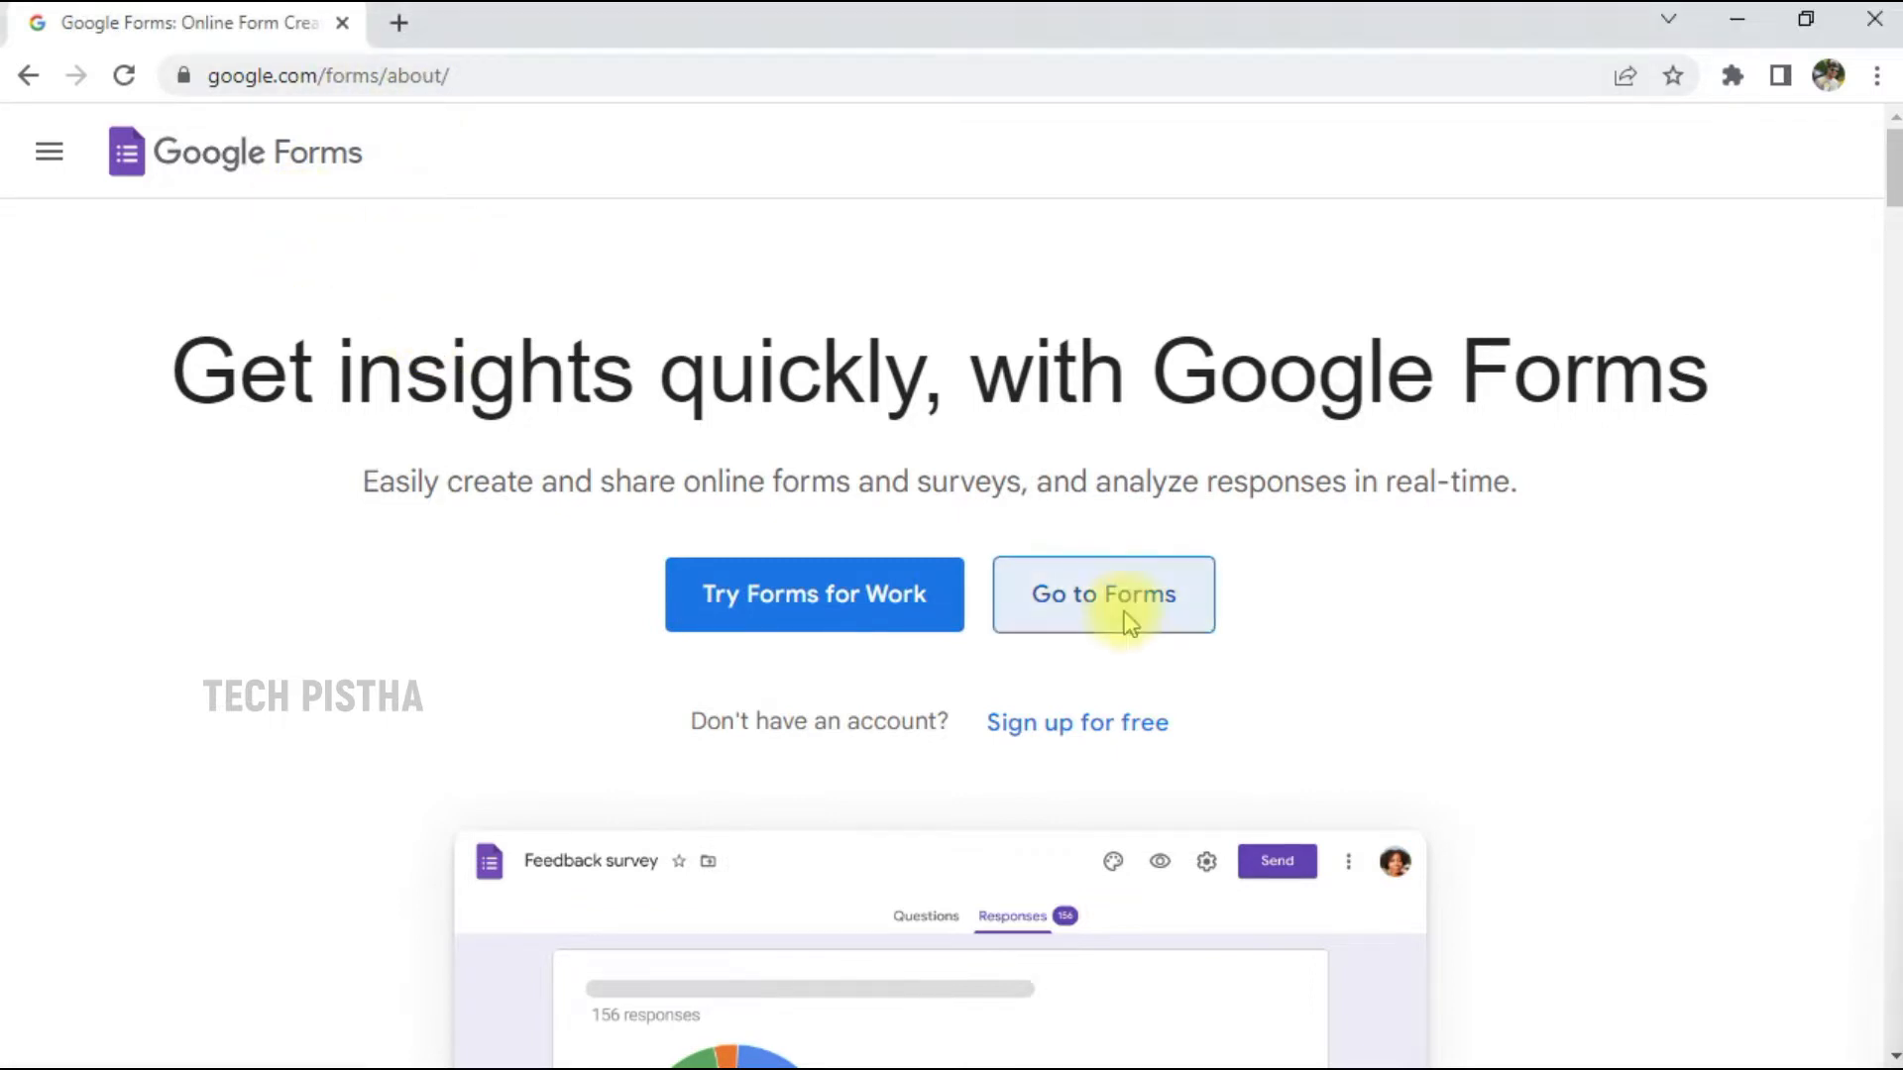
Step: Go to the Google Forms home page with templates and recent forms
left_click(1102, 594)
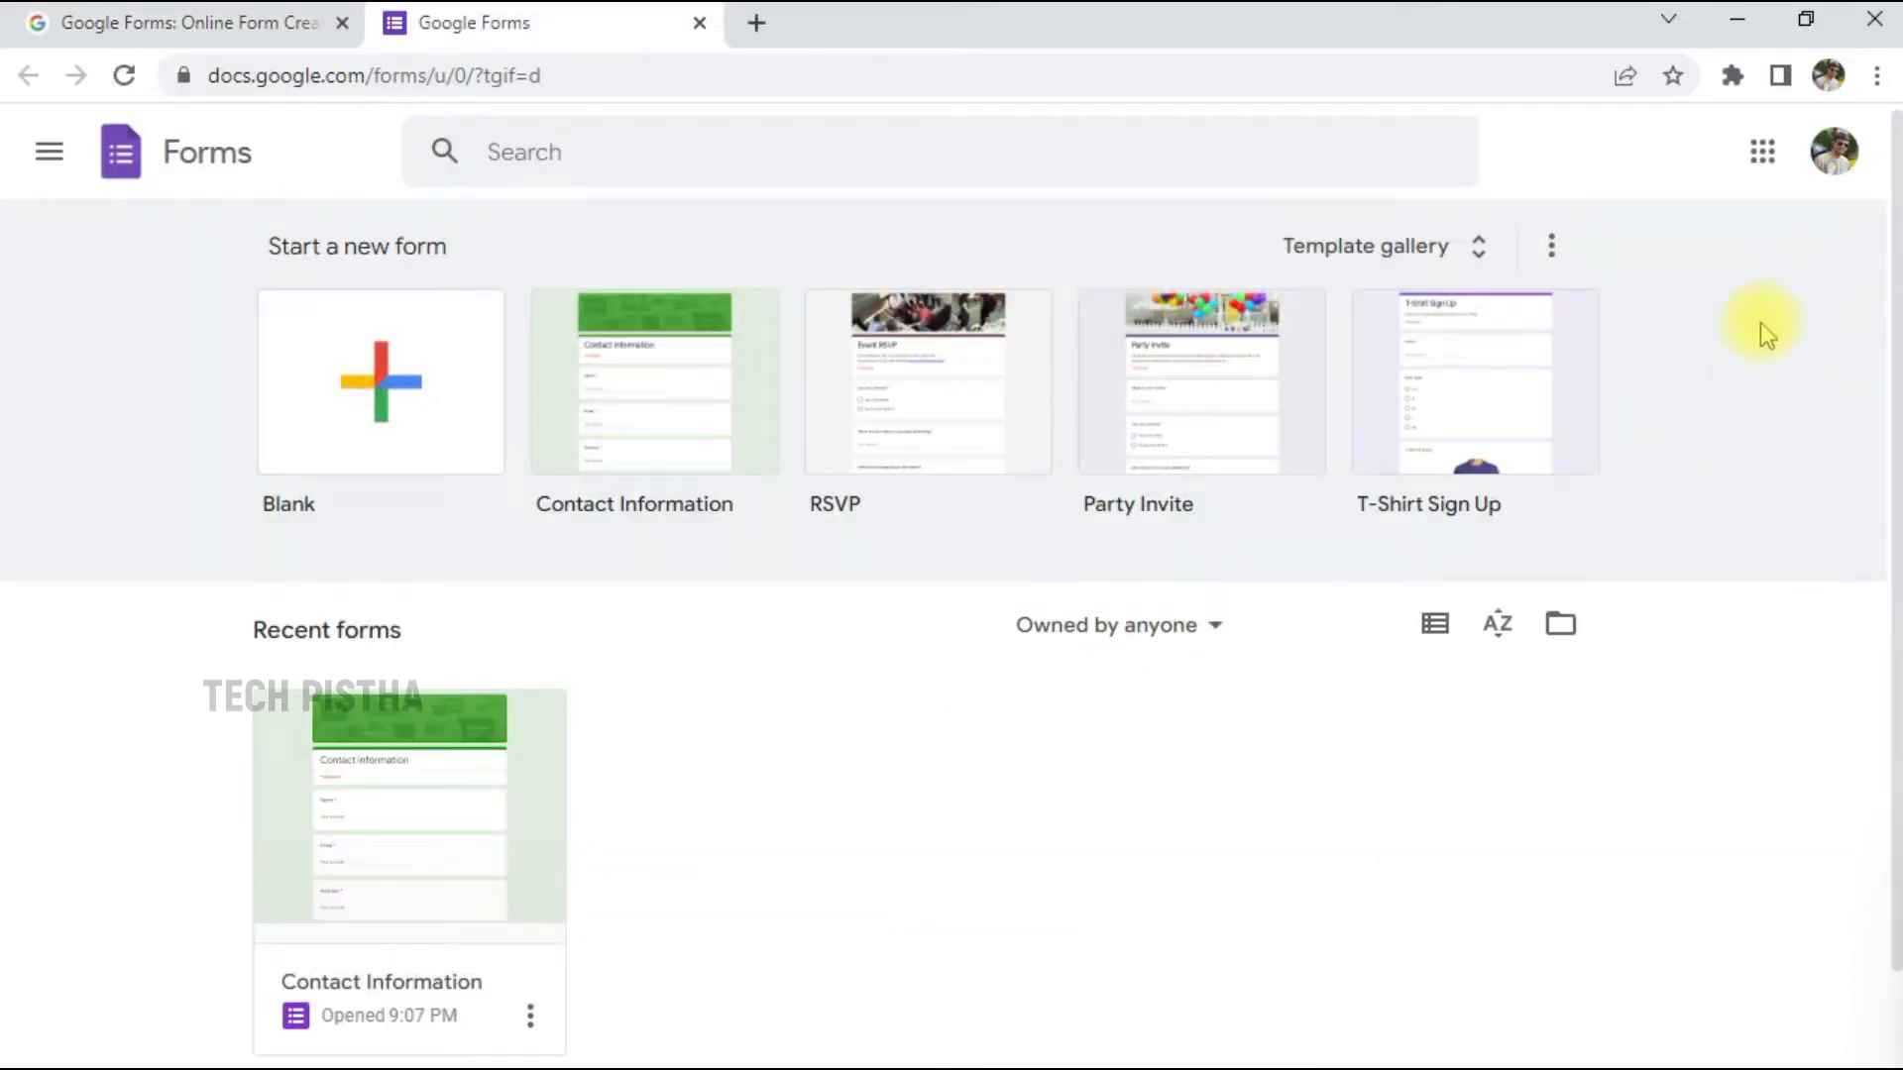
mouse_move(1679, 335)
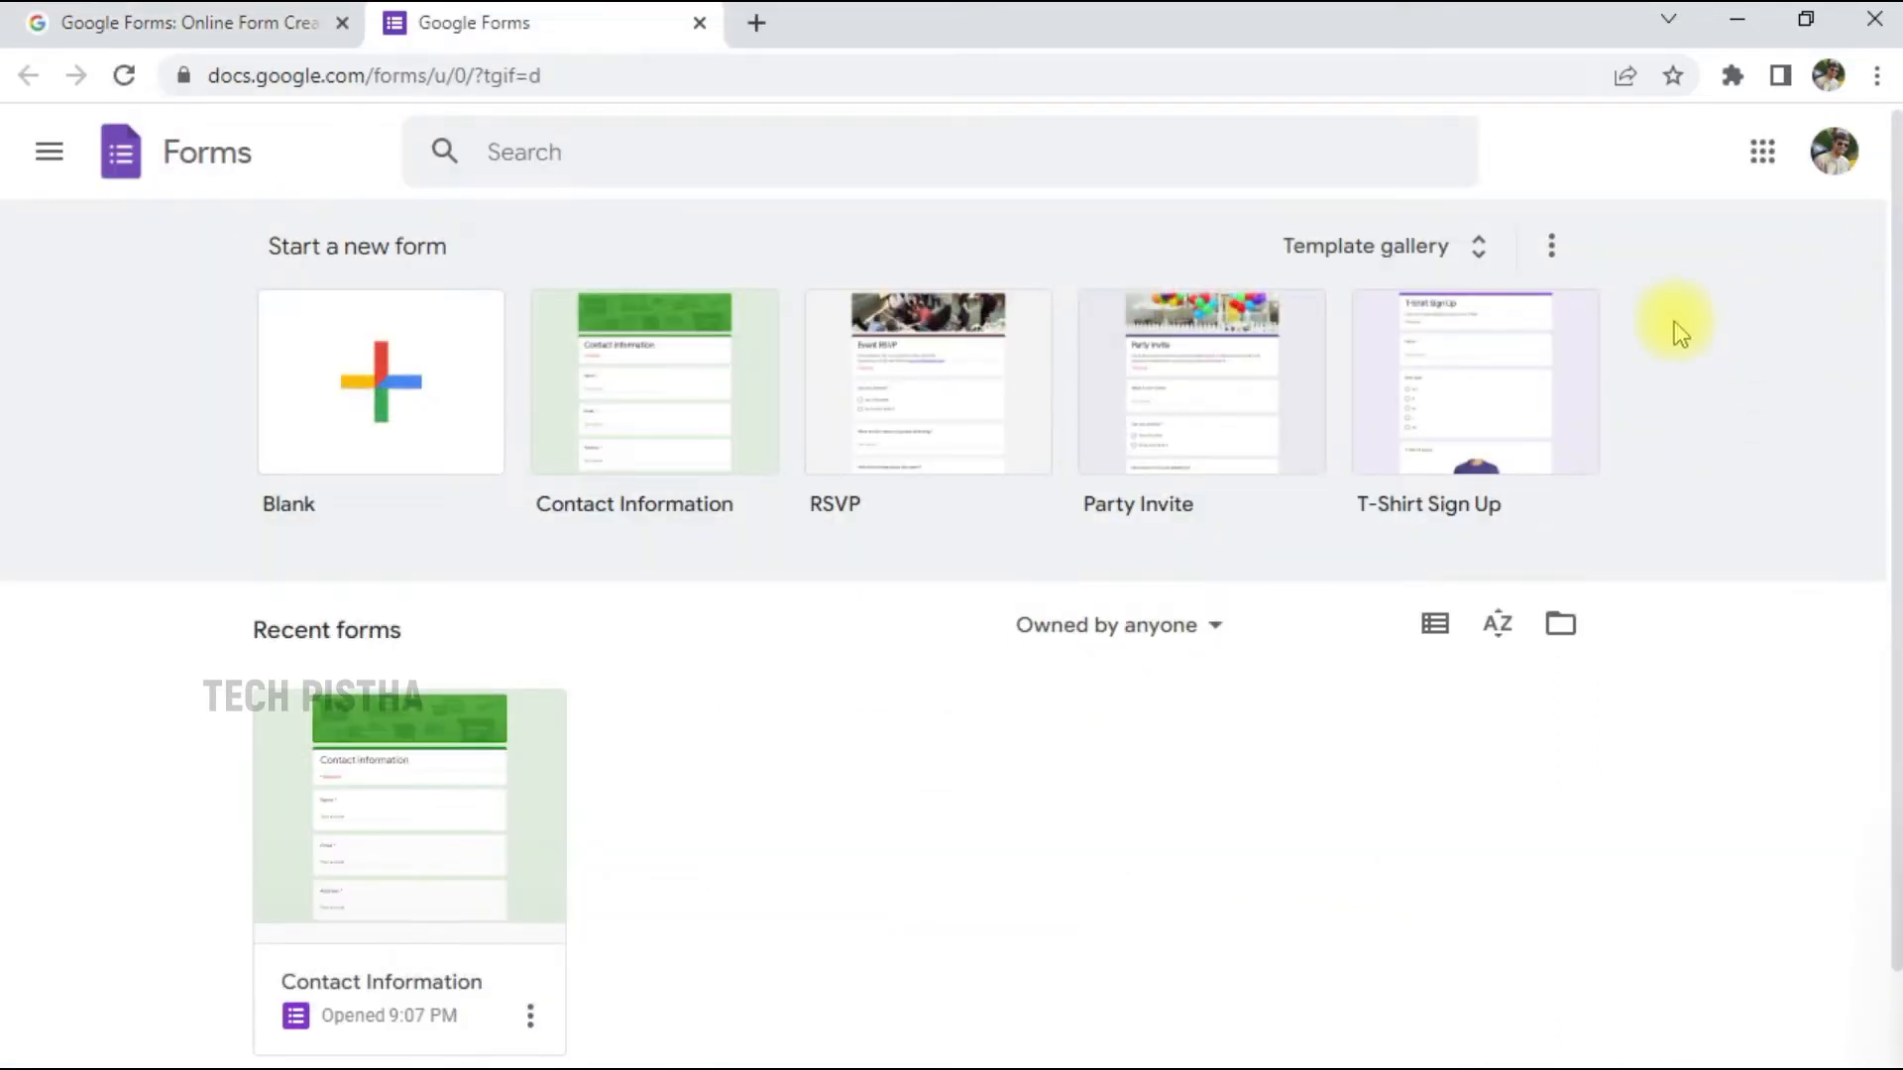
mouse_move(1399, 662)
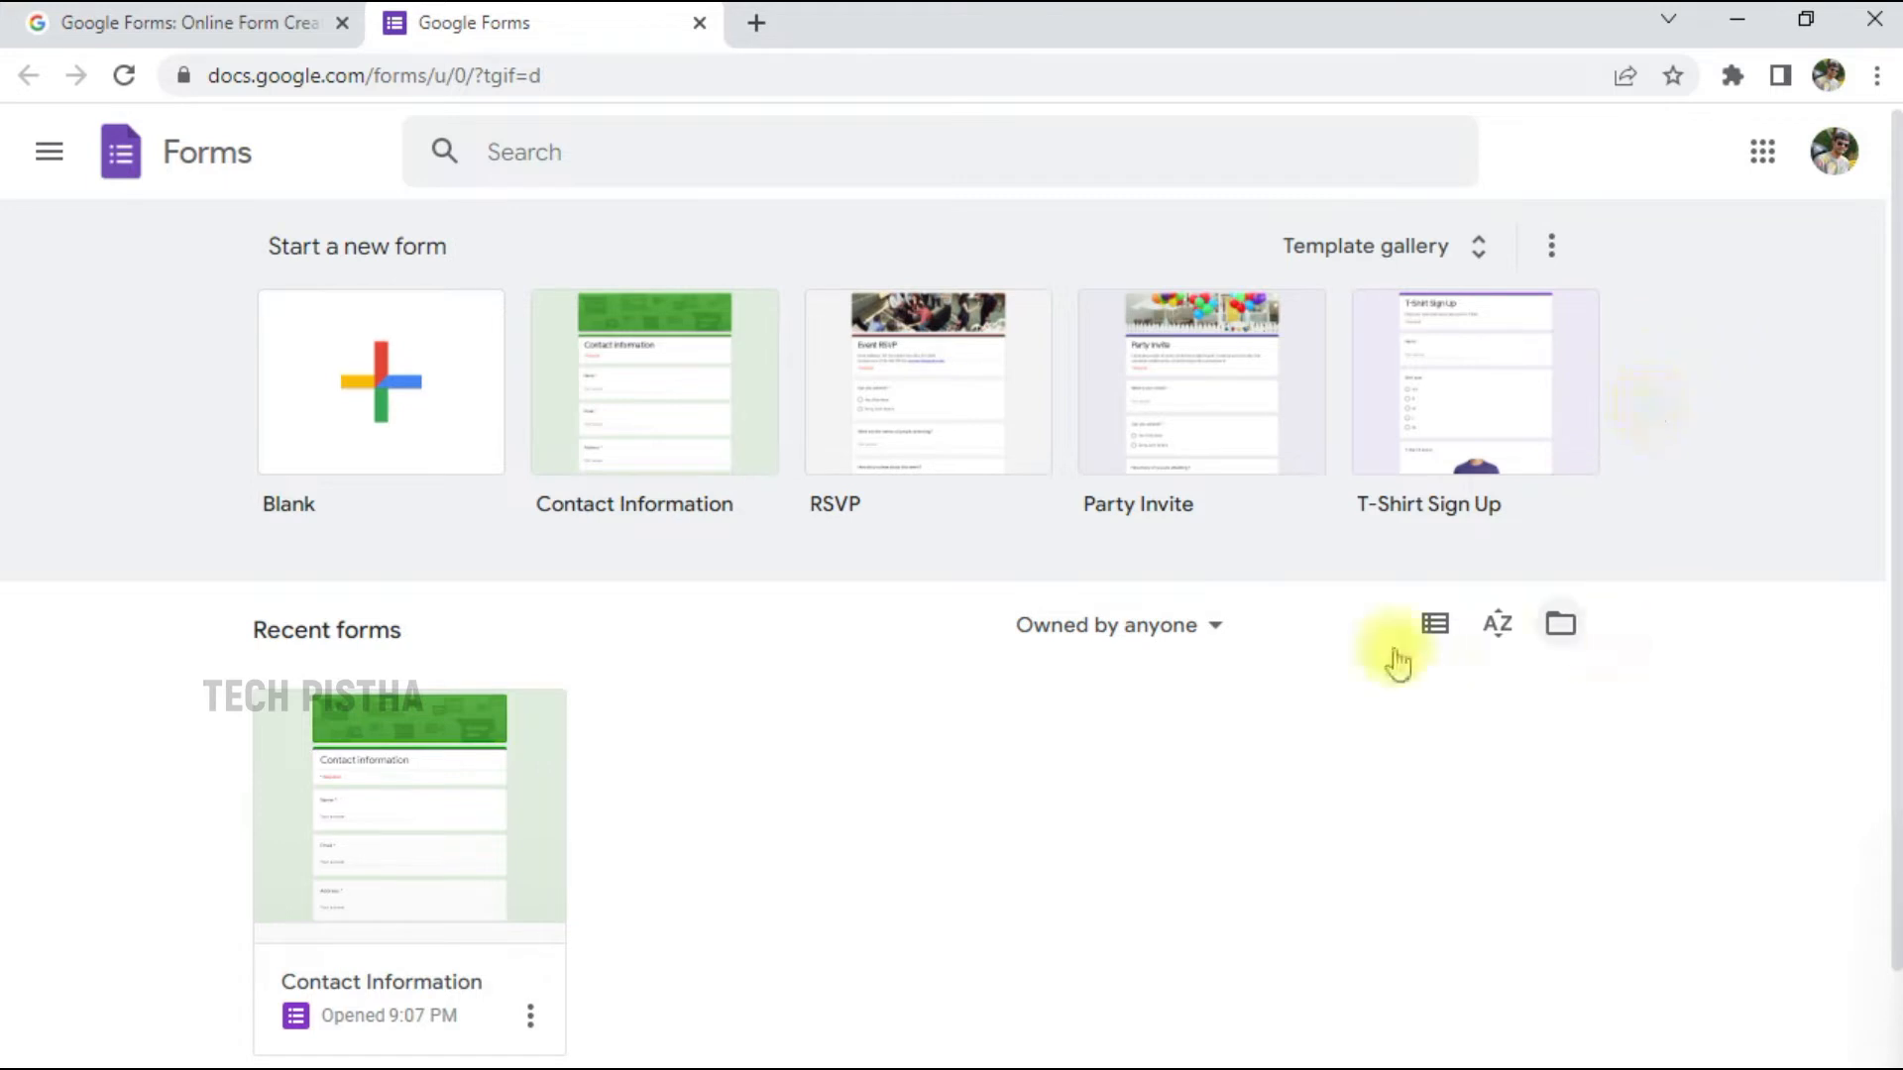
mouse_move(698, 699)
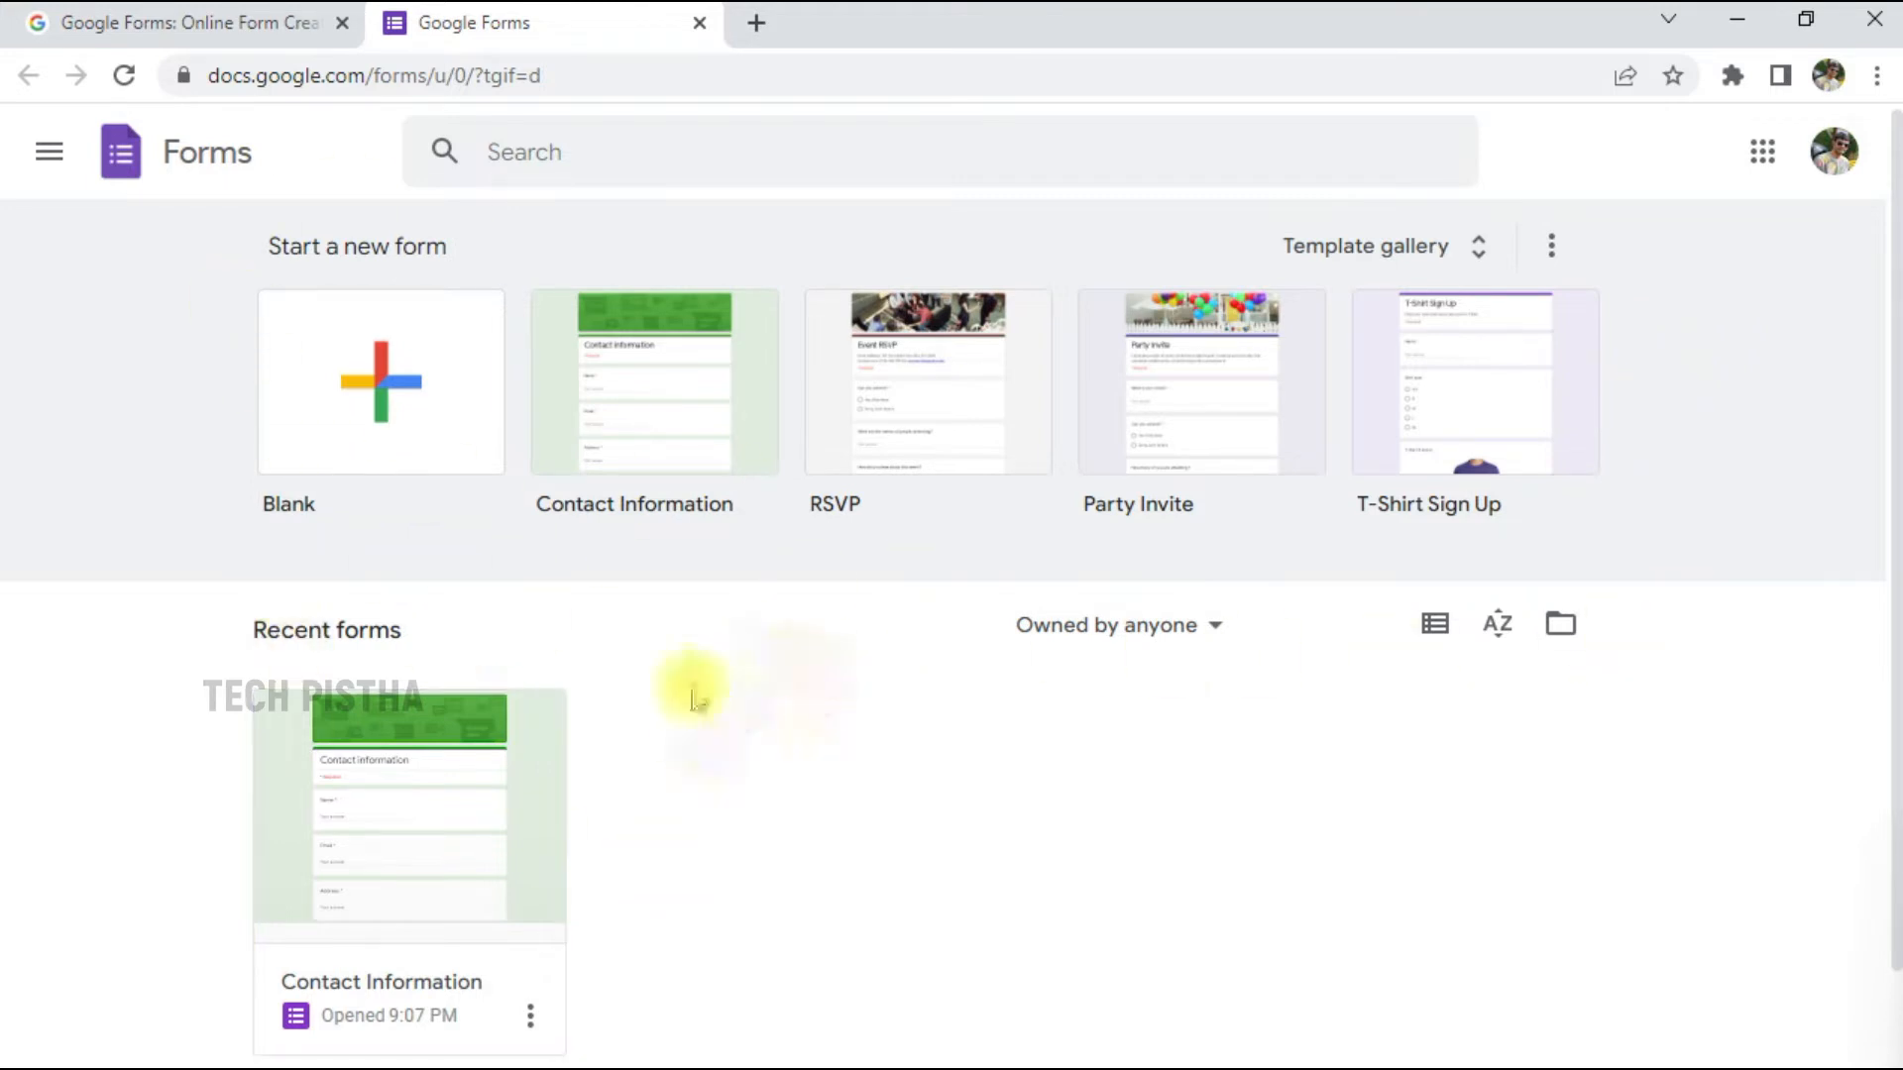
mouse_move(1159, 515)
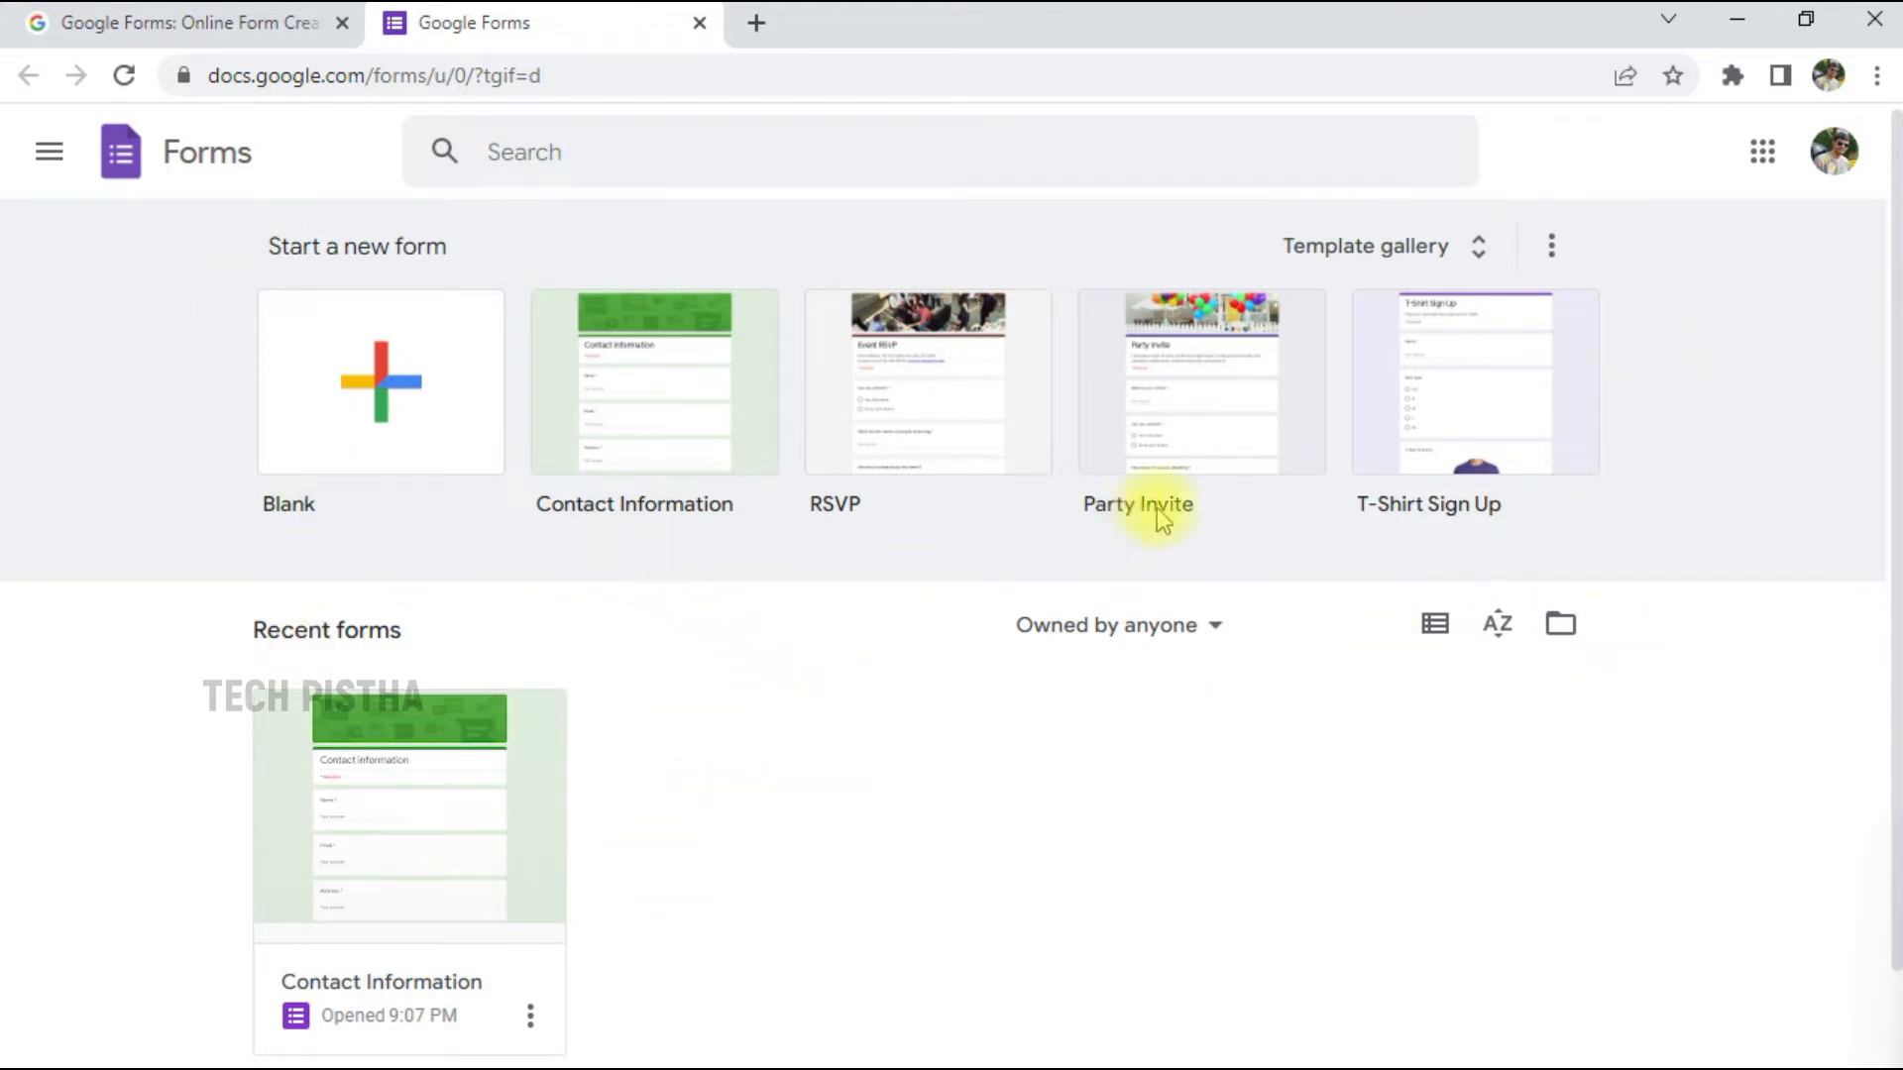
mouse_move(679, 568)
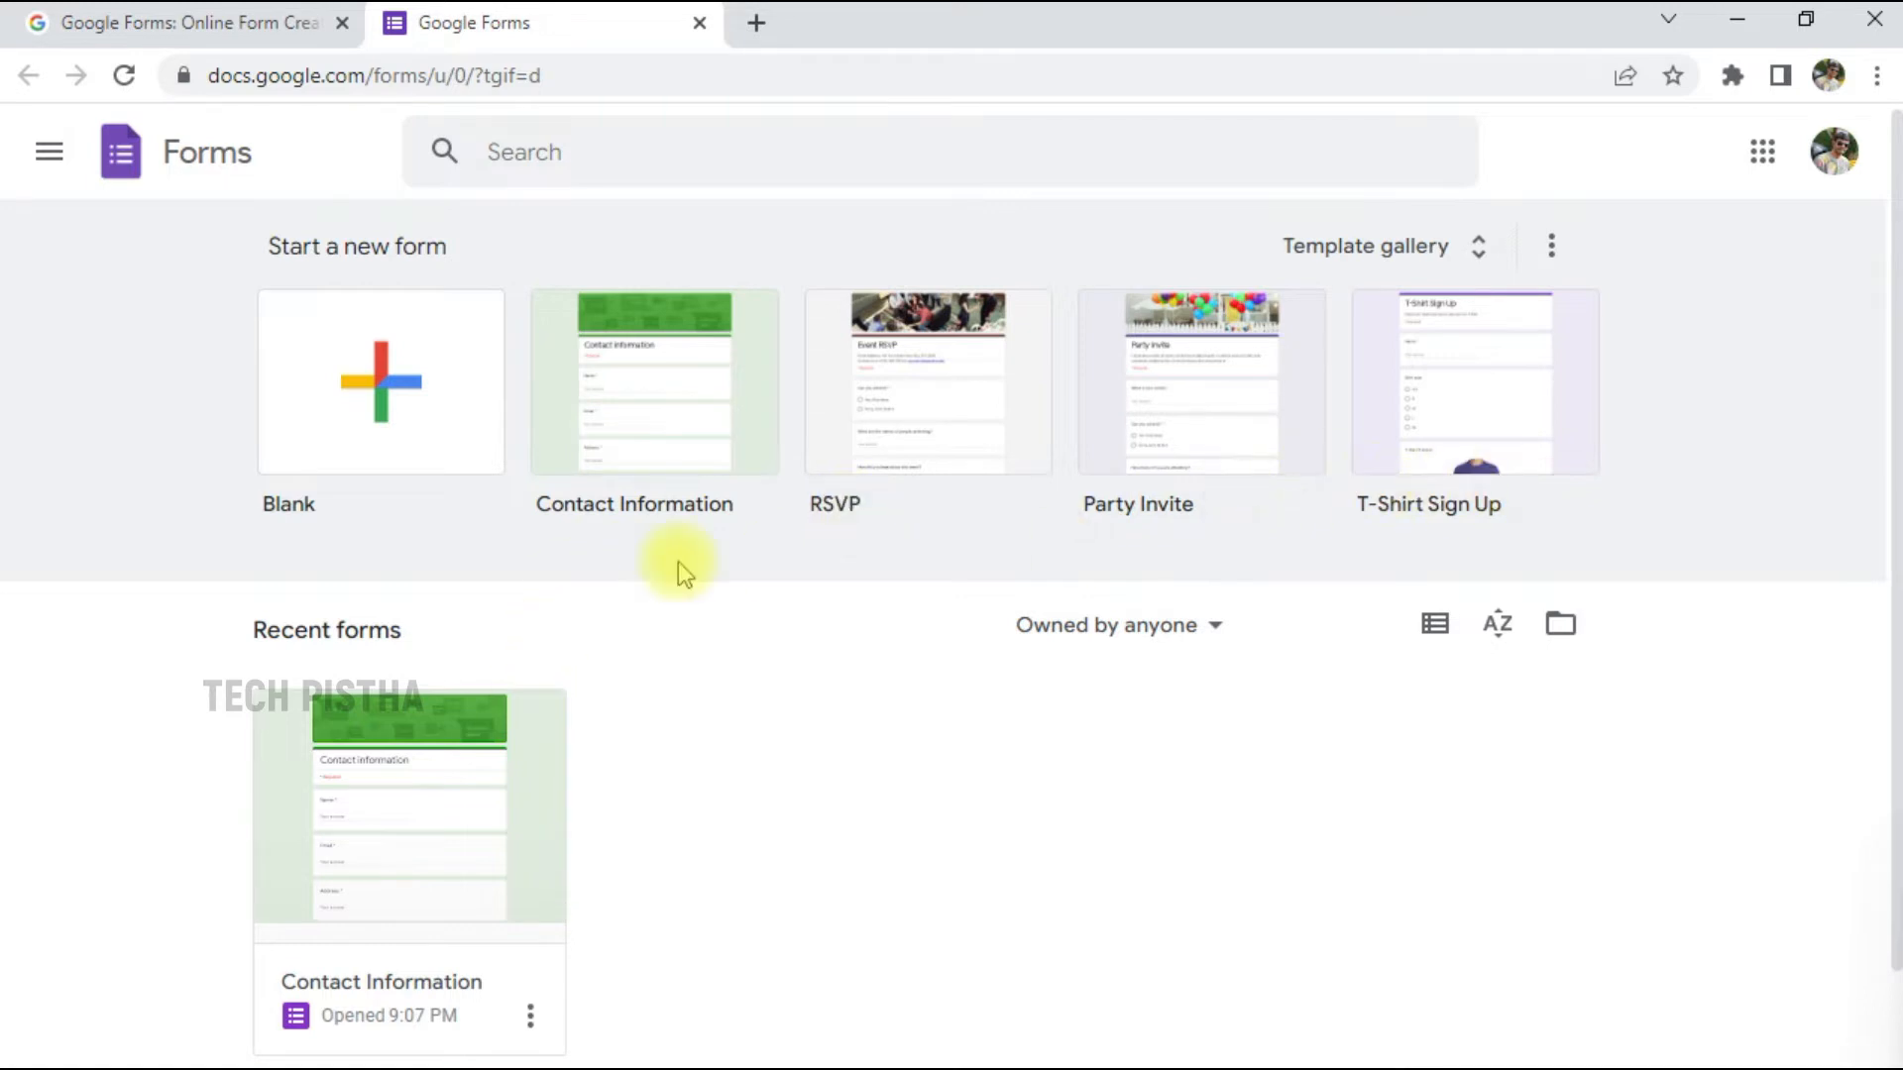
mouse_move(656, 462)
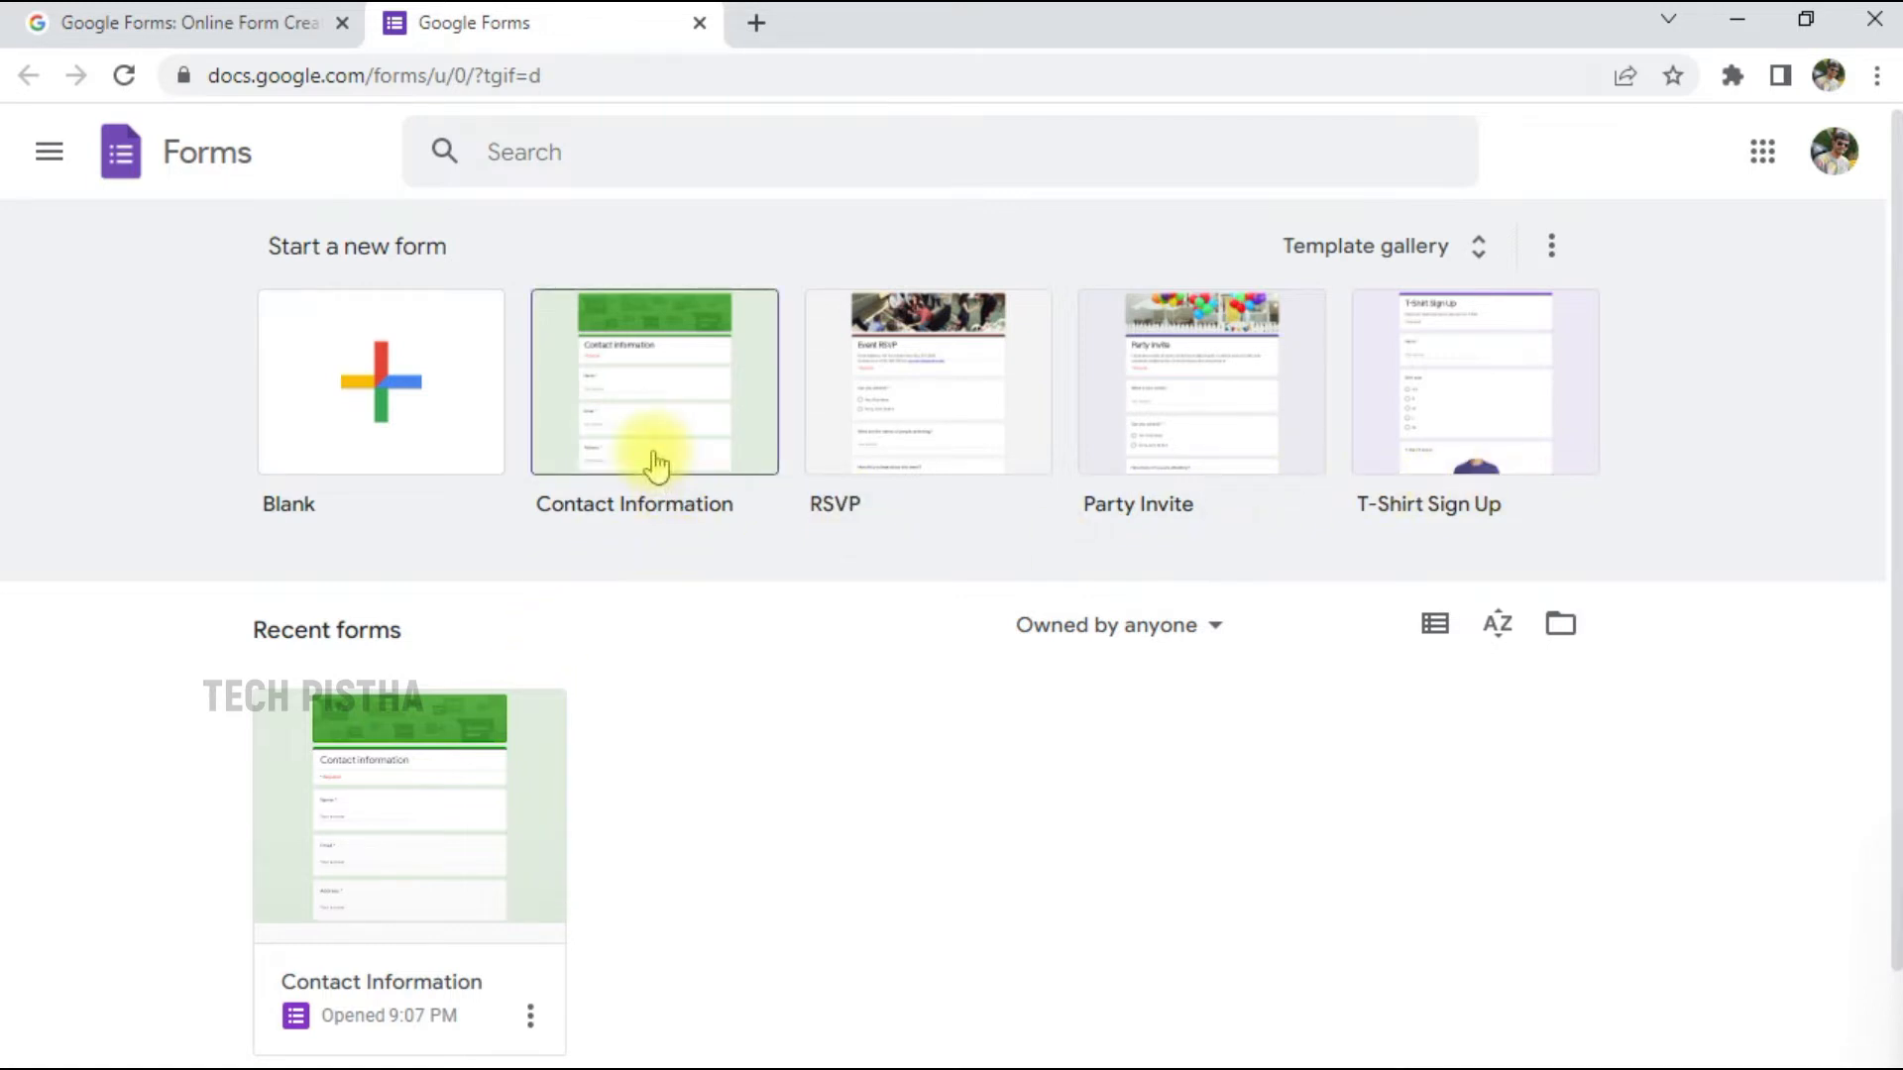
mouse_move(680, 490)
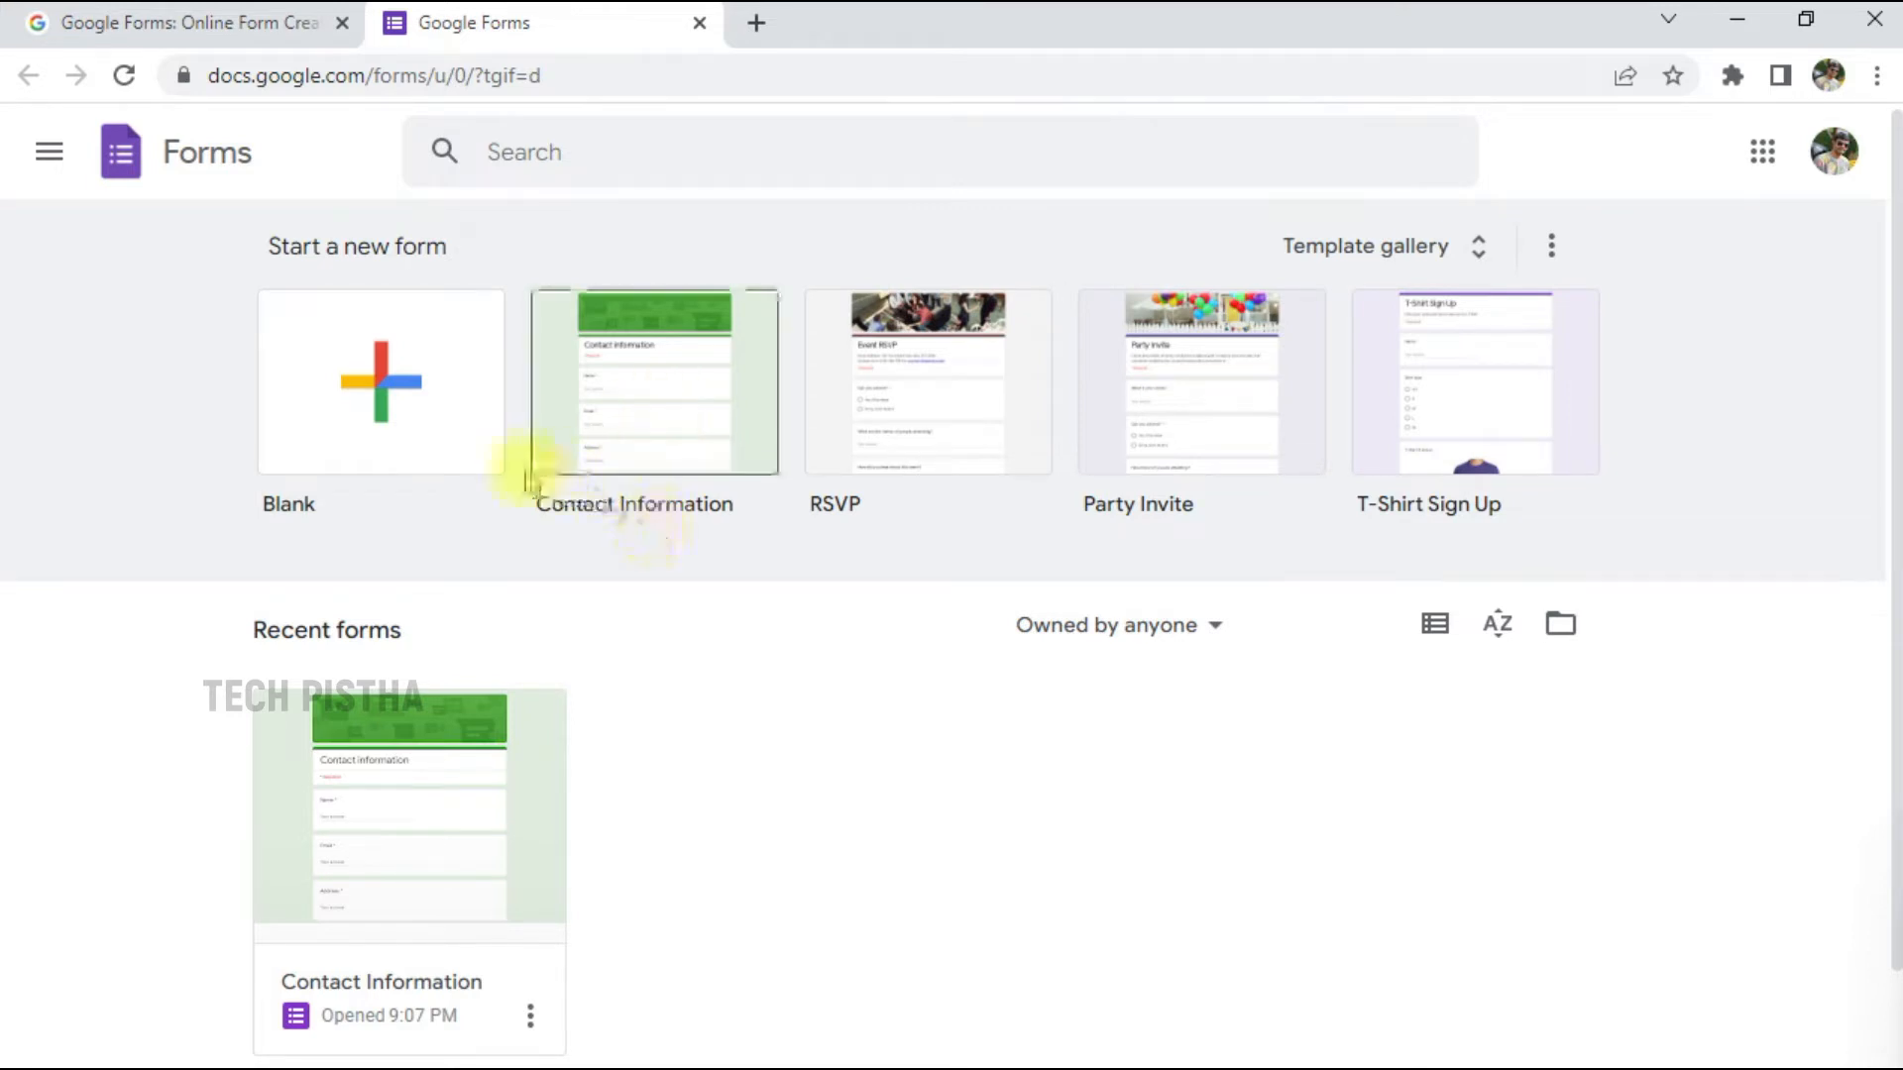
mouse_move(436, 436)
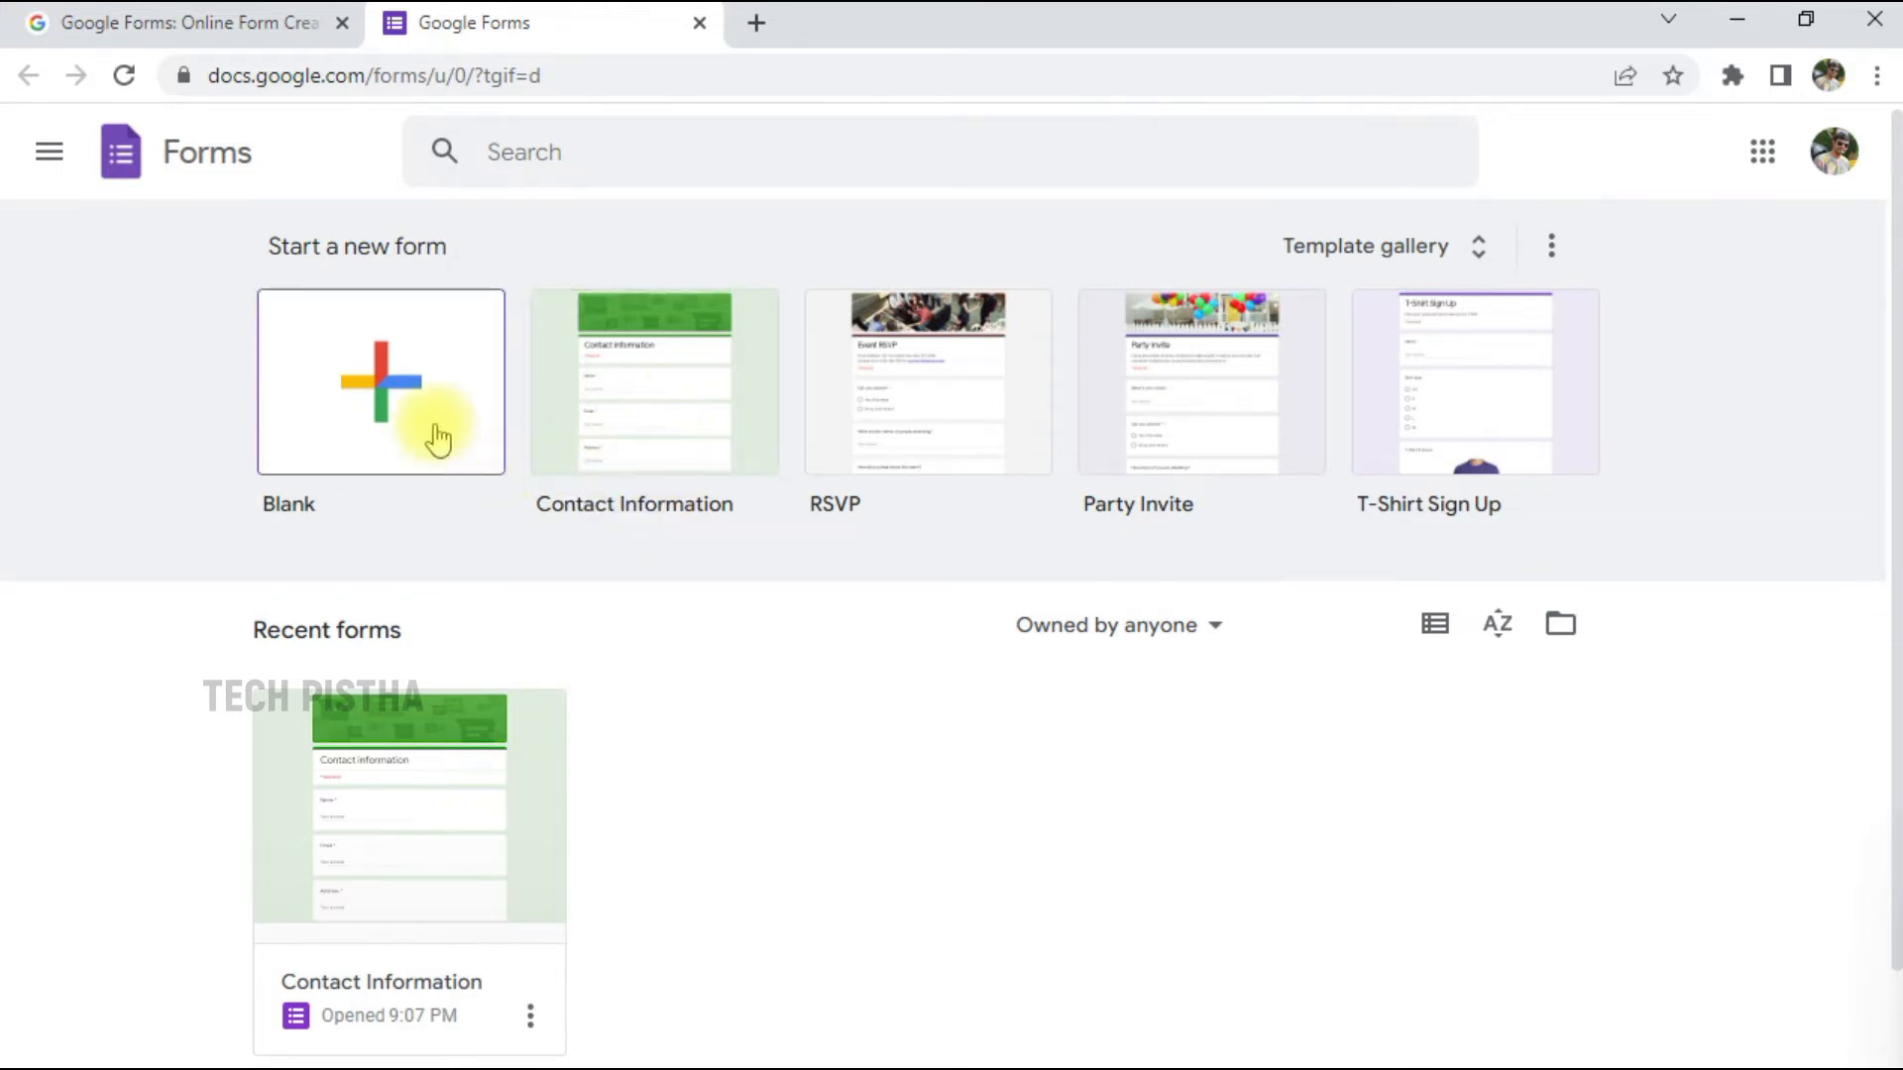
mouse_move(654, 420)
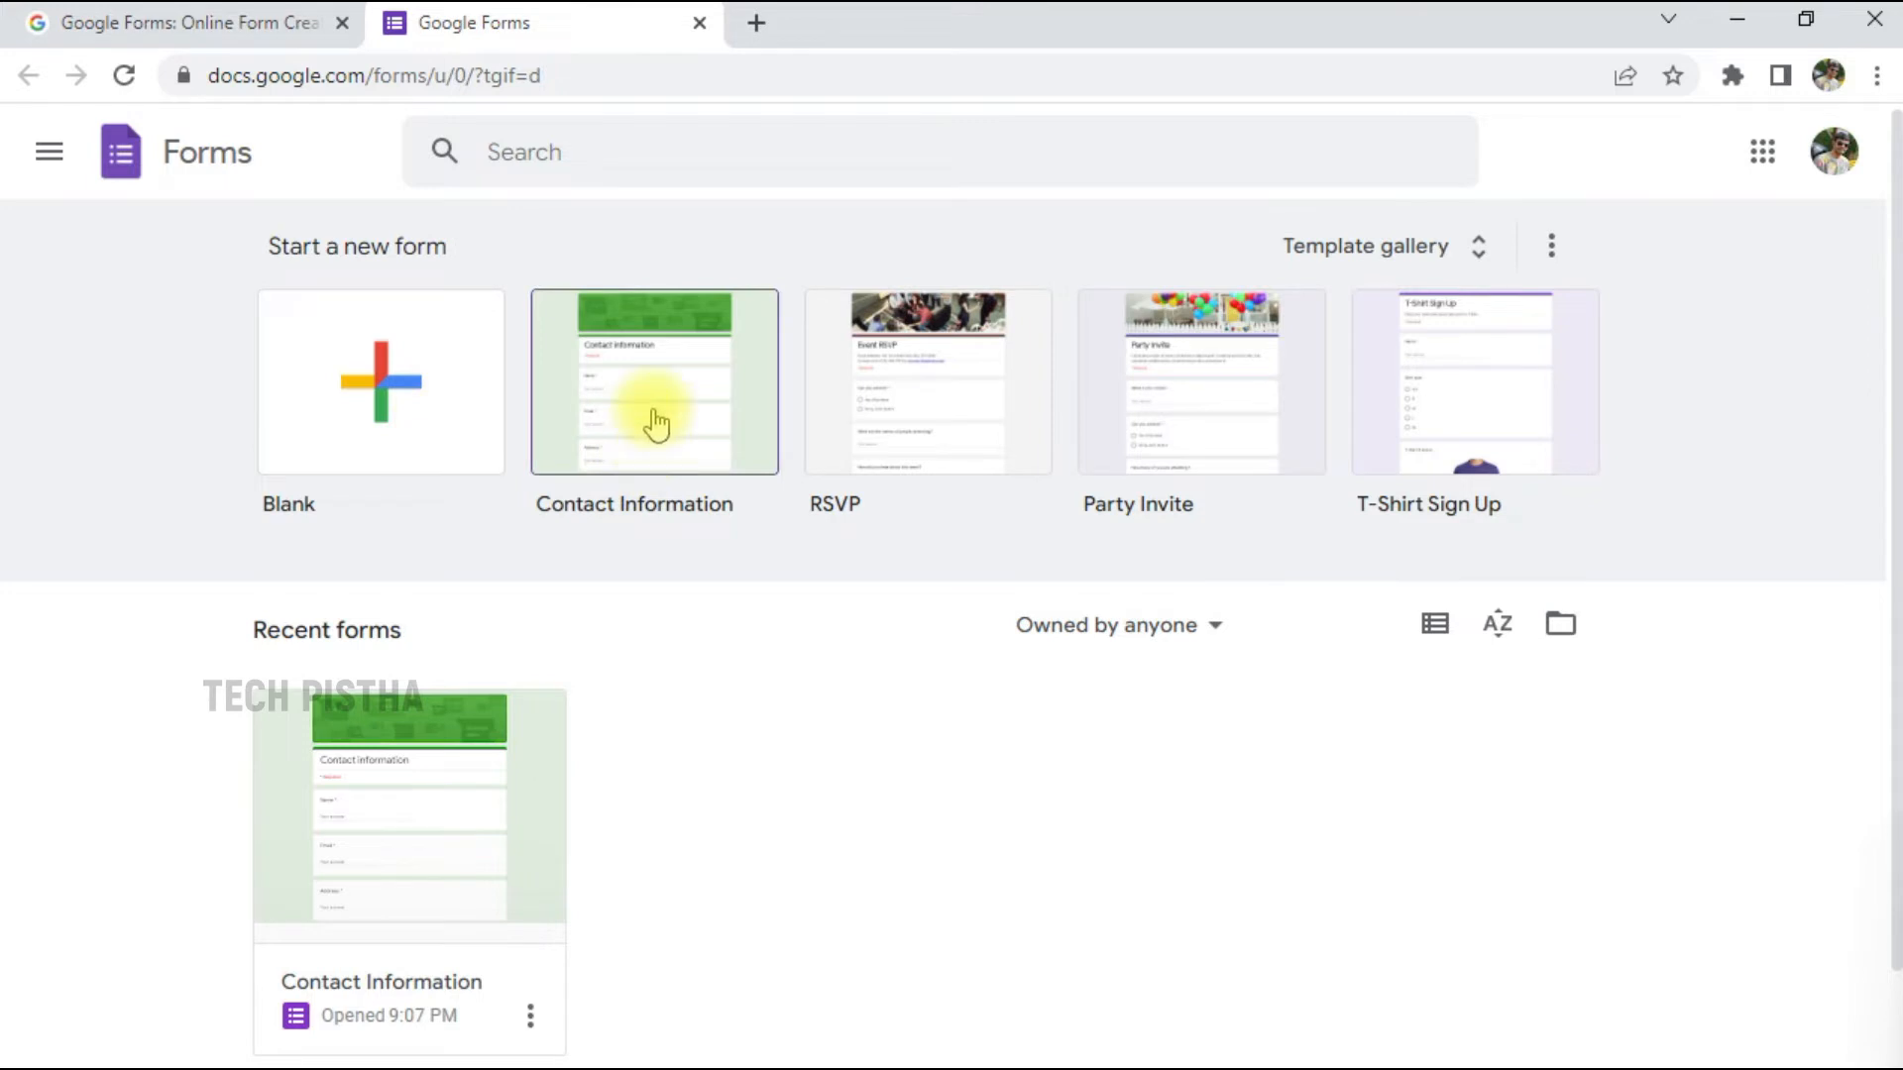
mouse_move(656, 418)
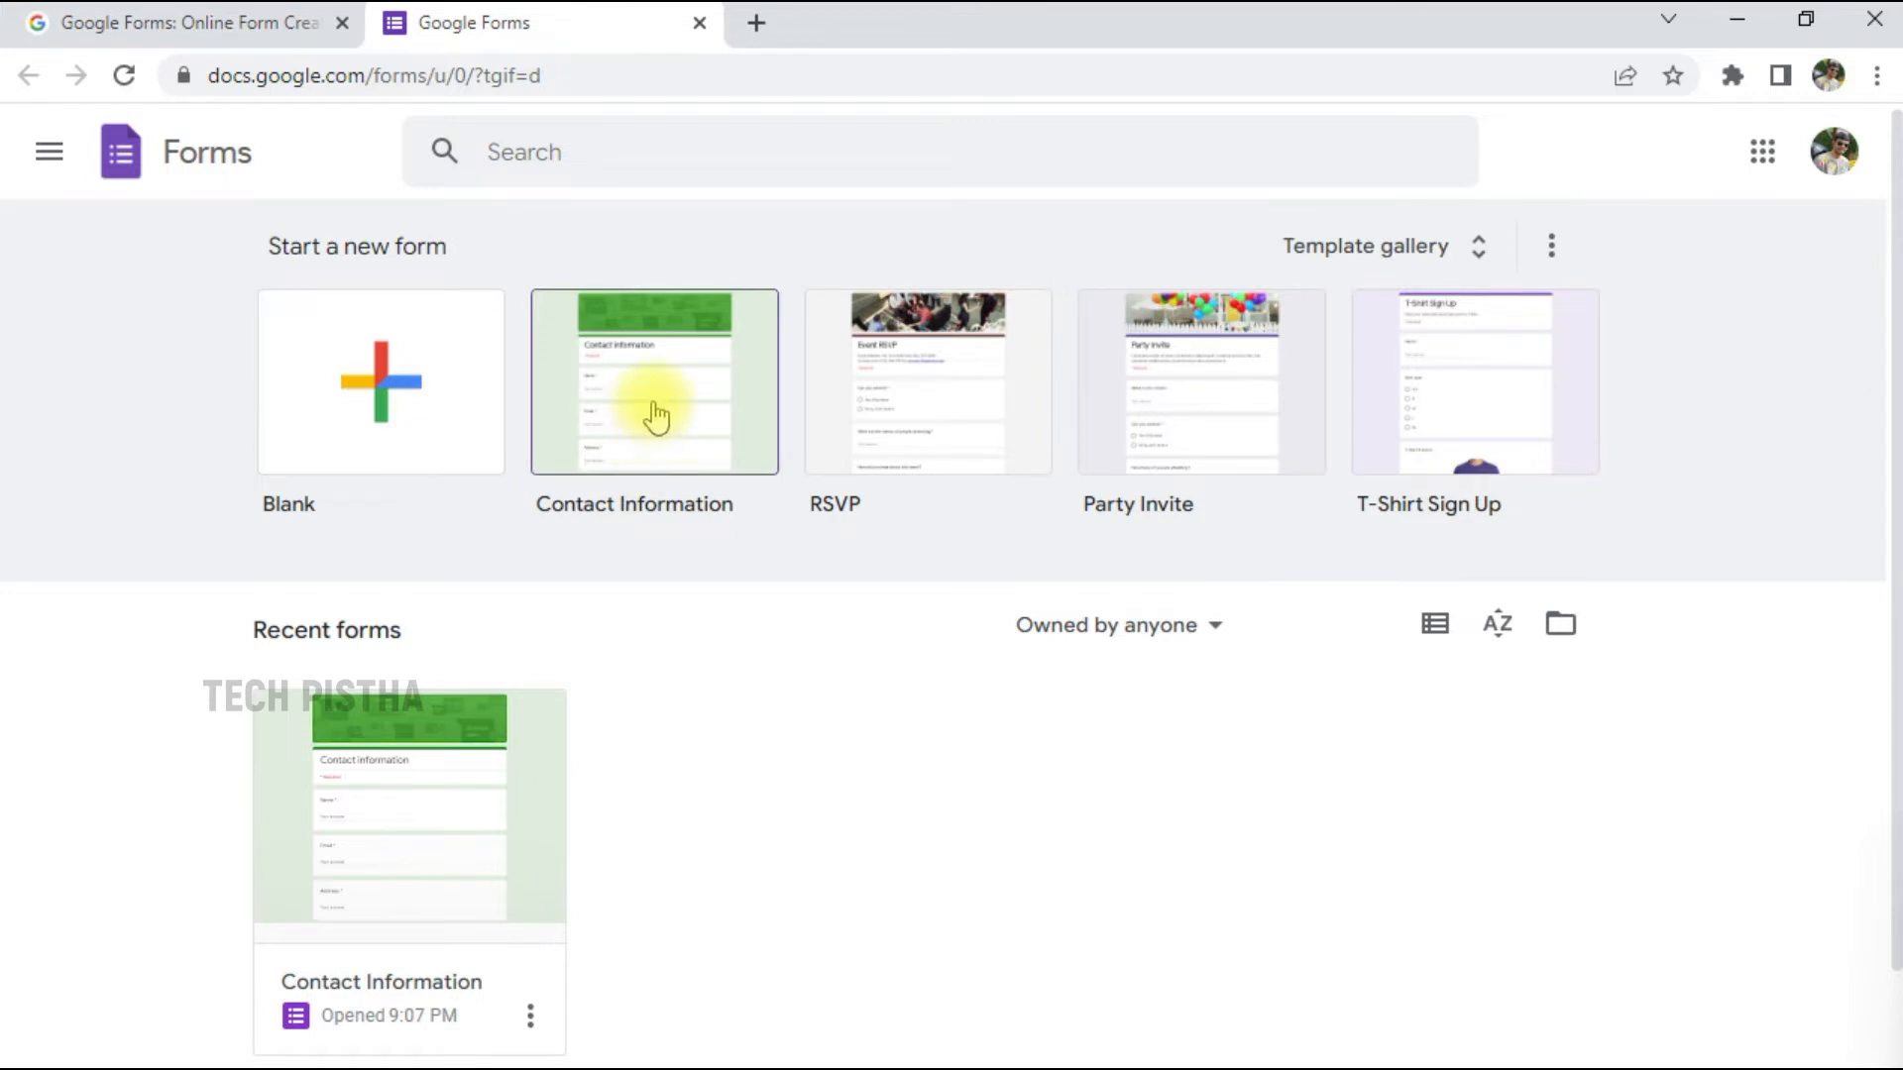
Step: Create a form from the Contact Information template and look over its questions
left_click(652, 380)
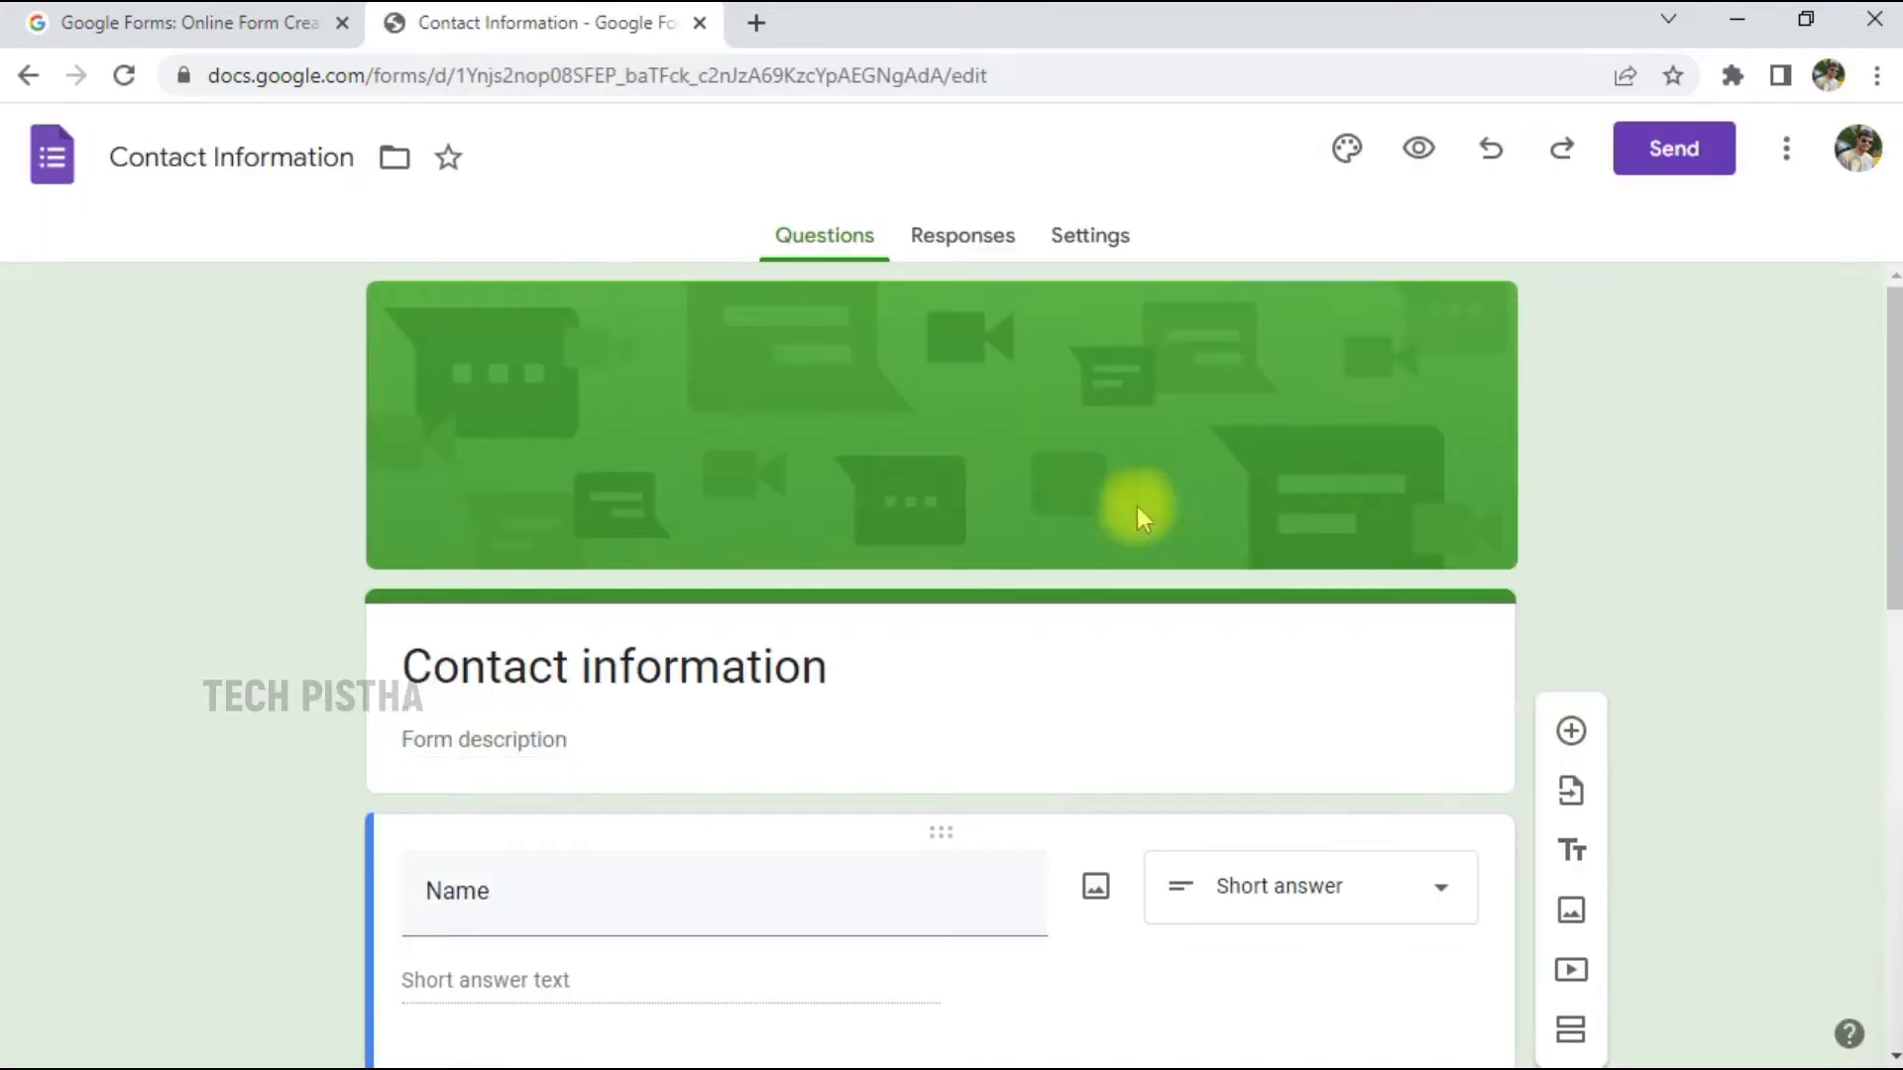
mouse_move(1328, 728)
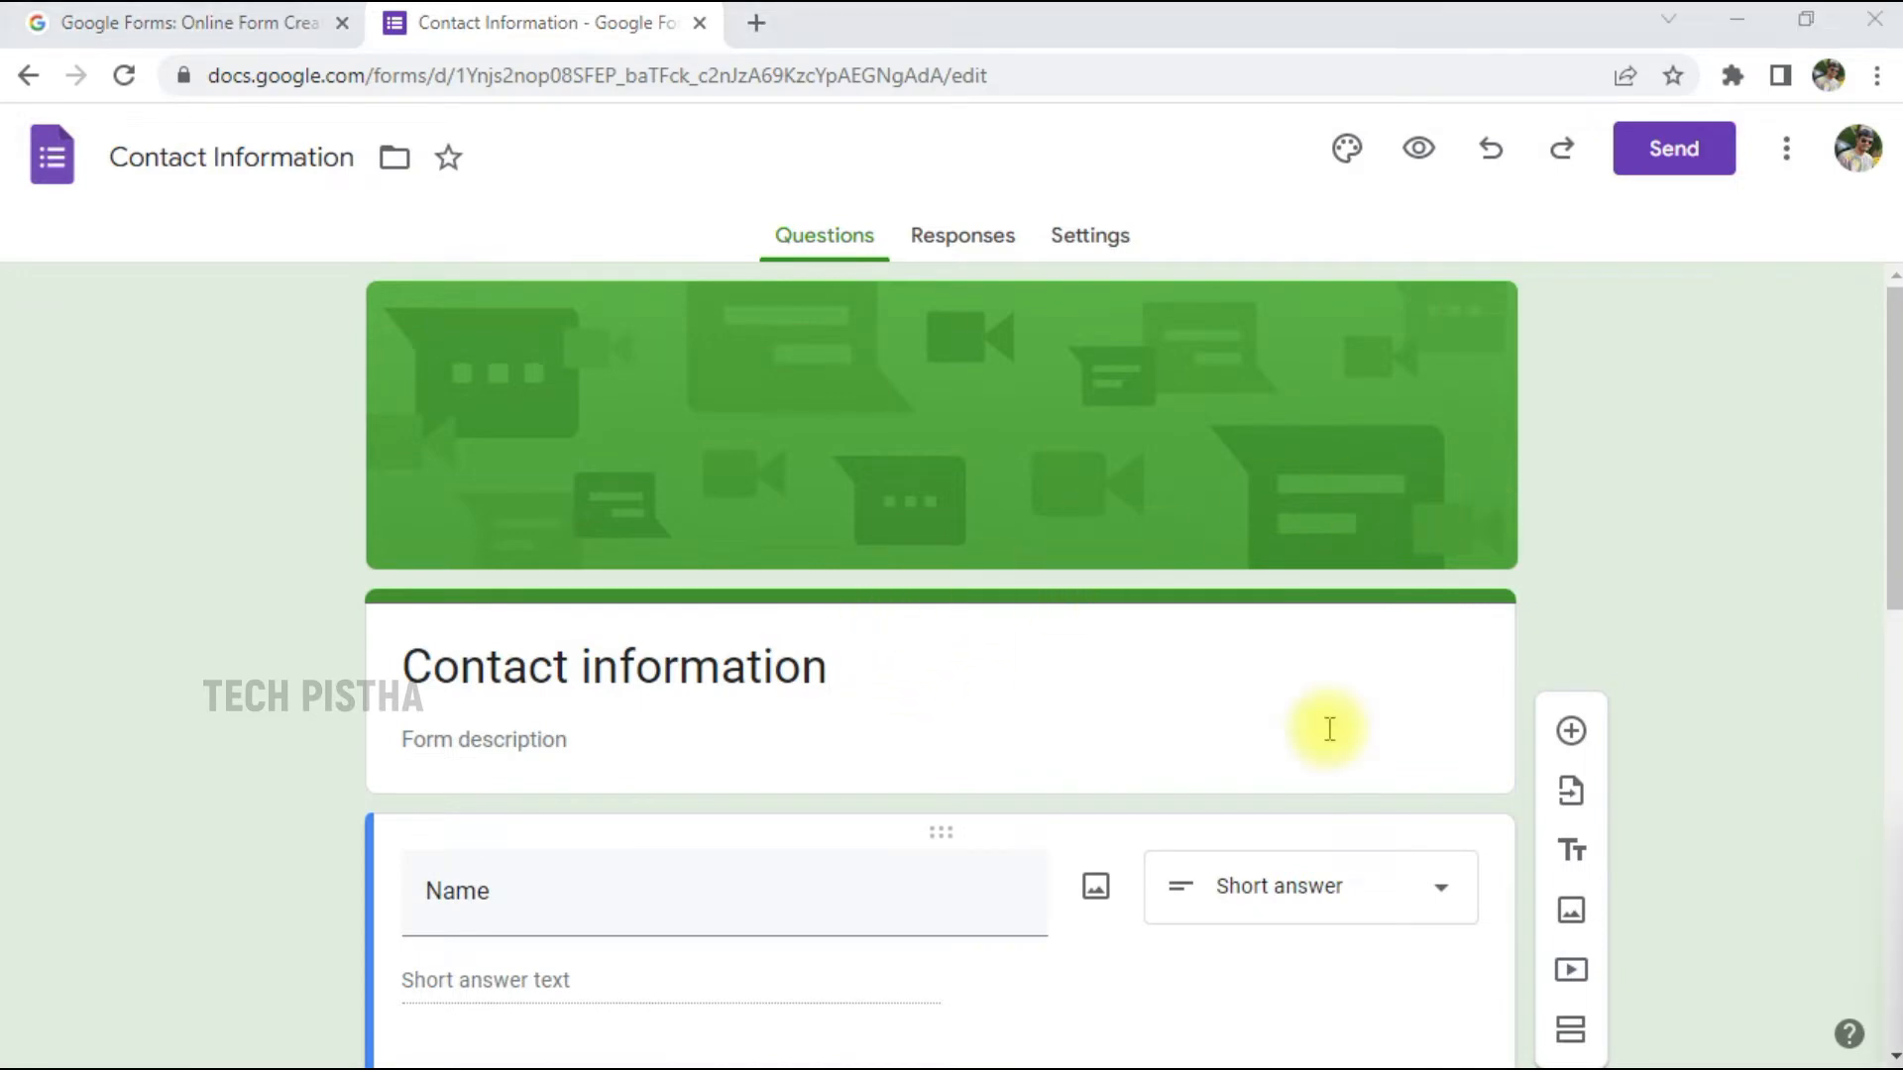
scroll("down", 3)
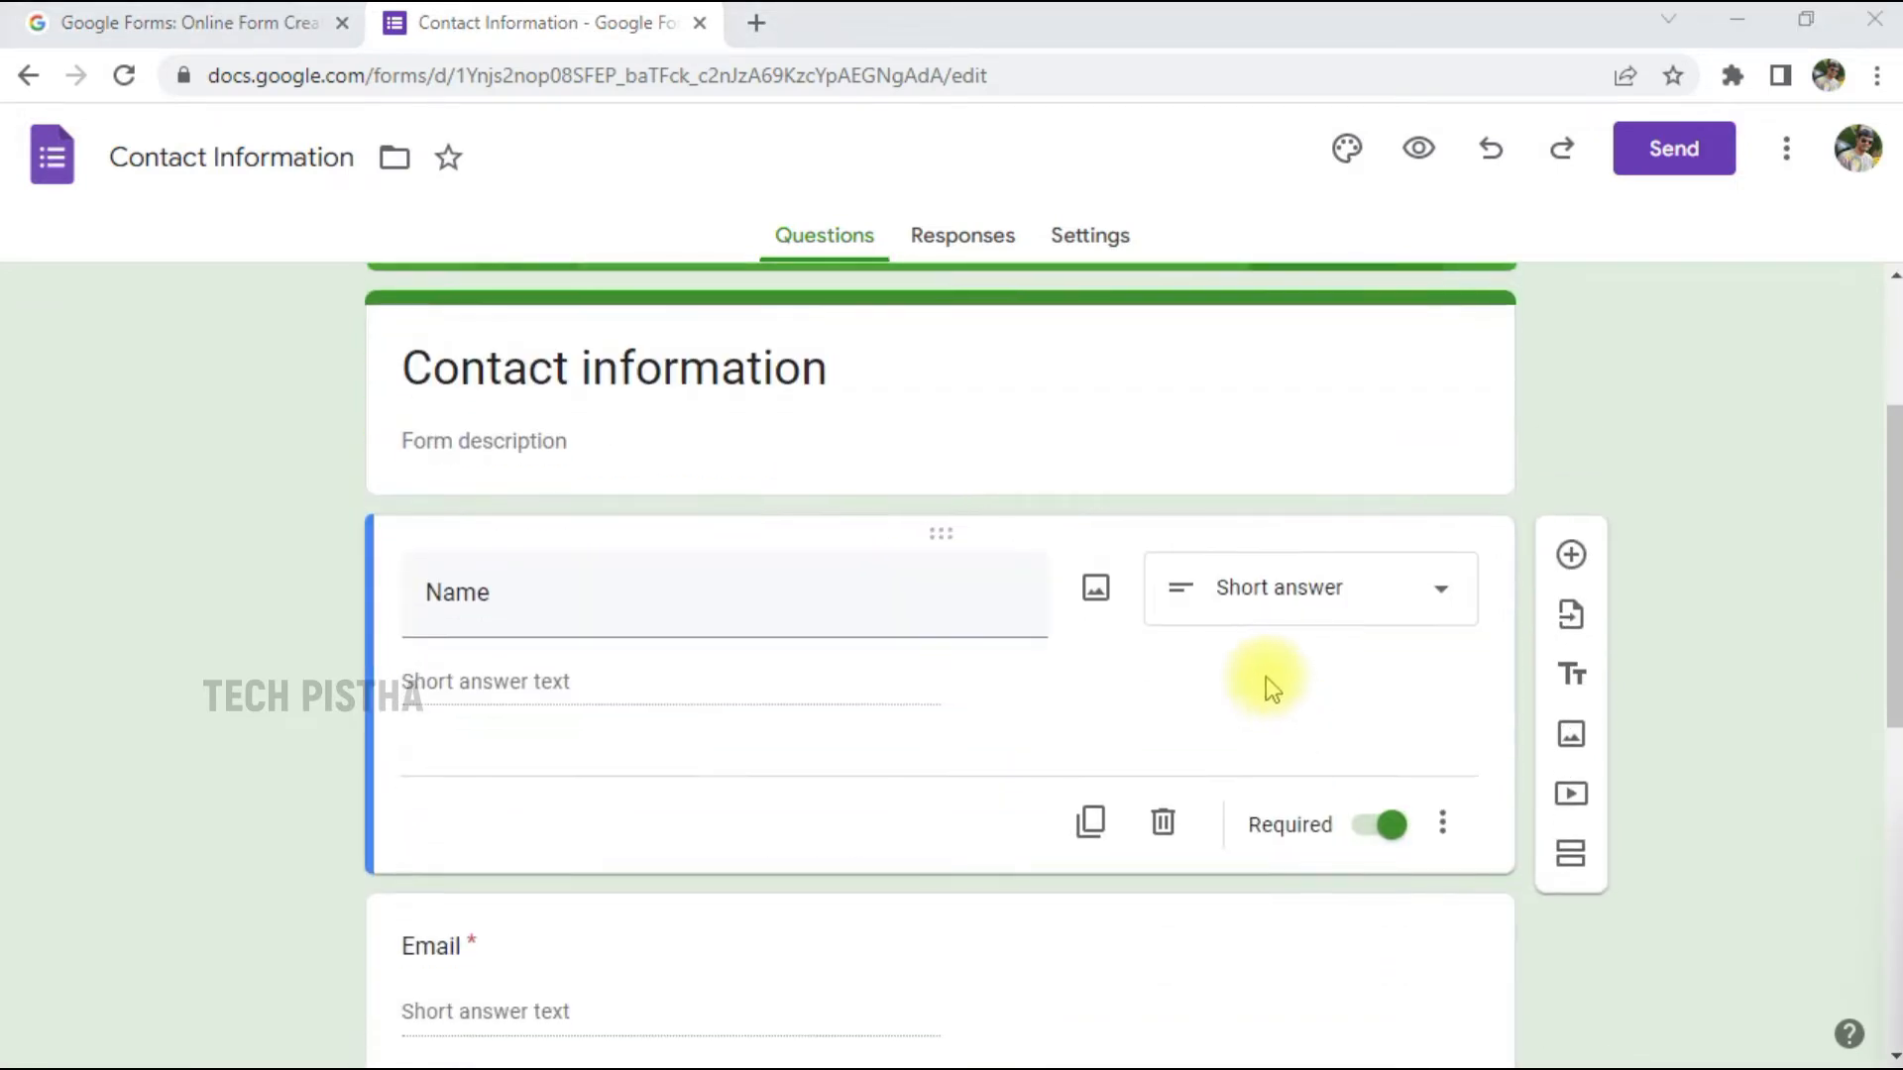
scroll("down", 3)
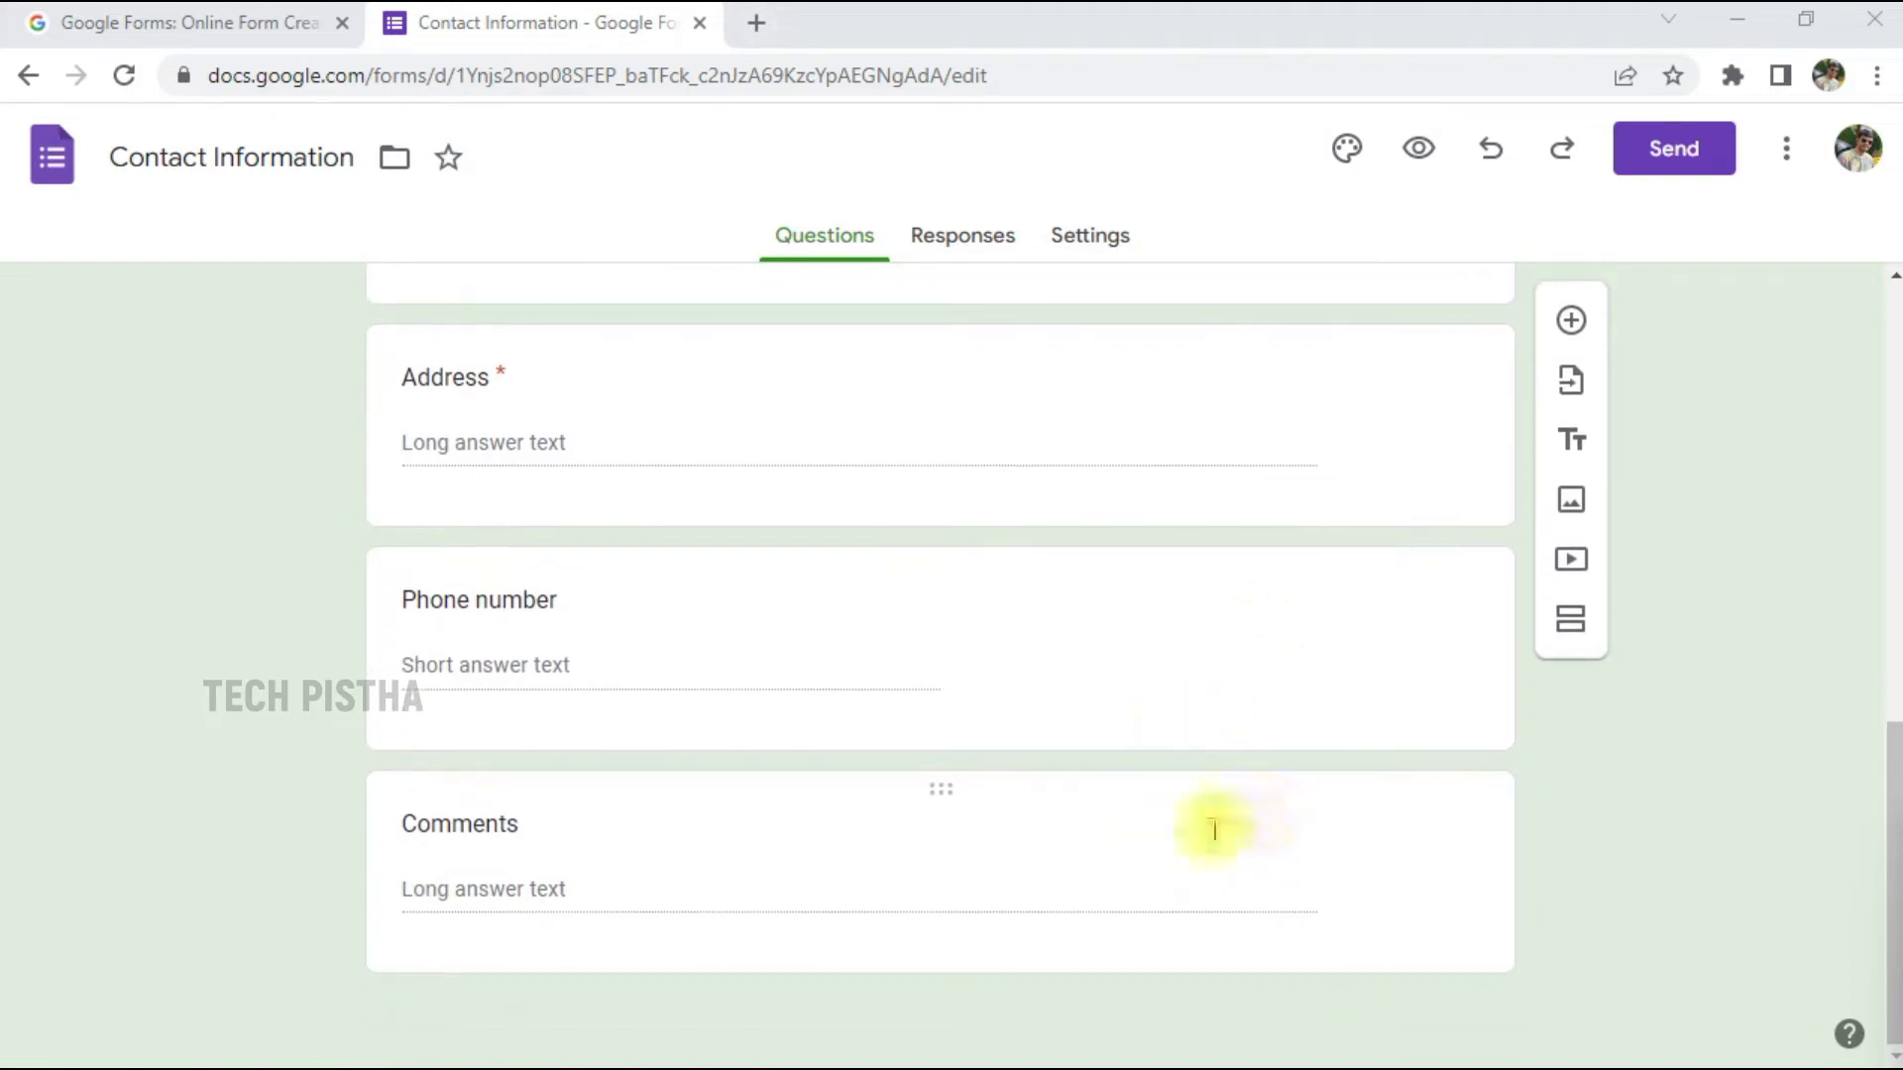
scroll("up", 3)
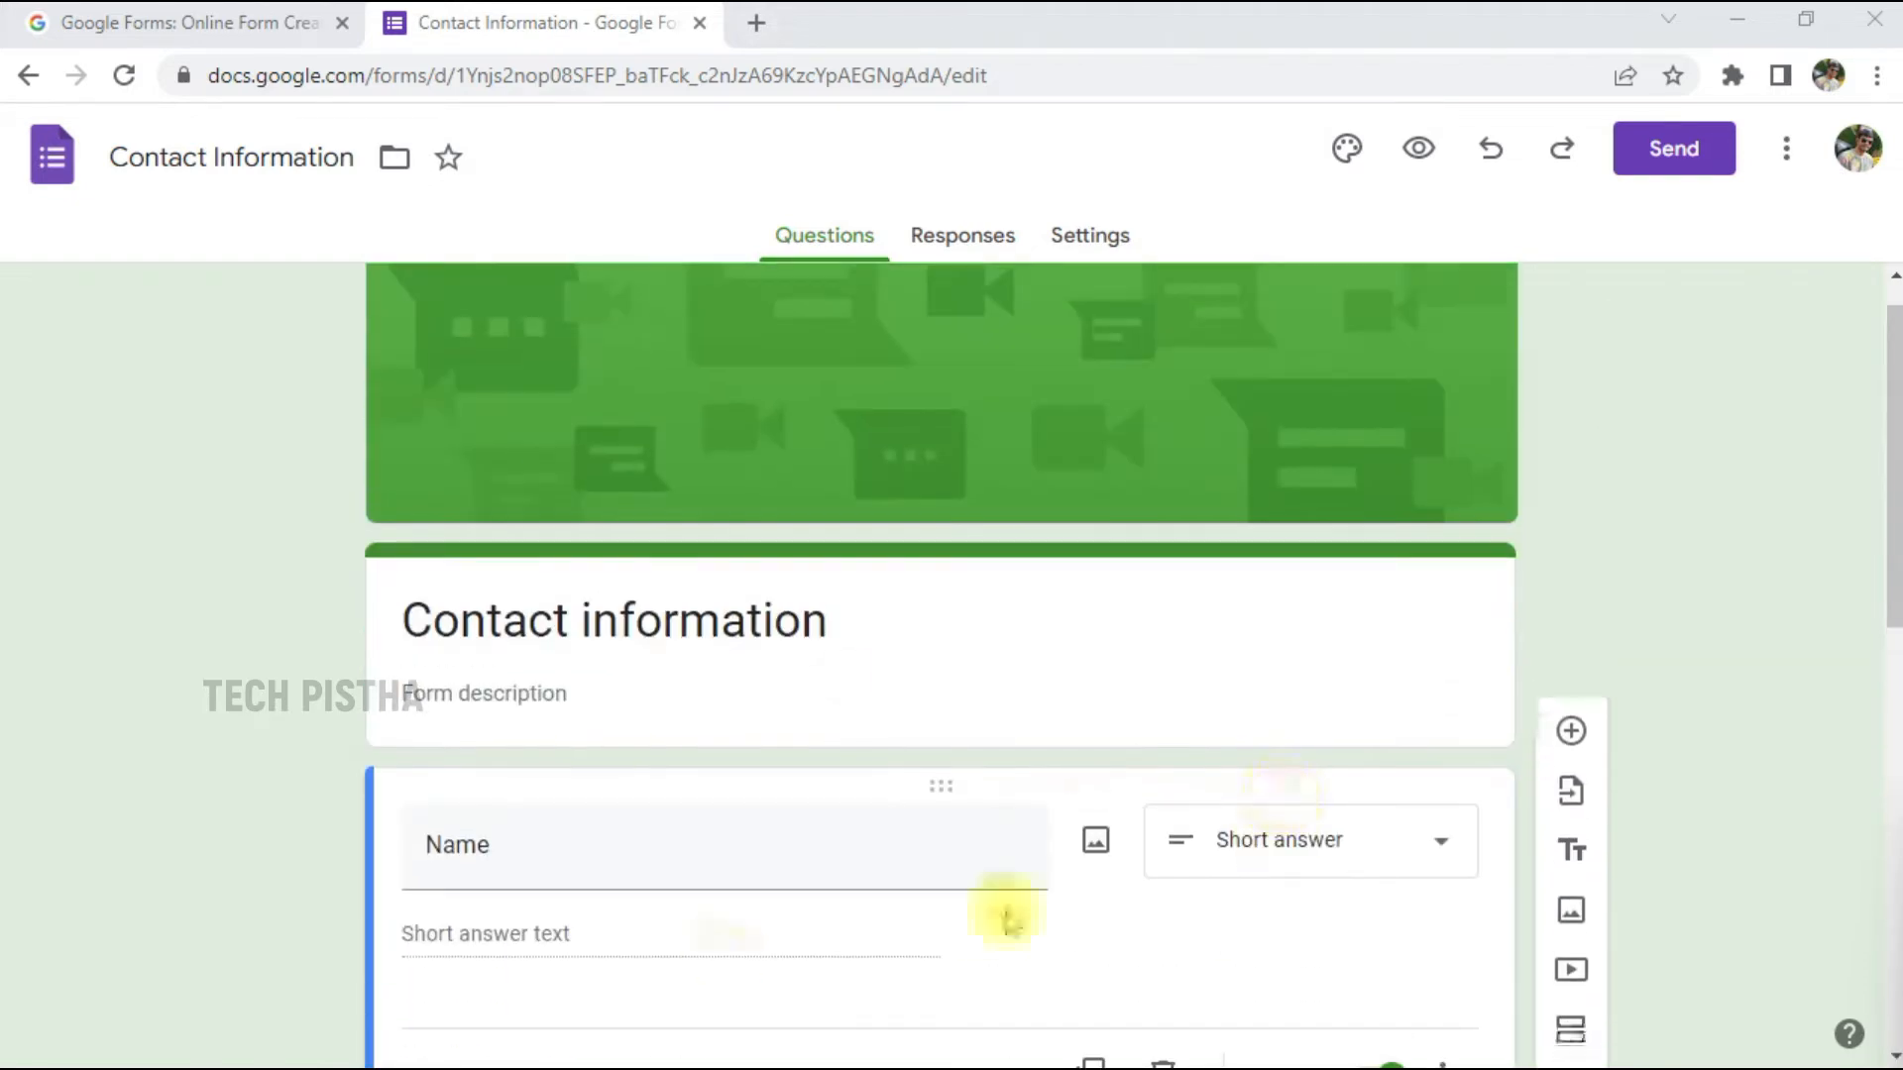
mouse_move(1187, 753)
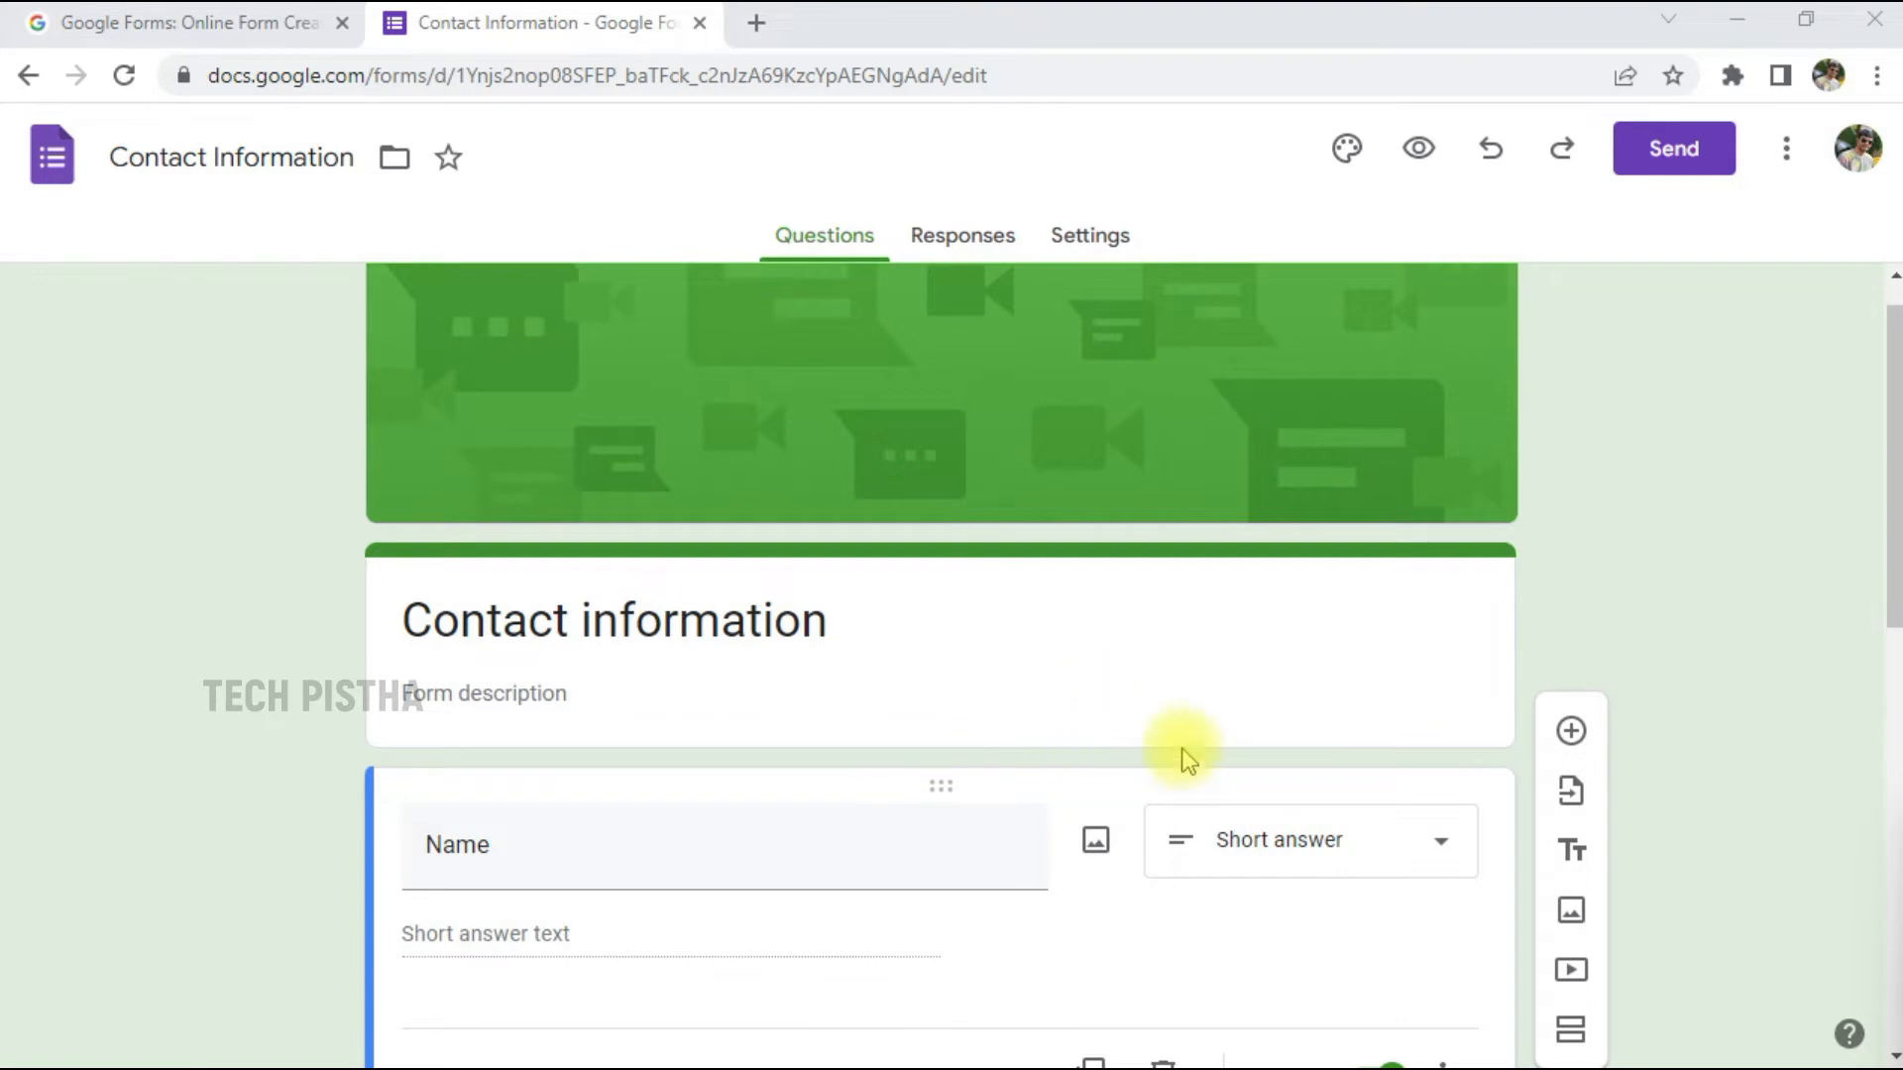
Step: In Settings > Responses, switch off the one-response limit and 'Allow response editing'
left_click(1088, 236)
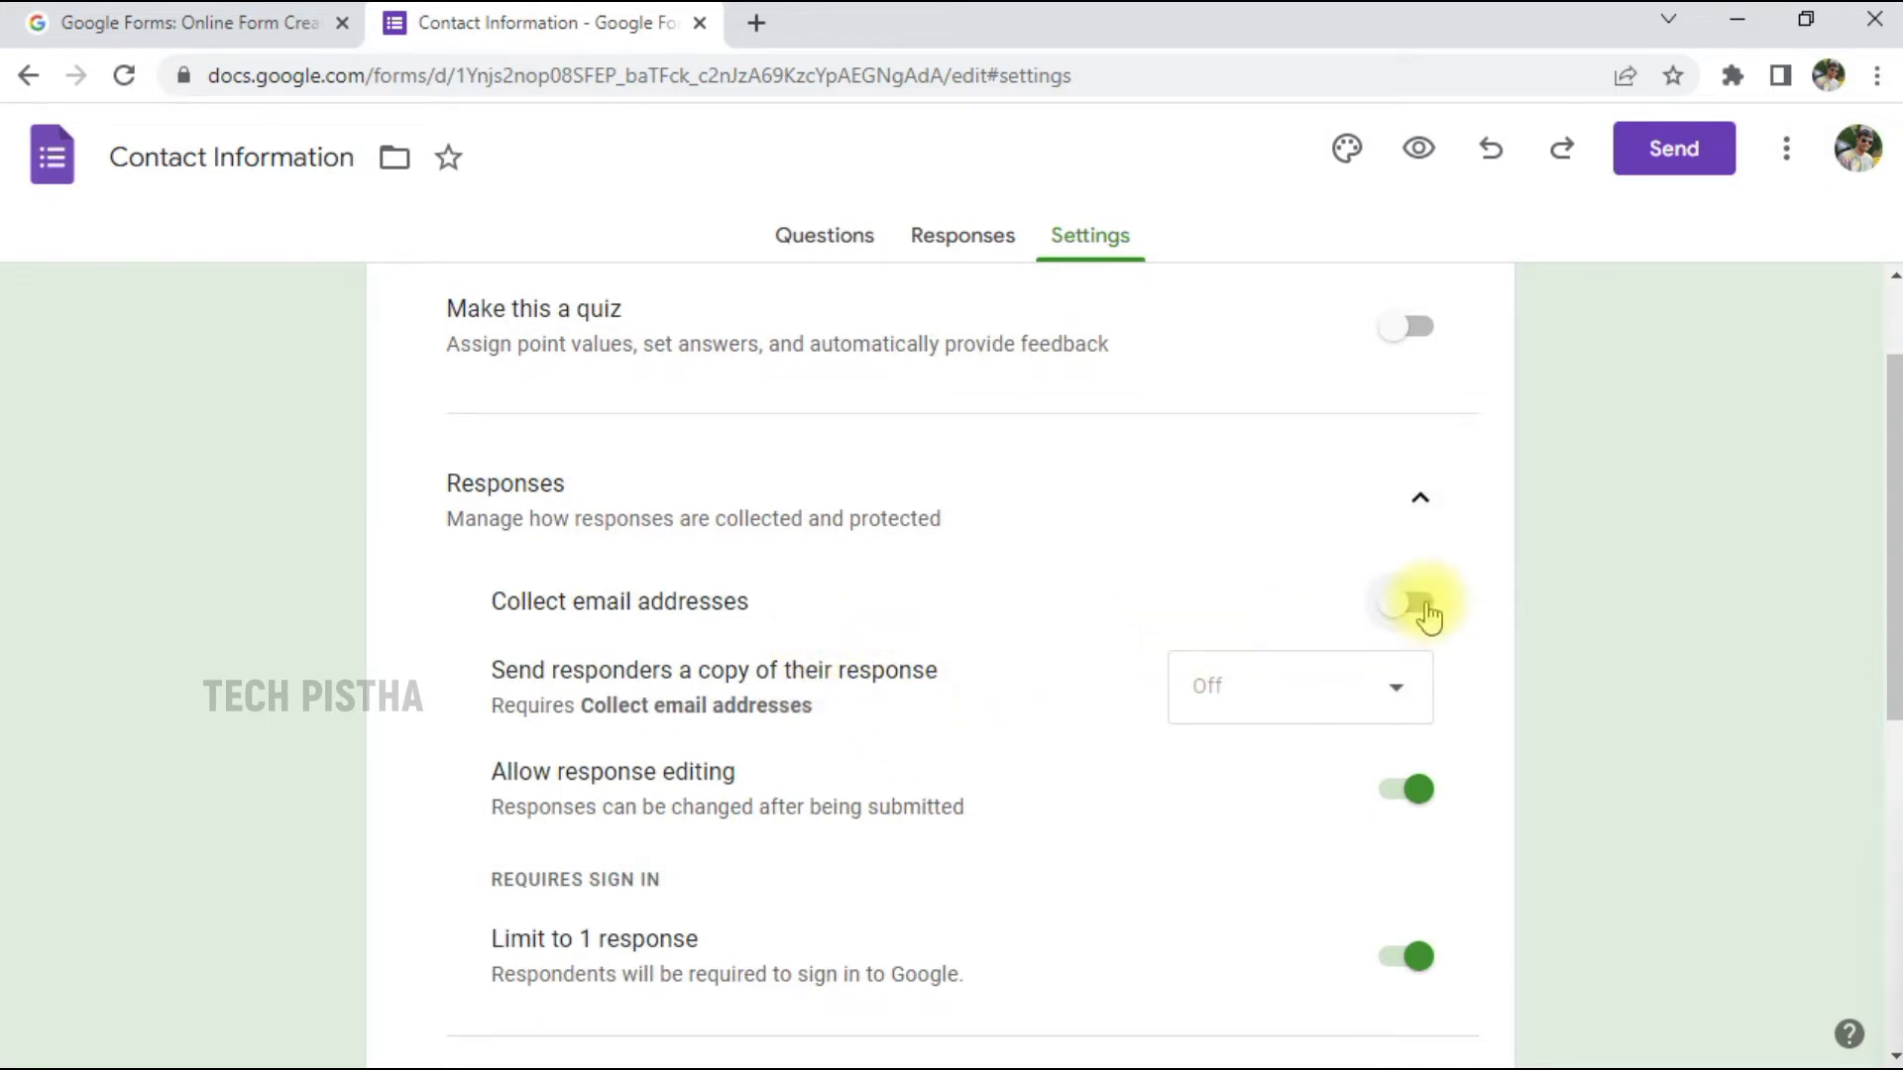
scroll("down", 3)
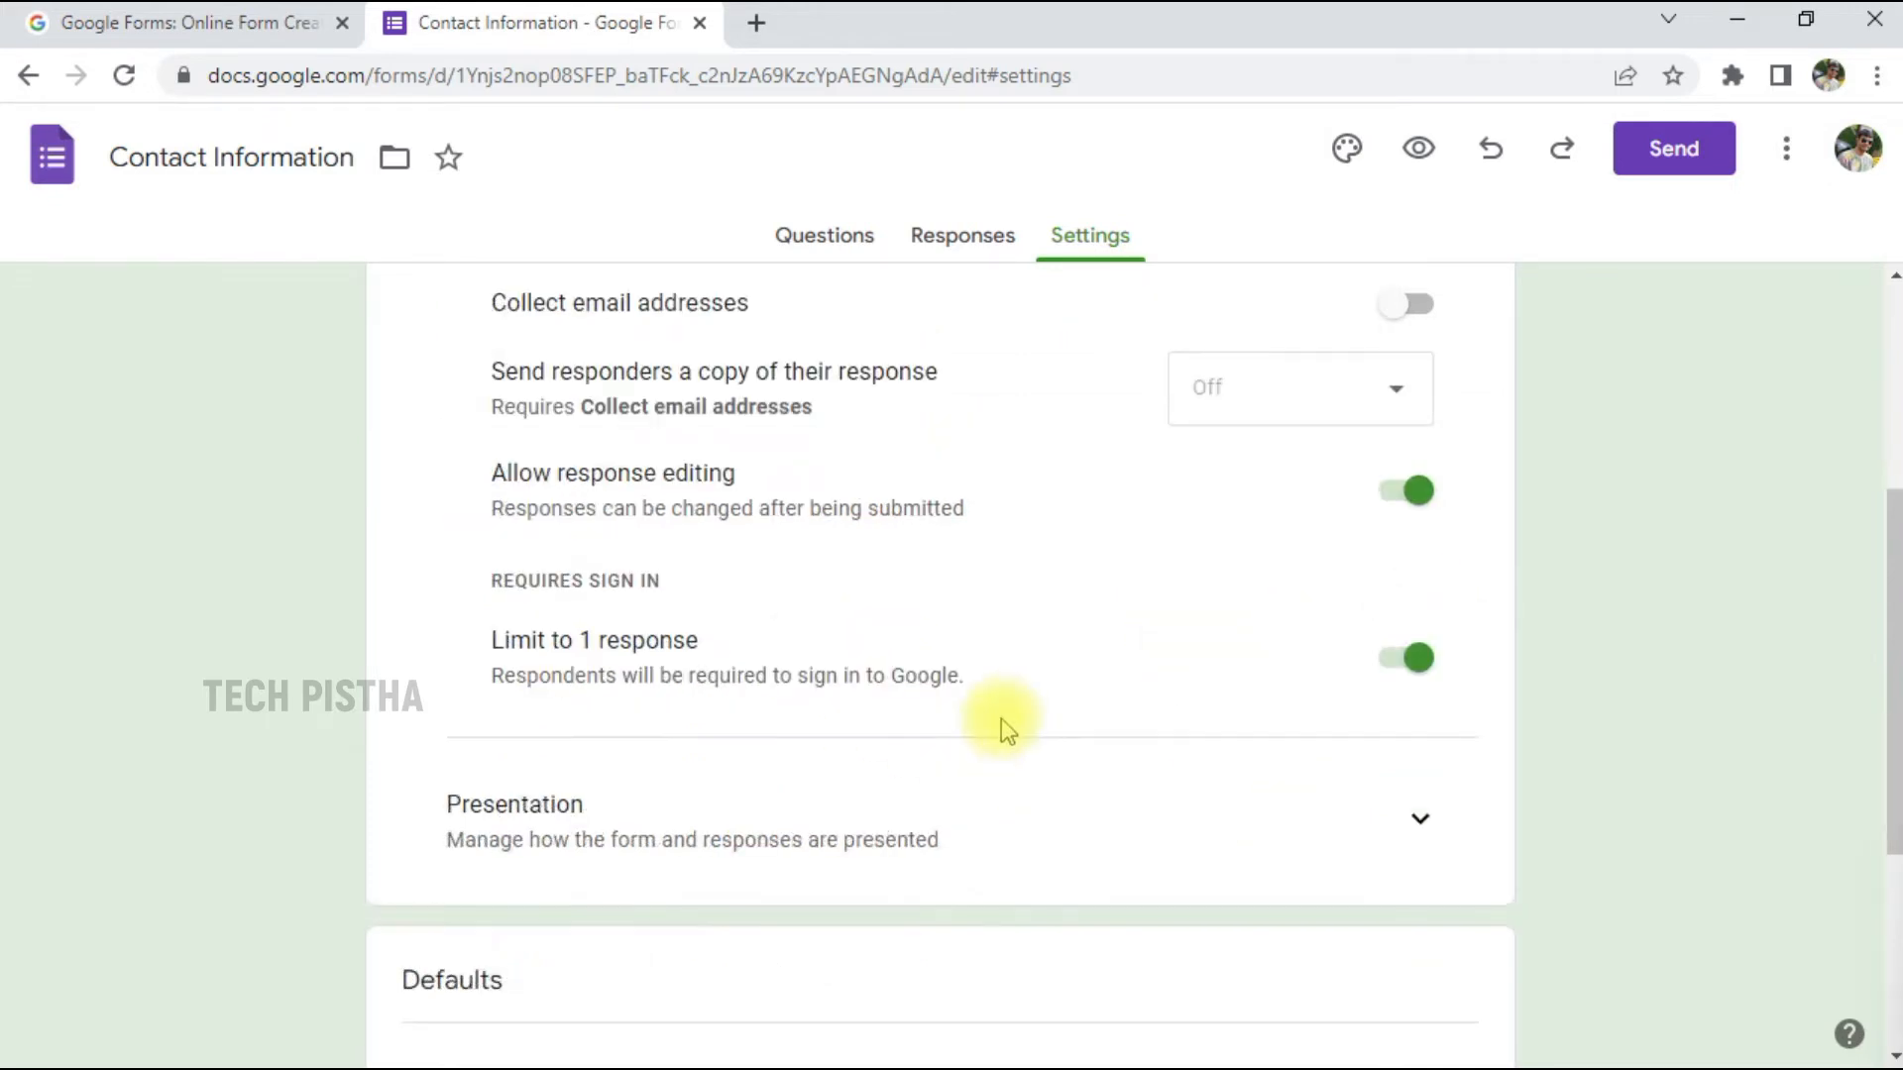
mouse_move(1138, 680)
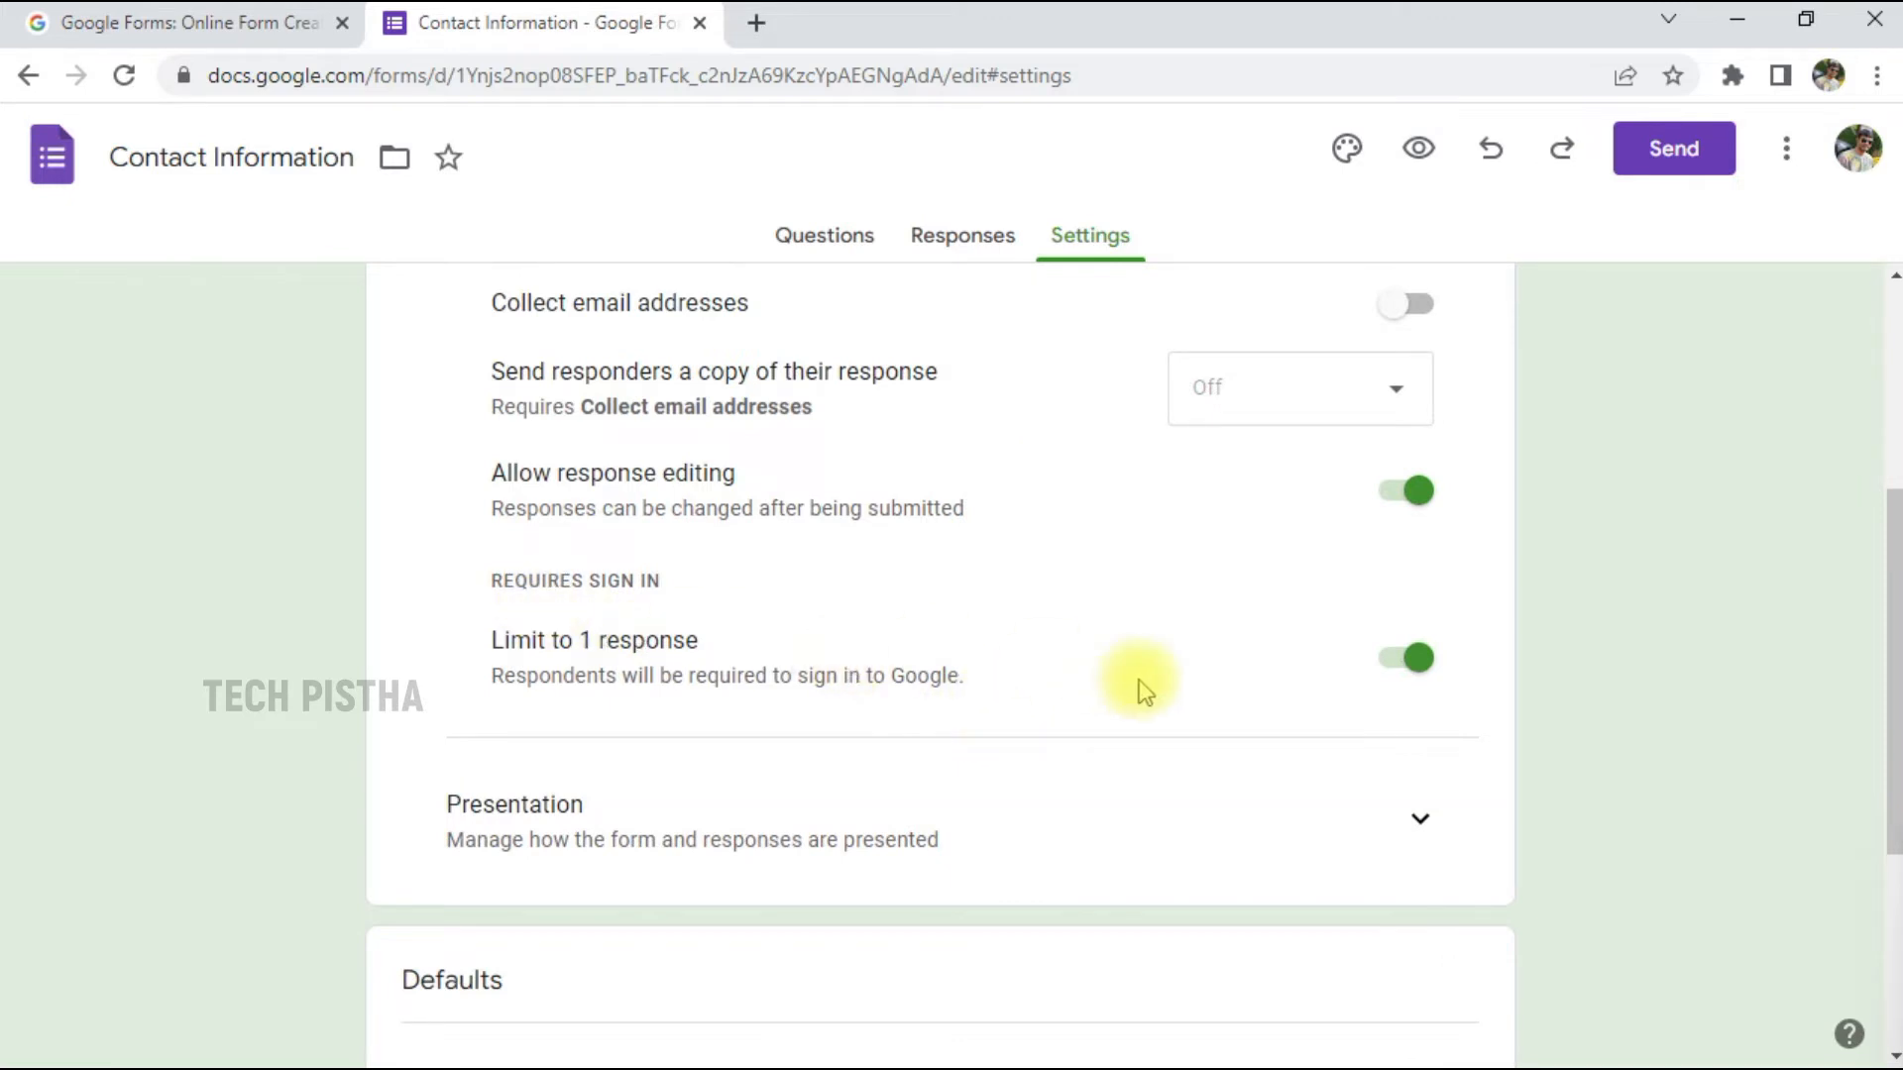
mouse_move(1353, 692)
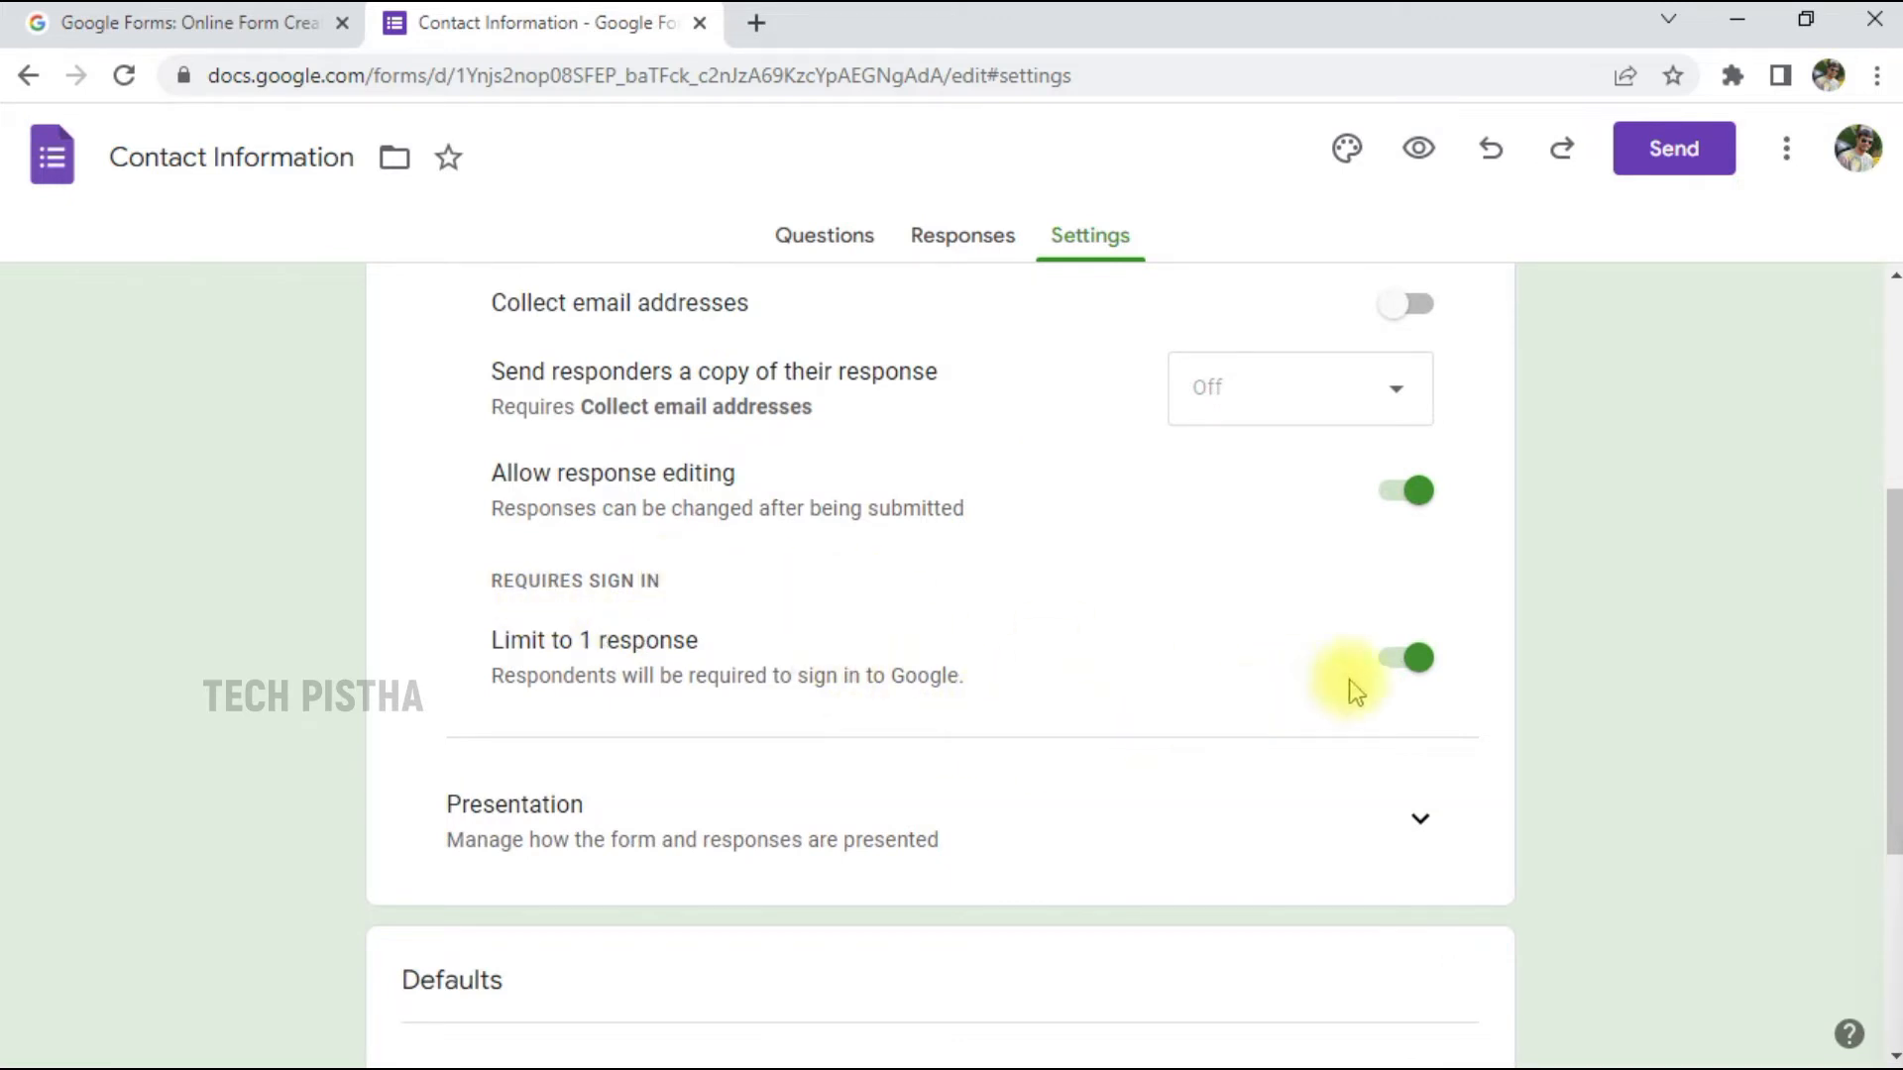
left_click(1403, 656)
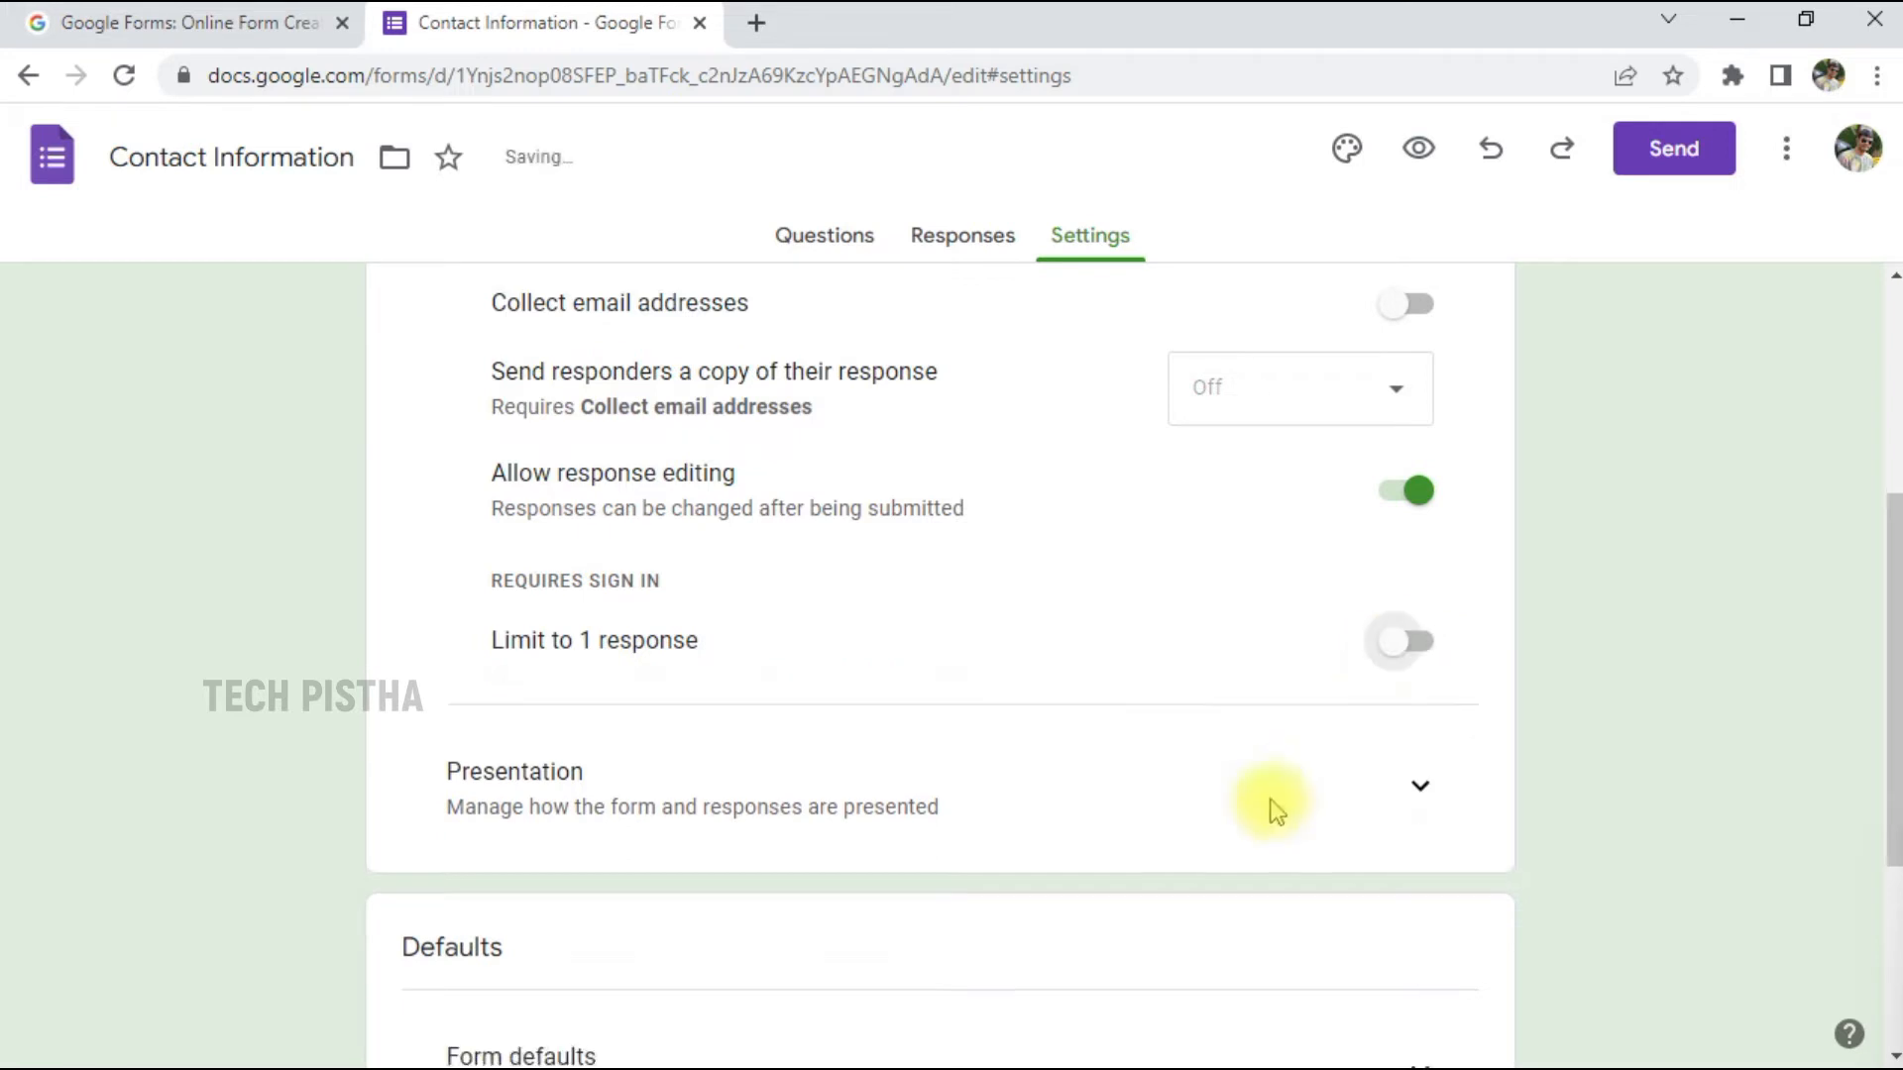
mouse_move(642, 510)
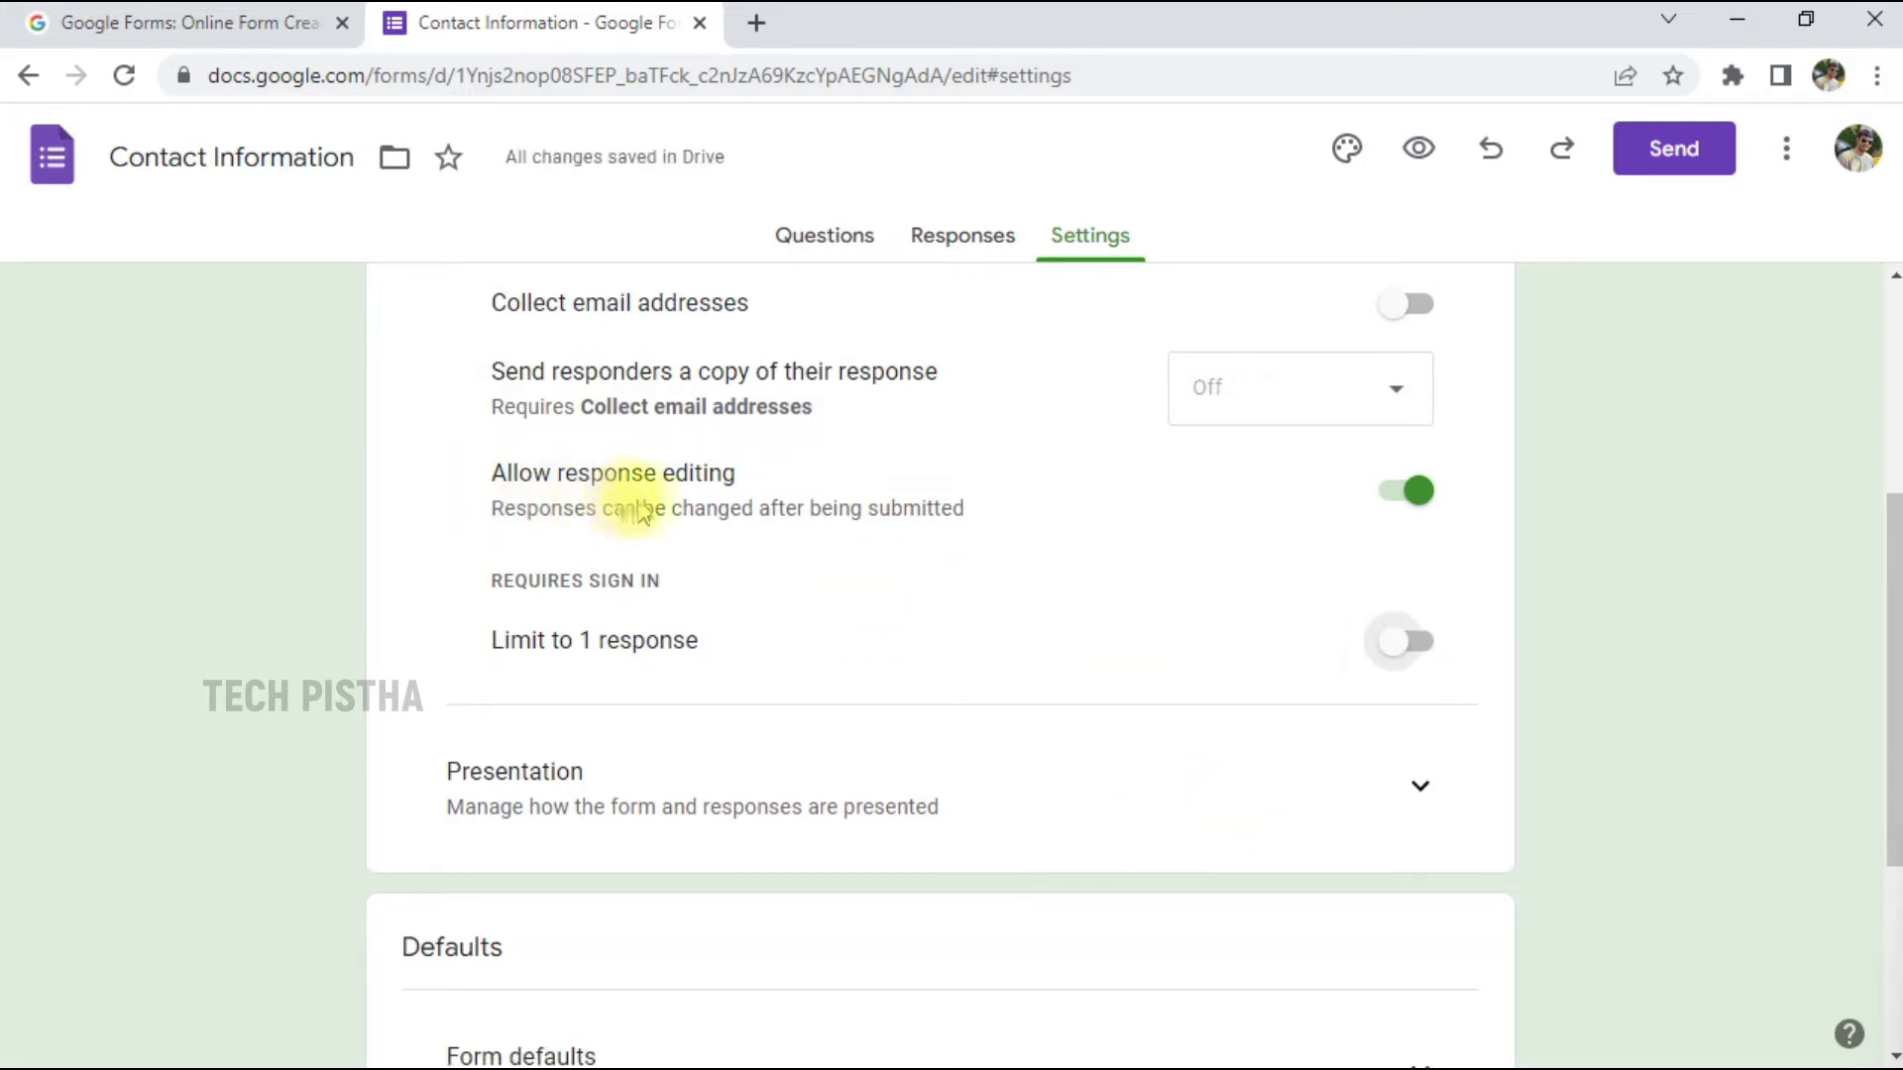
mouse_move(1018, 553)
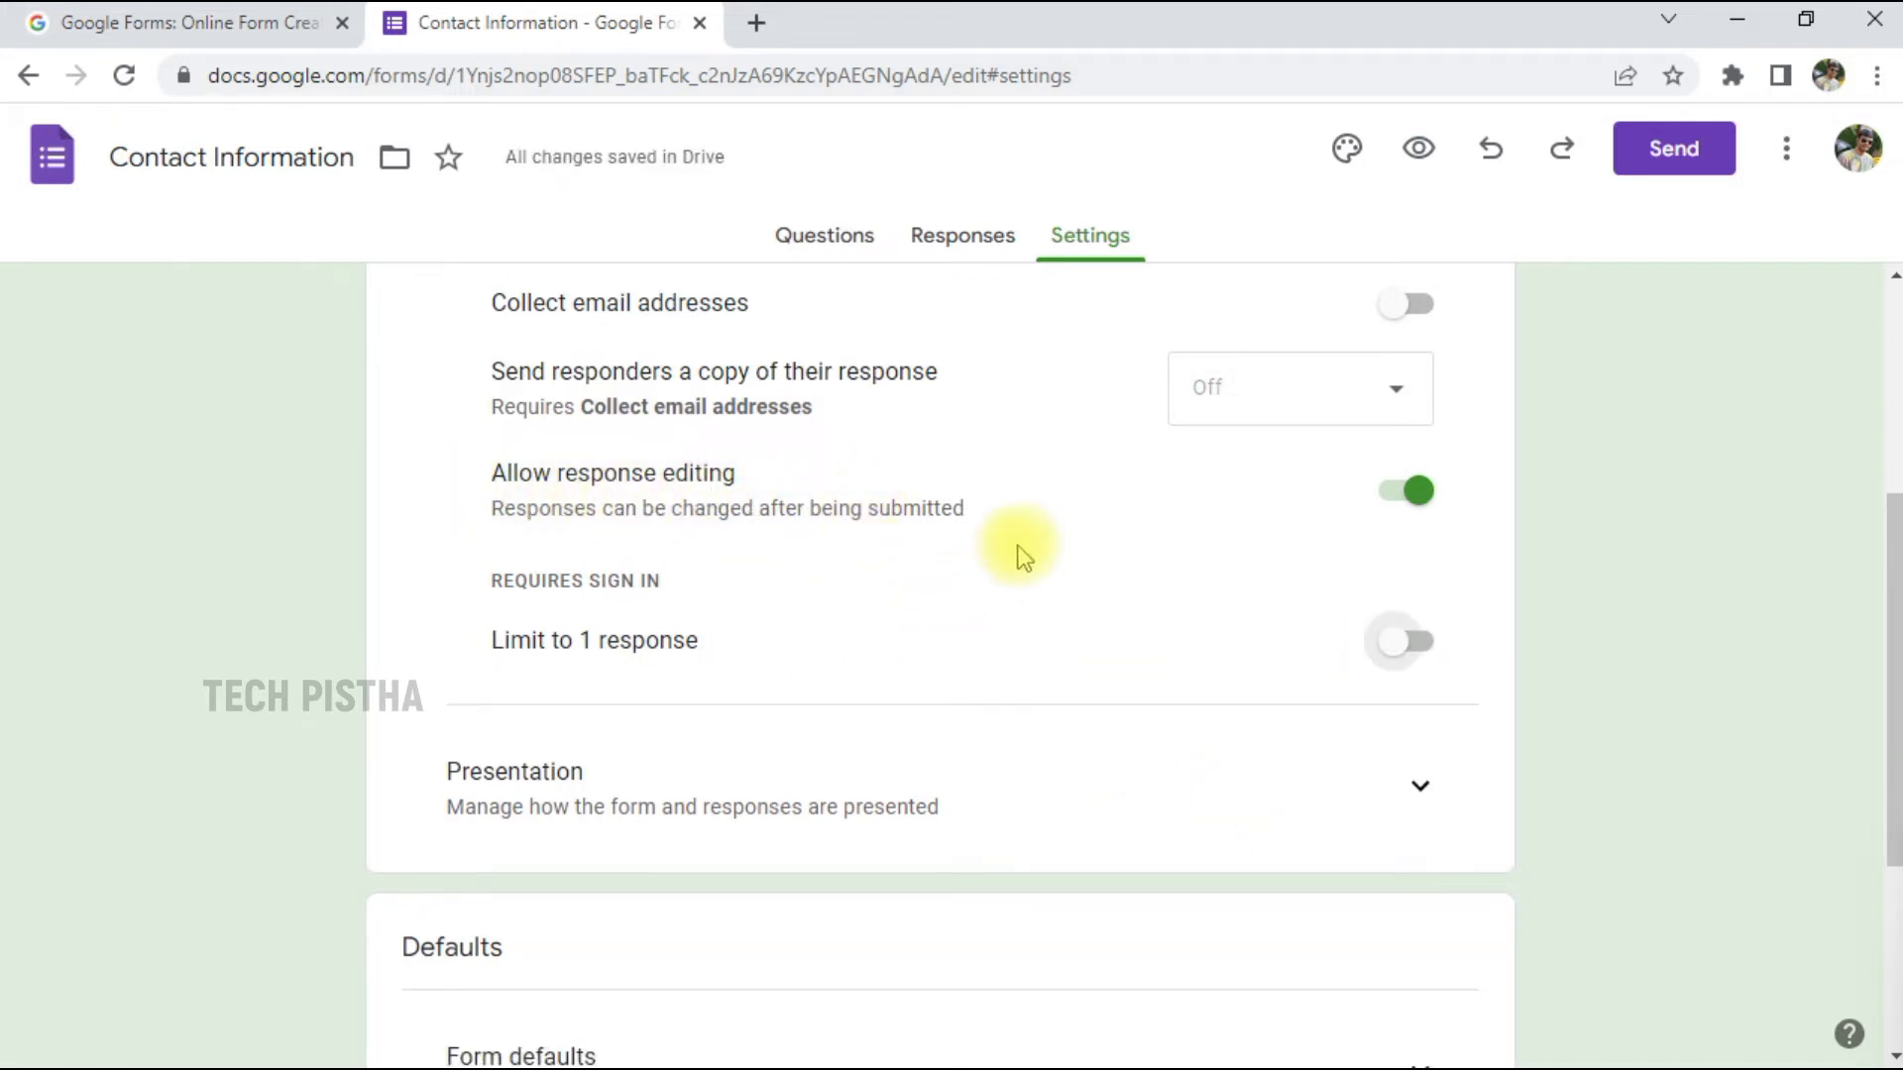
mouse_move(1054, 593)
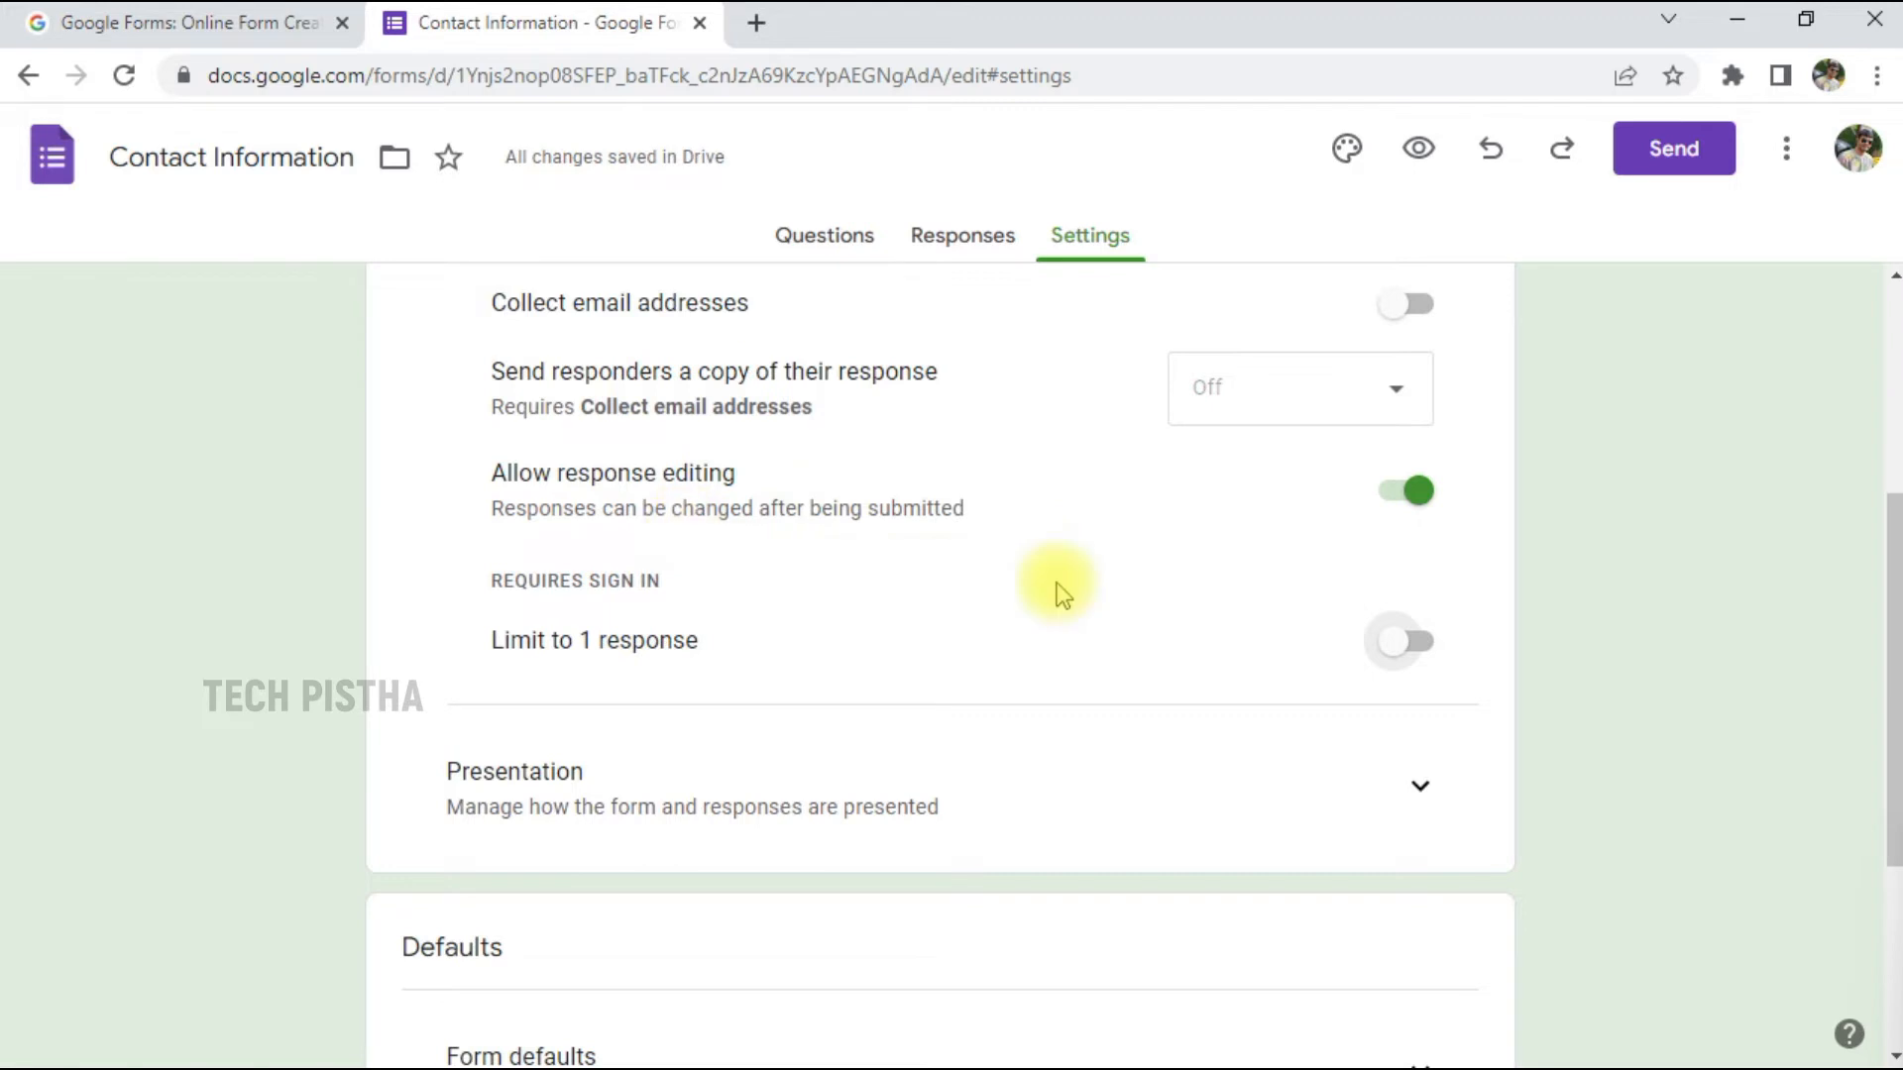
left_click(1403, 489)
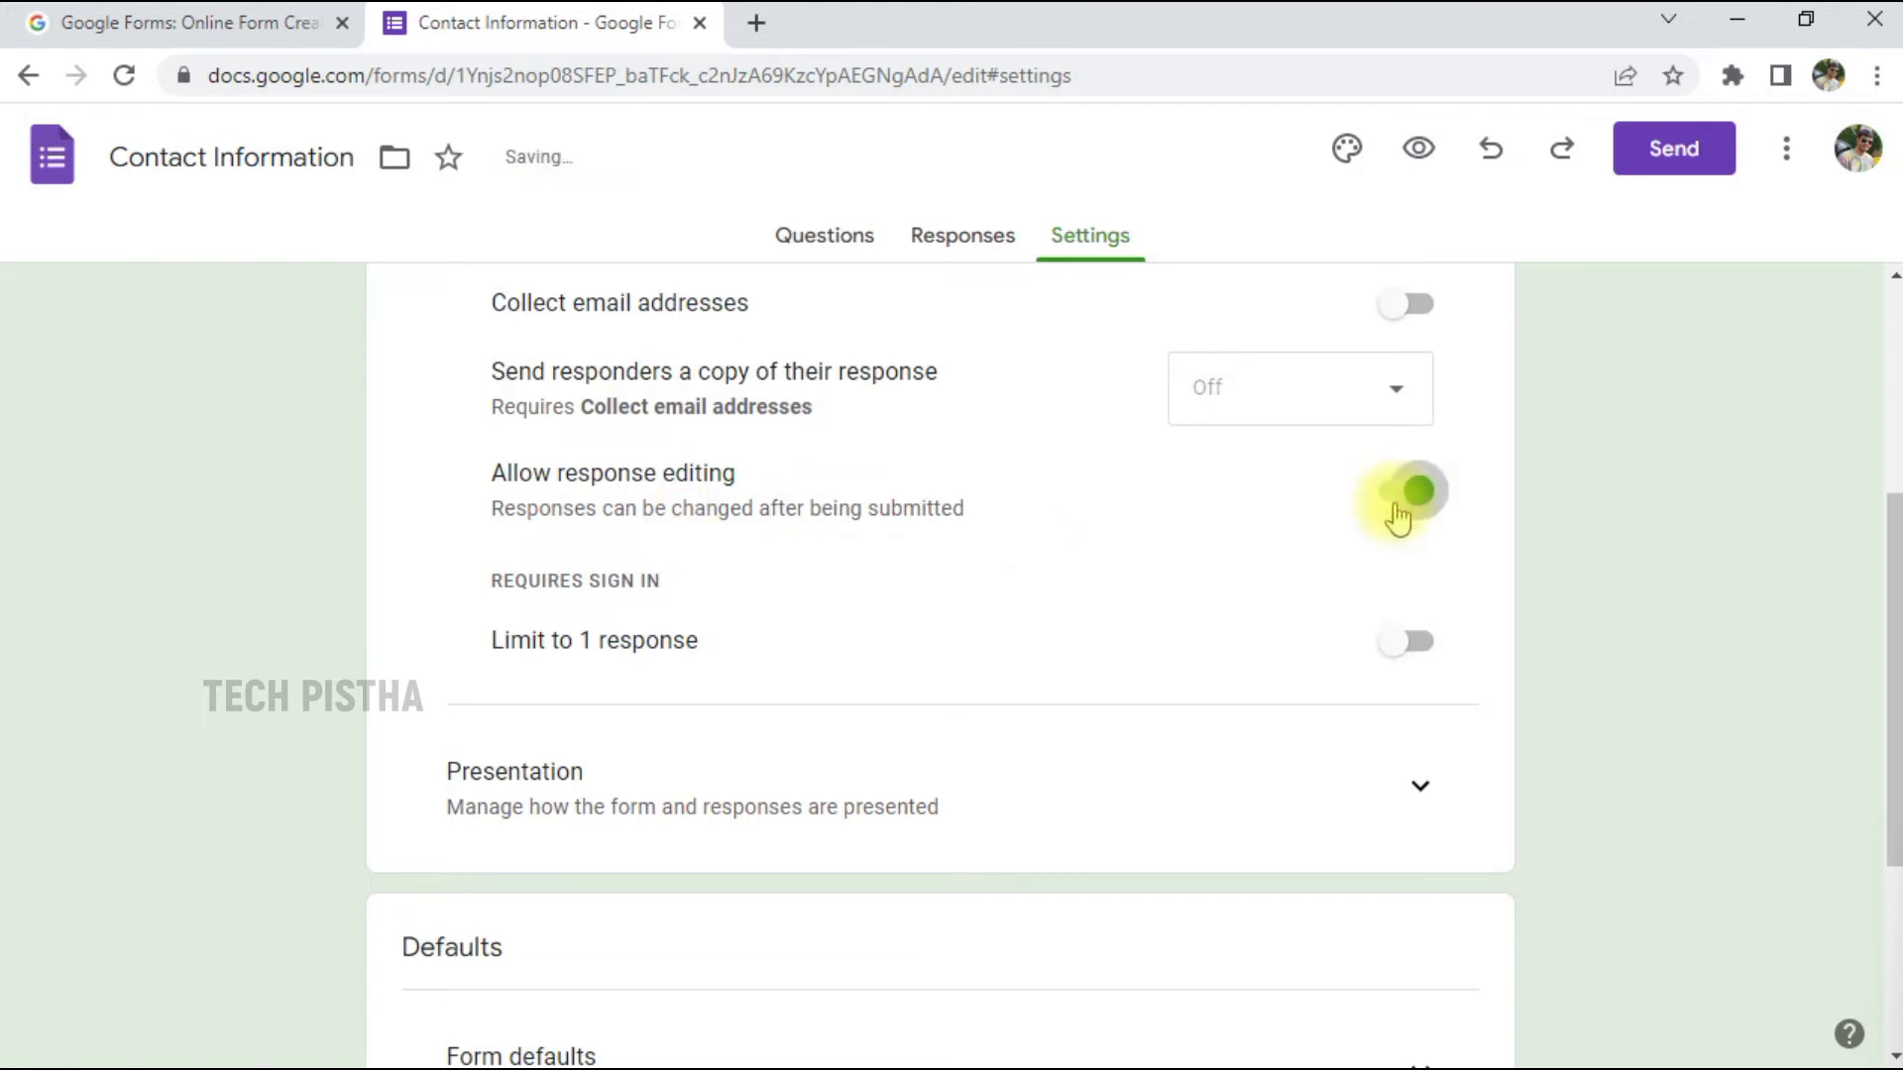
left_click(1403, 489)
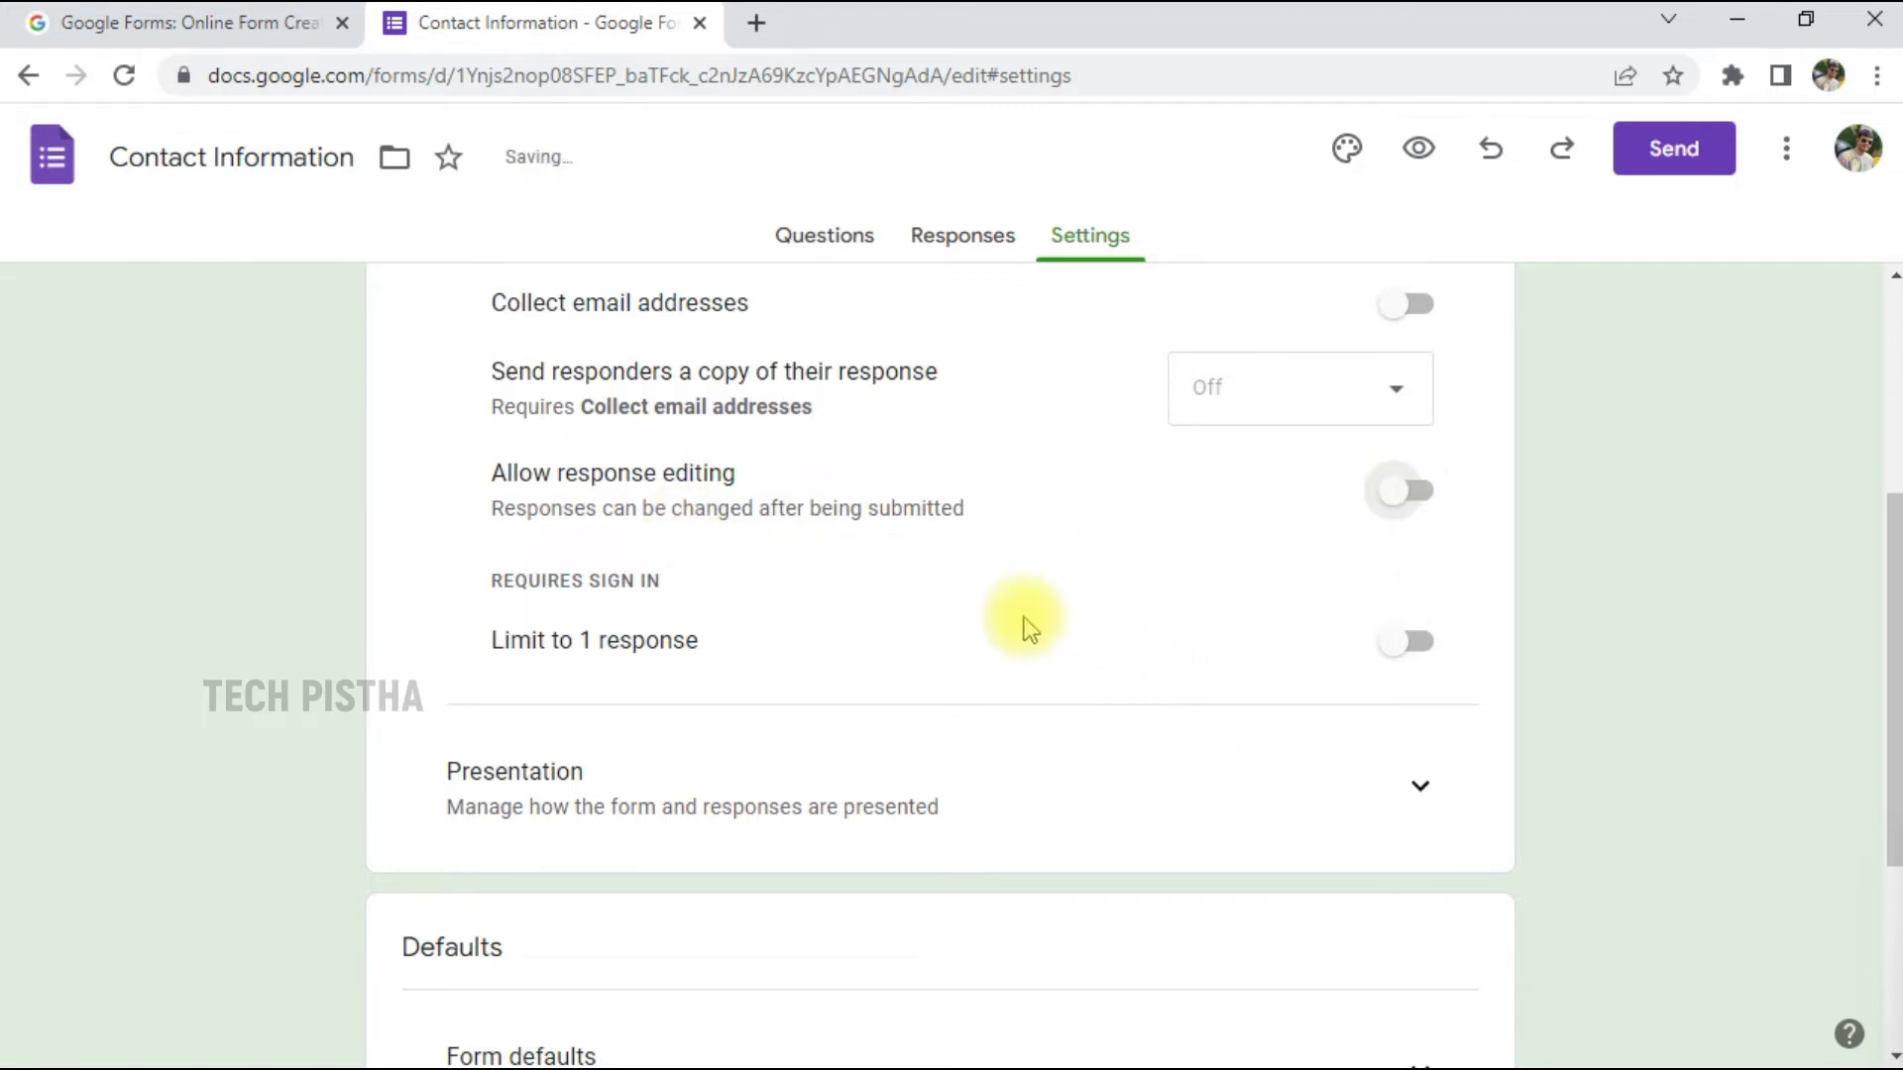
Step: View the Responses page, currently showing 0 responses
left_click(961, 236)
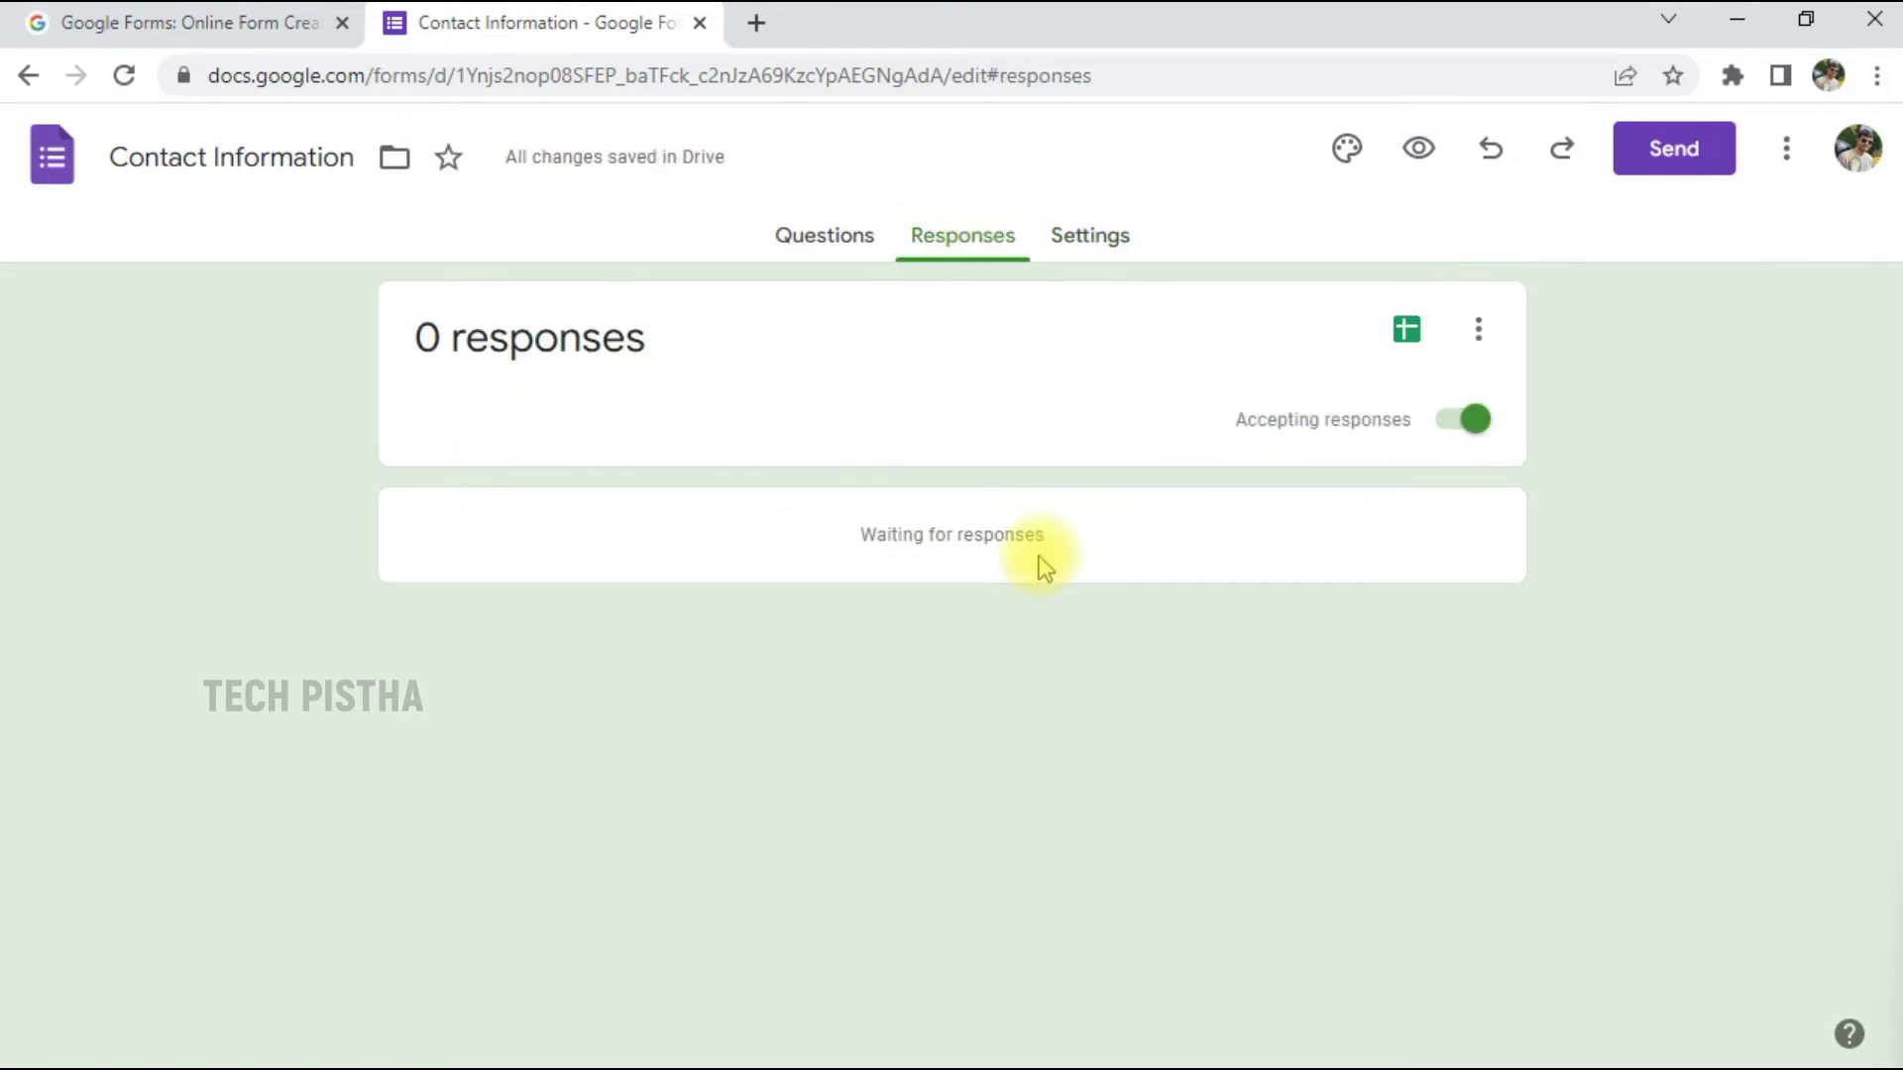
mouse_move(1022, 507)
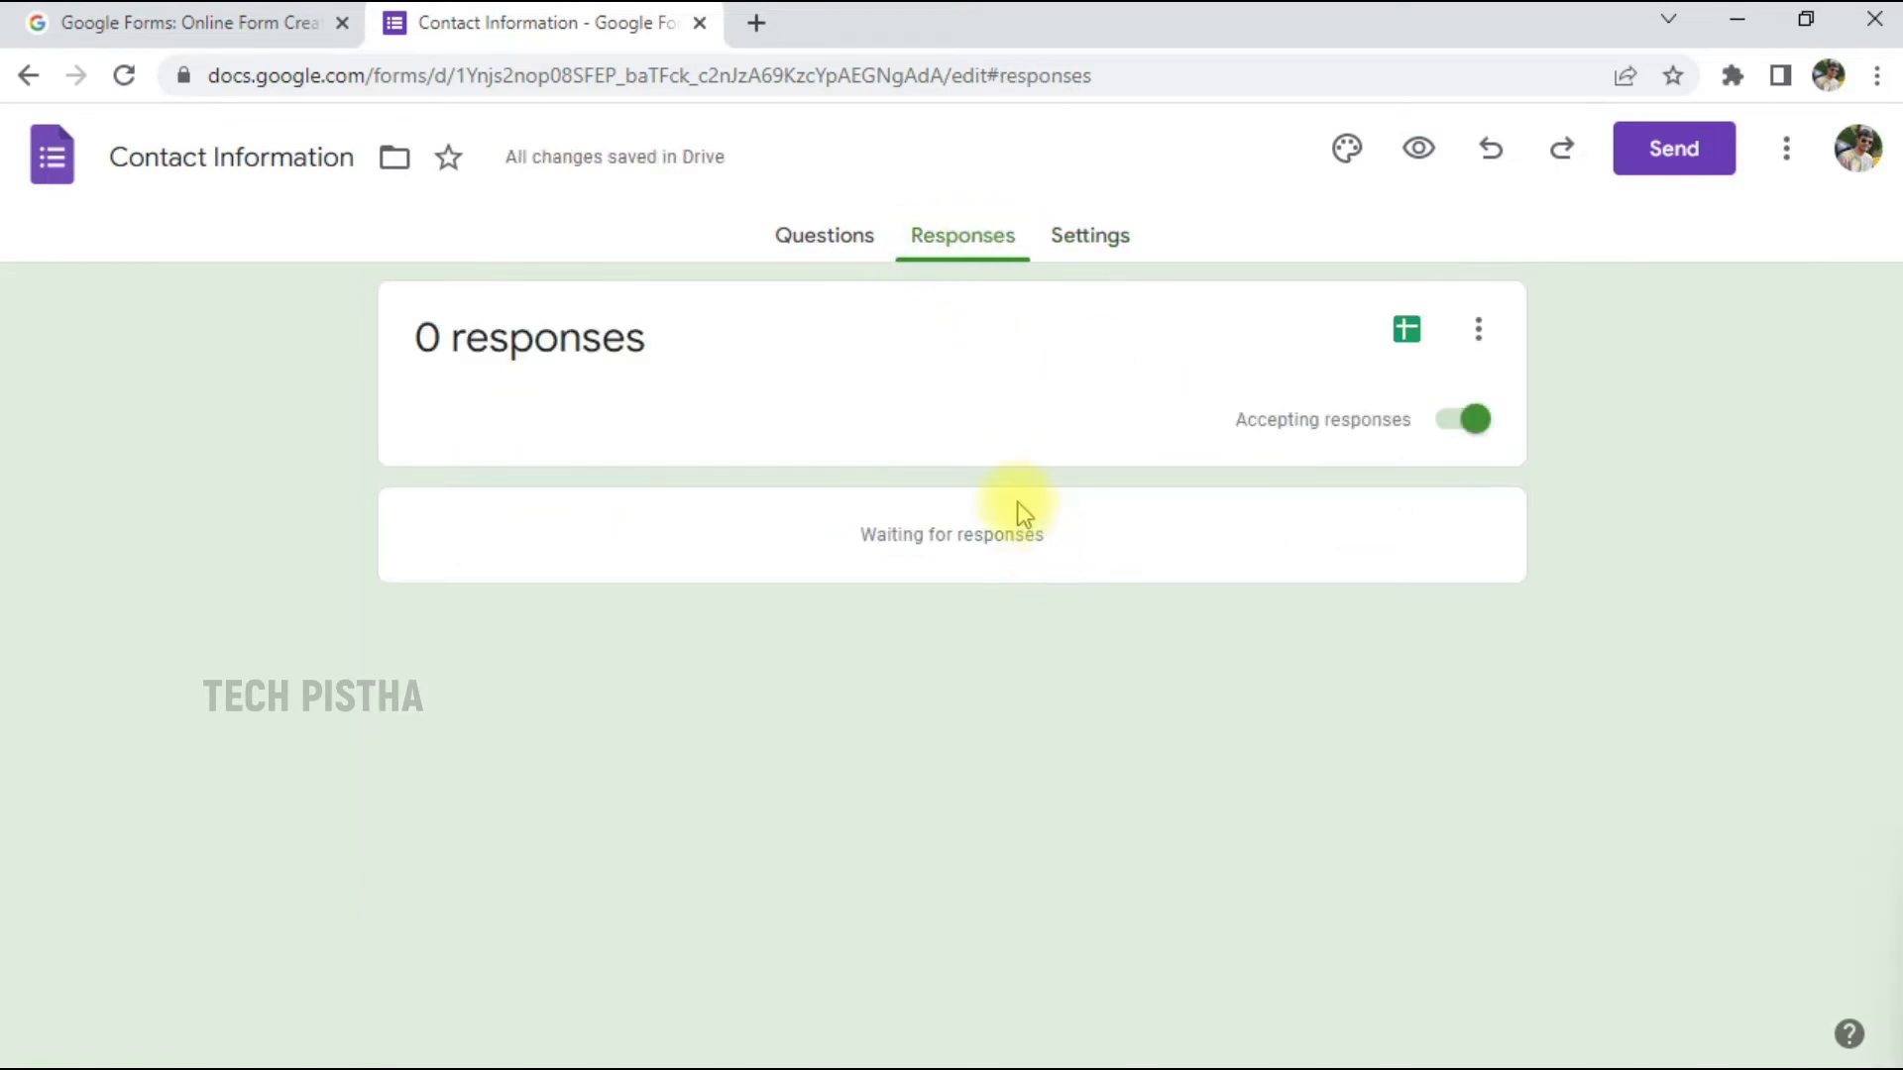
mouse_move(838, 620)
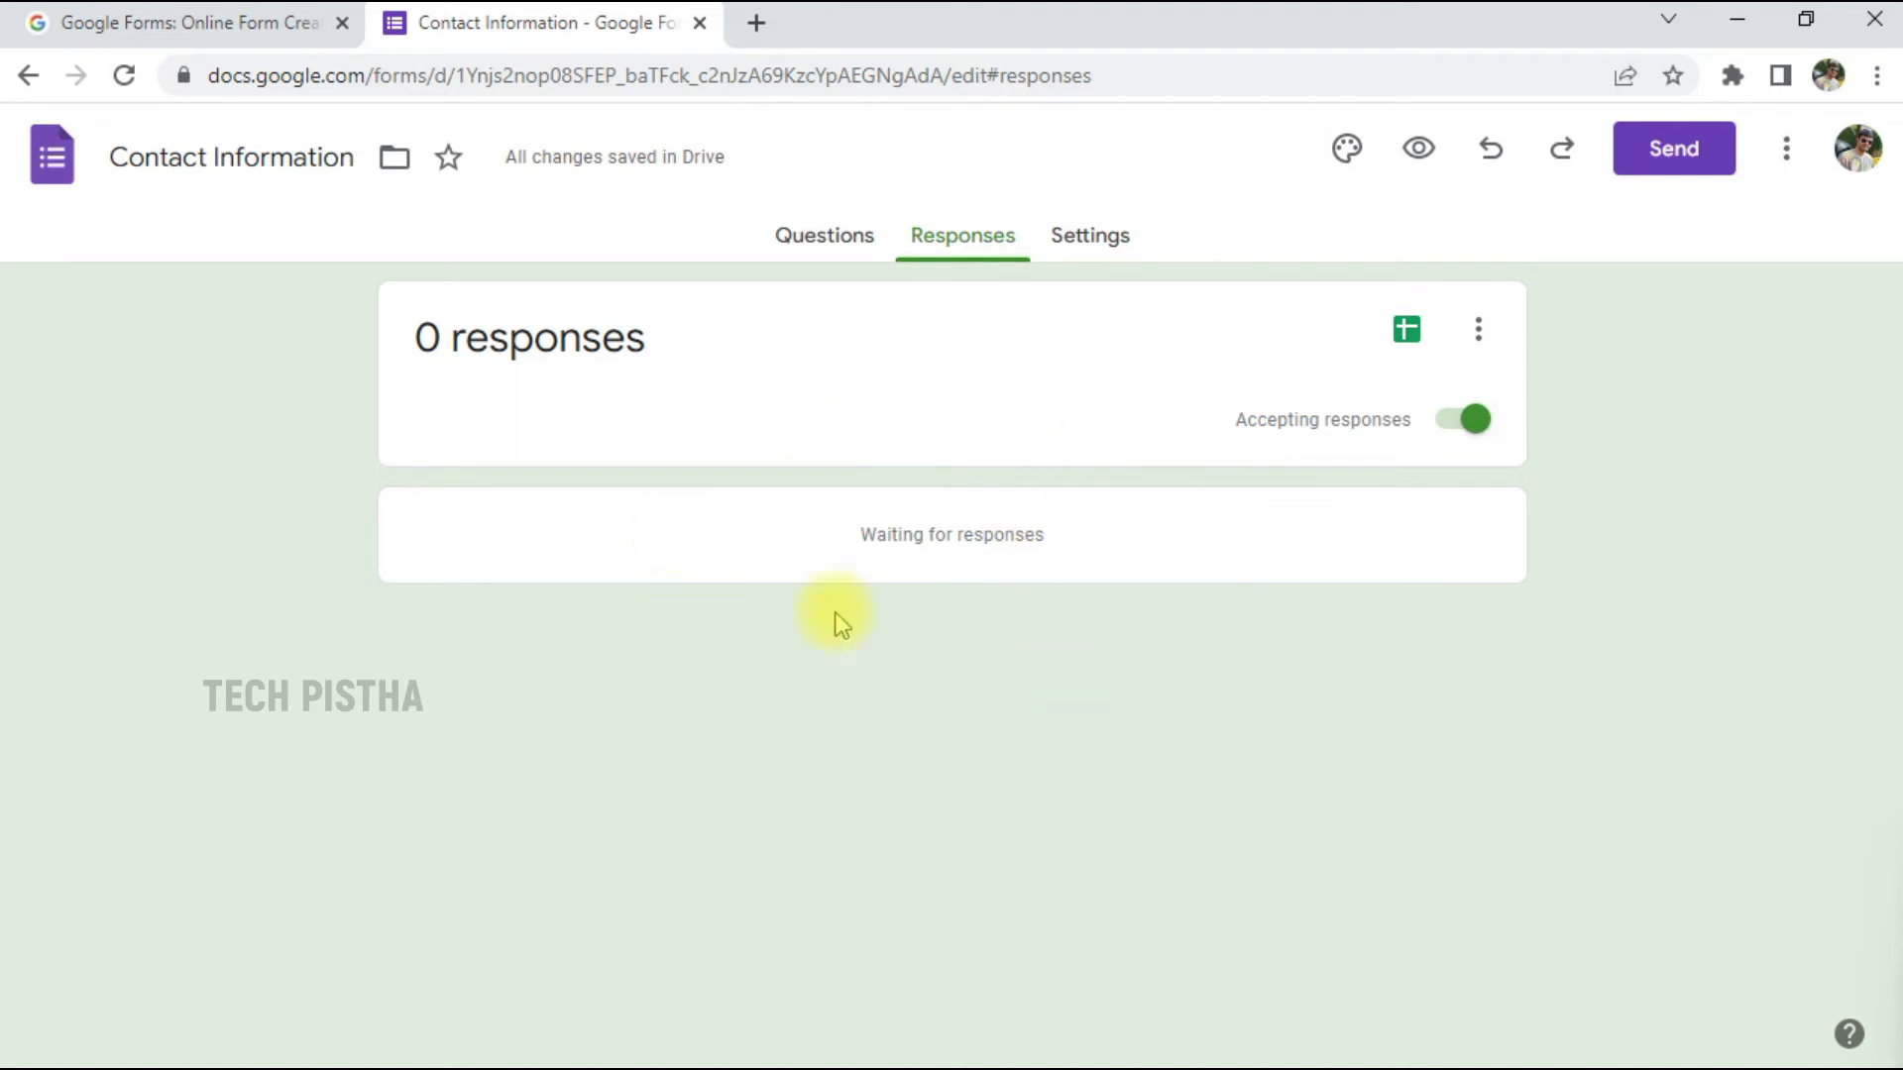
mouse_move(824, 236)
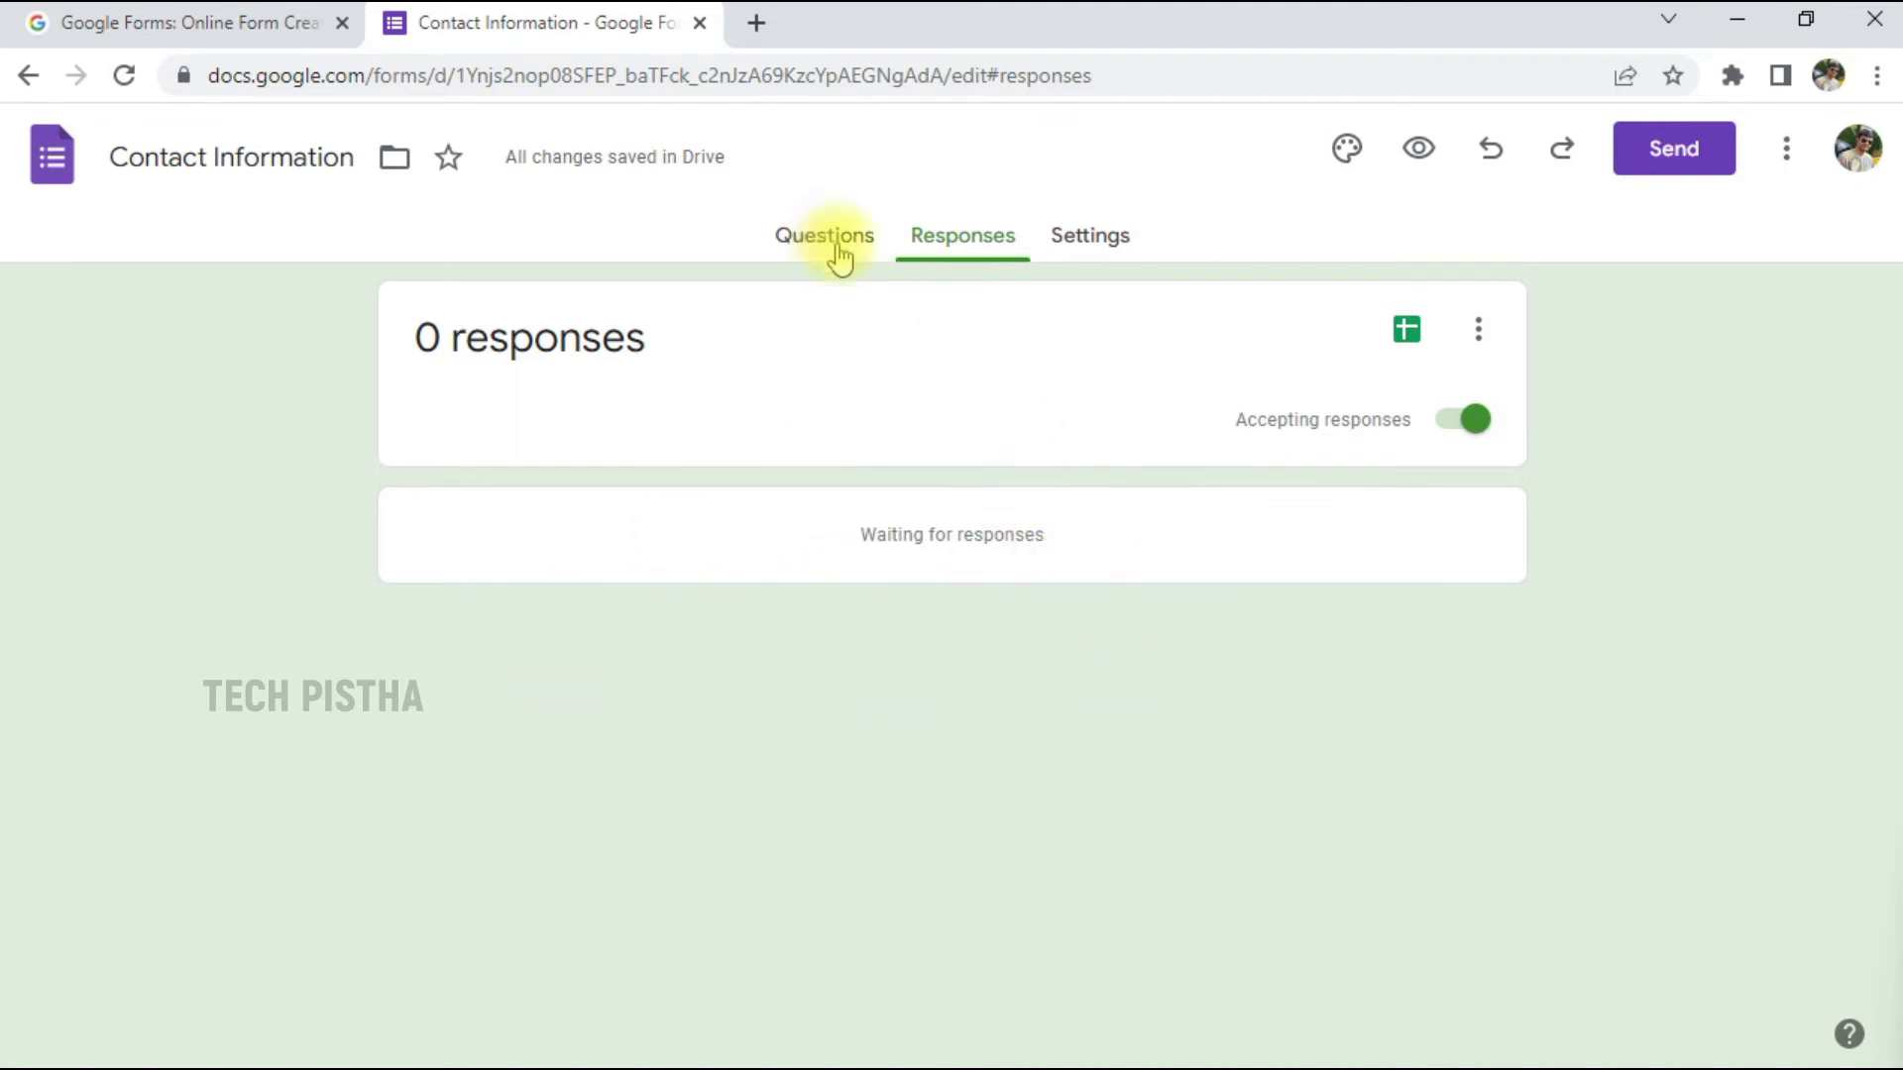
Step: Preview the form as a responder, then bring up the Send form sharing dialog
left_click(824, 236)
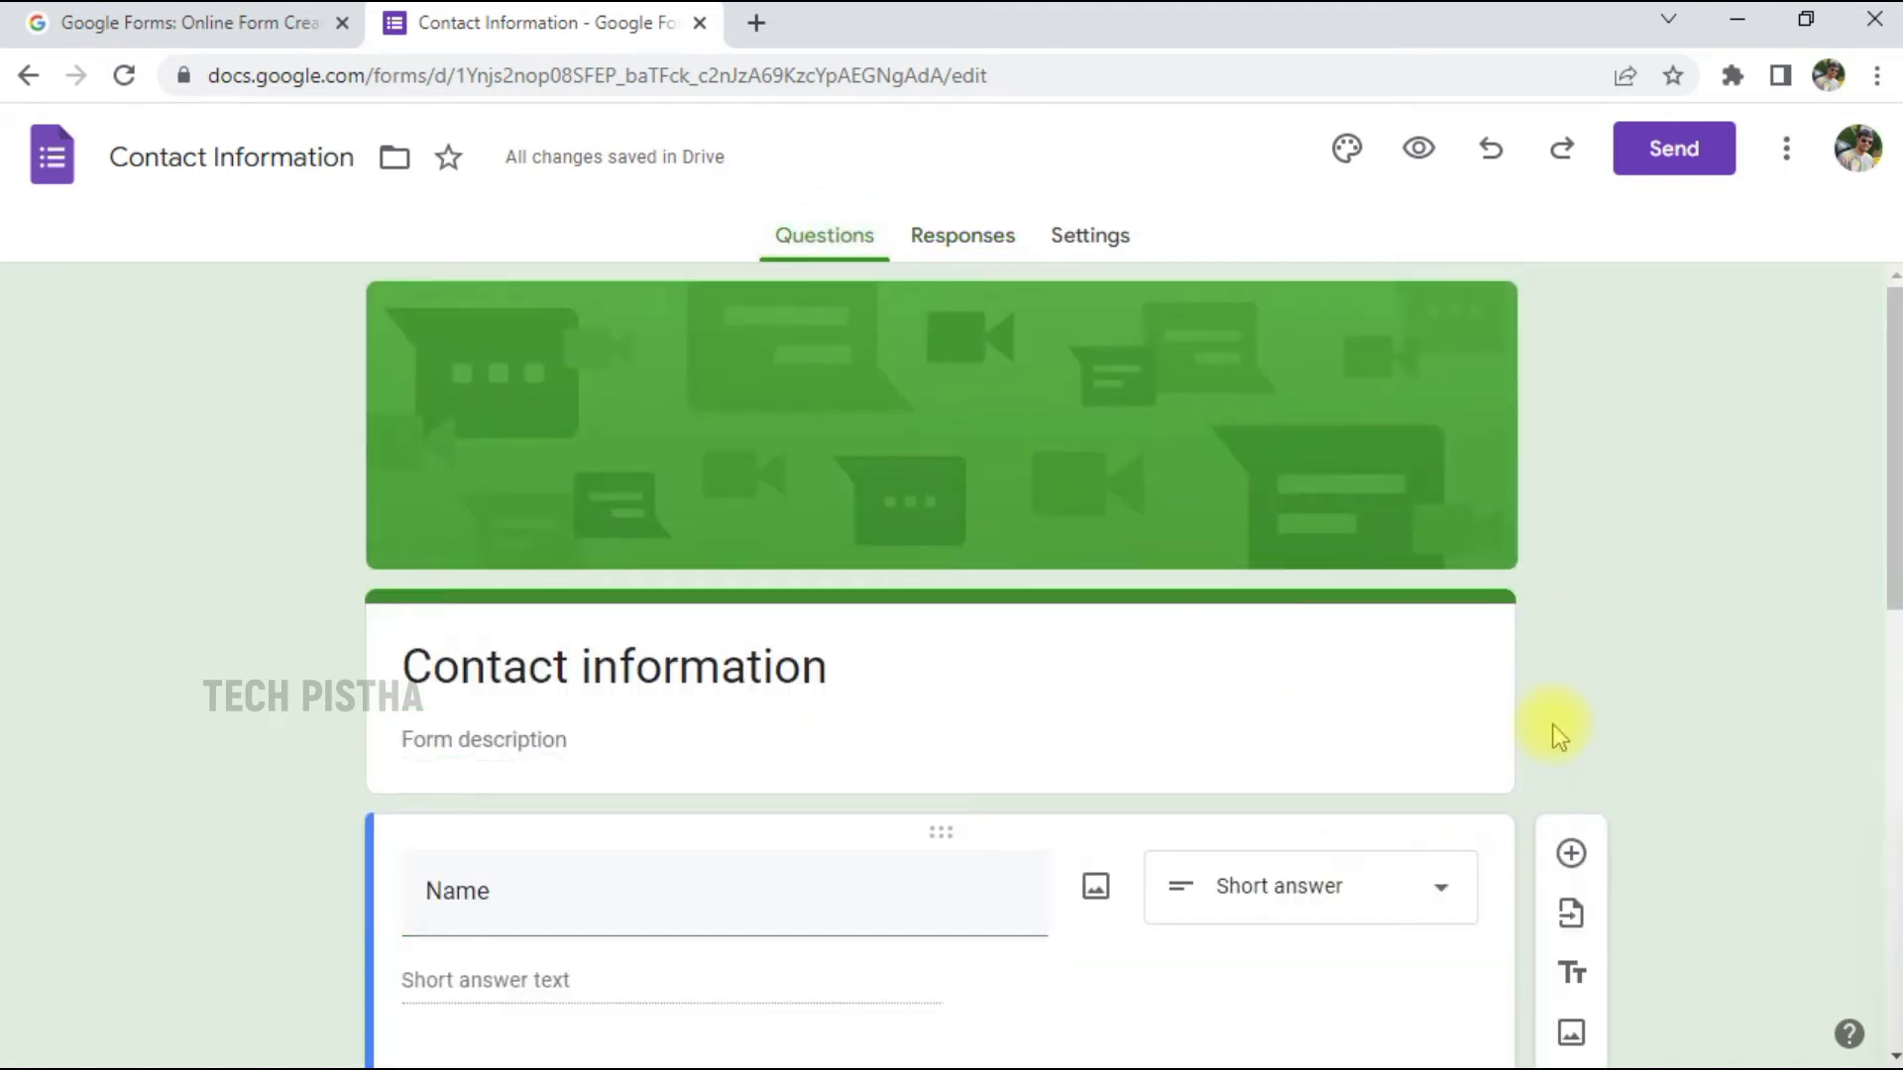
left_click(1417, 149)
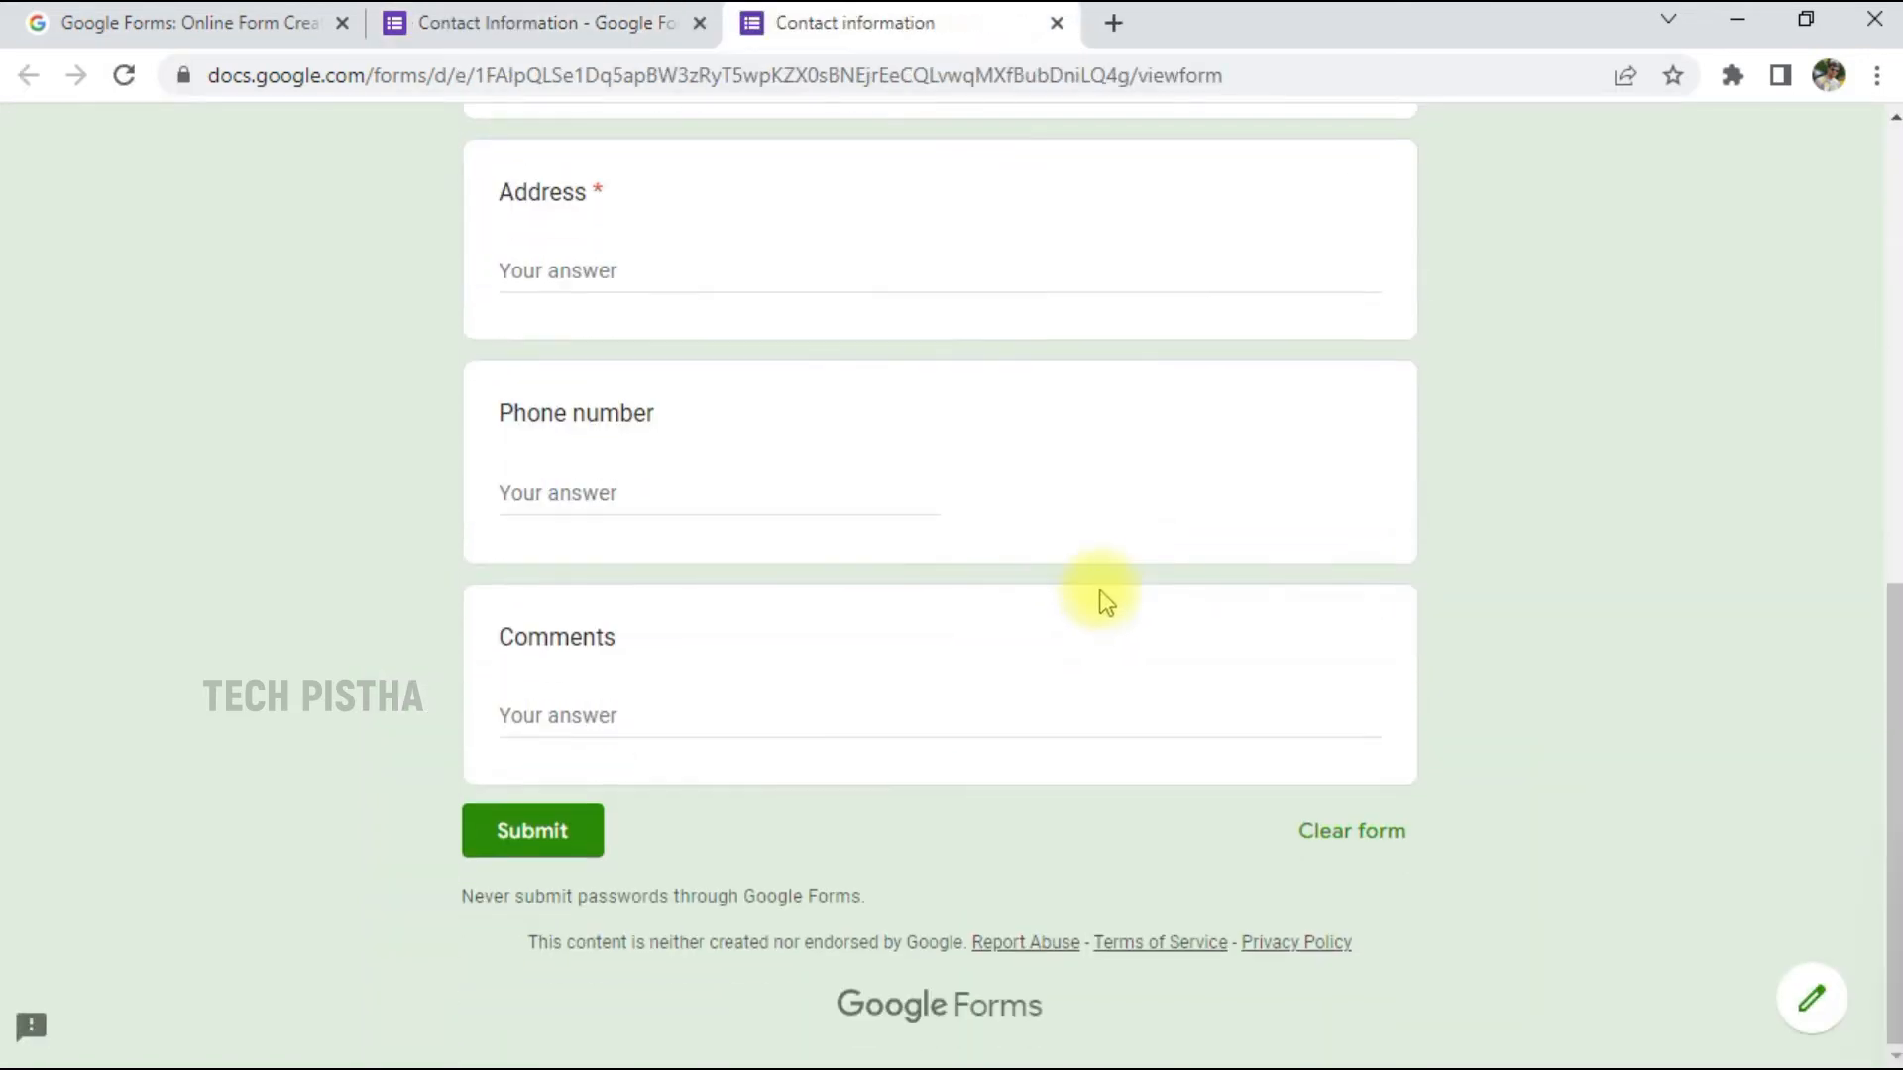
scroll("up", 3)
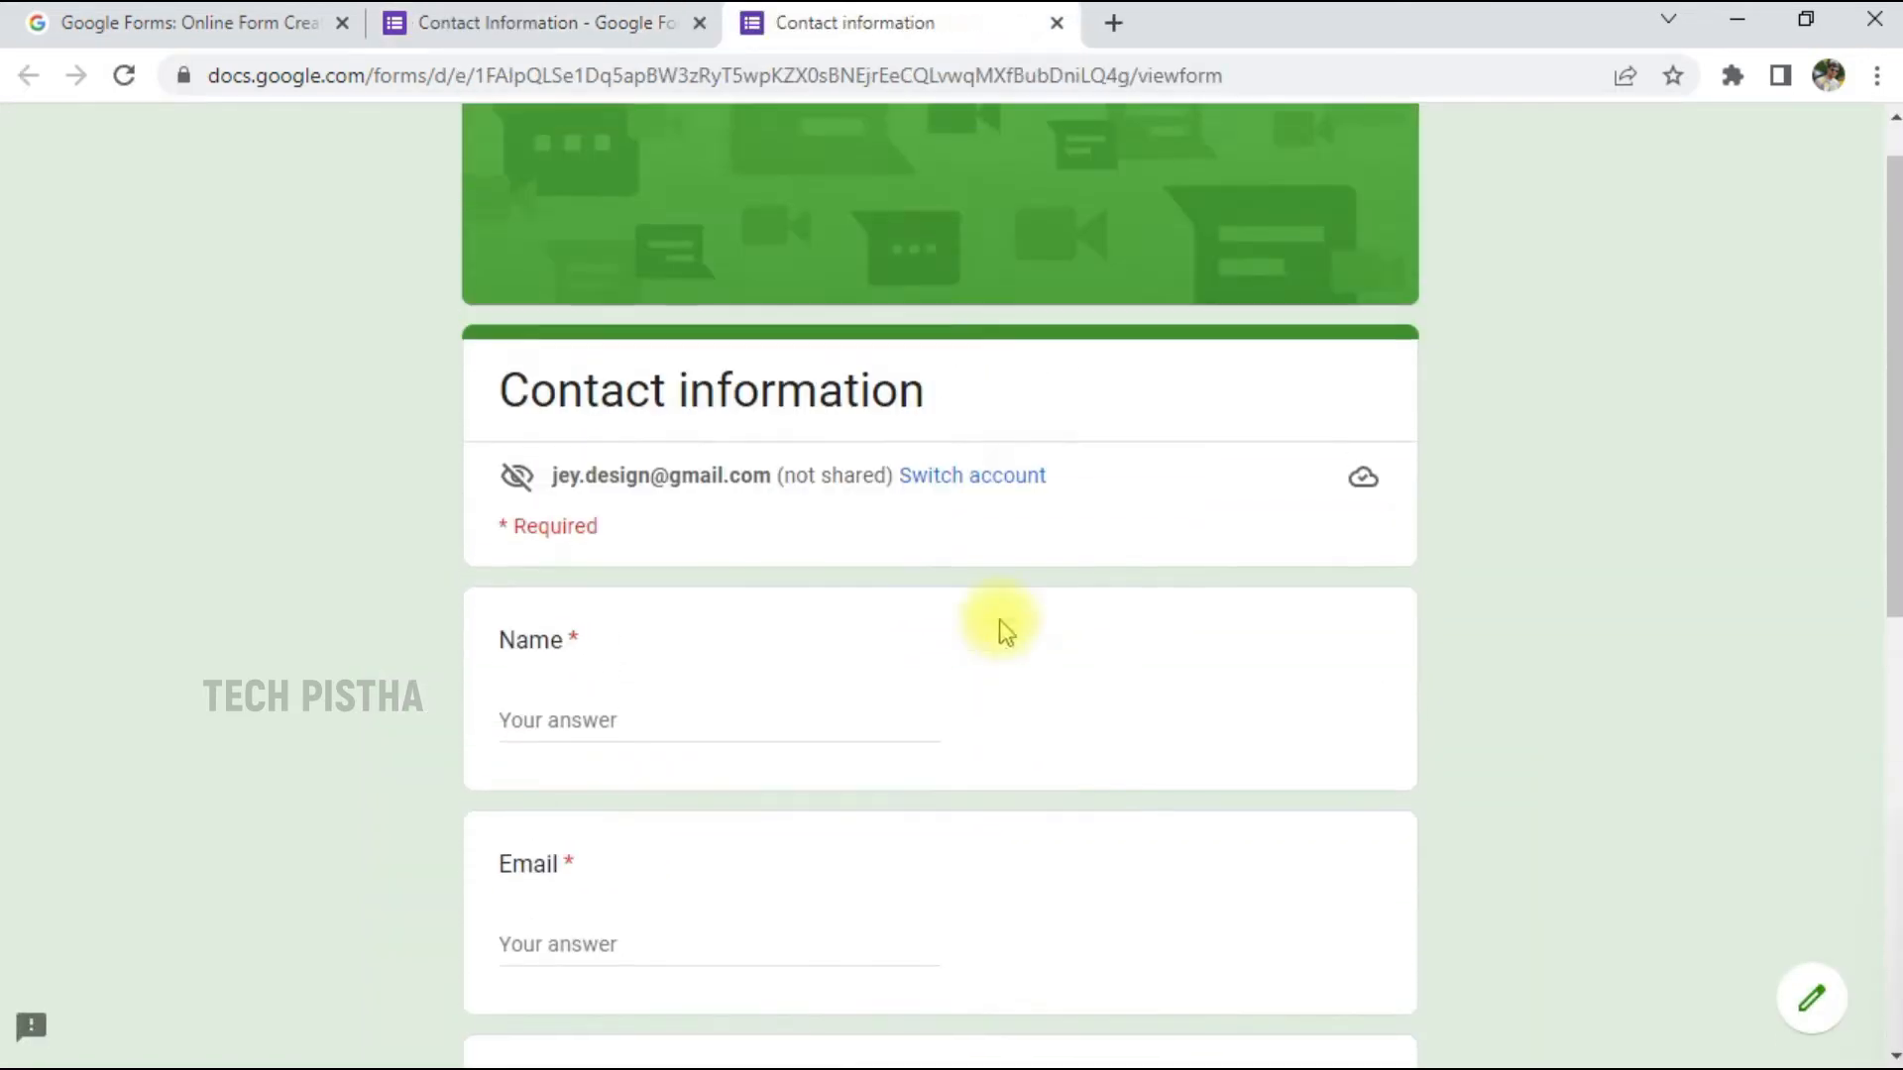
left_click(1672, 148)
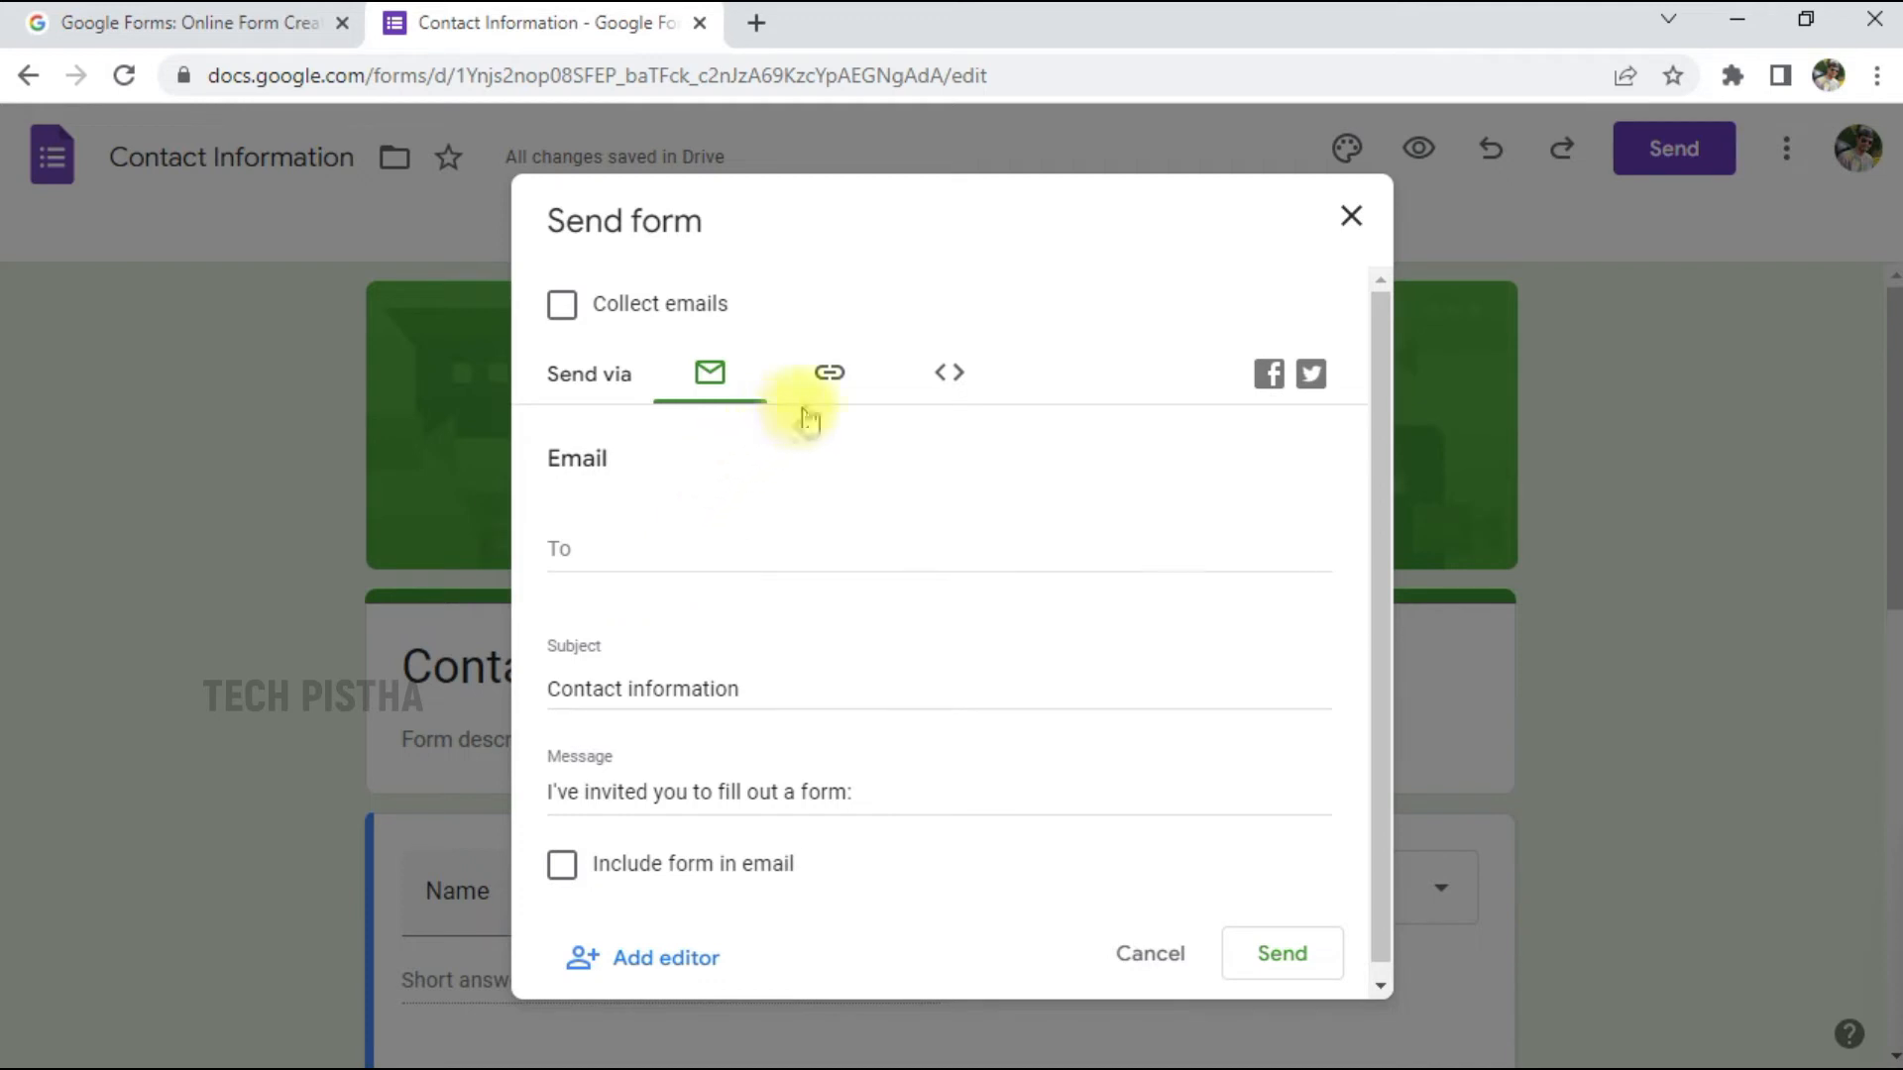
Step: Share as a link, shorten it to a forms.gle URL and copy it
left_click(831, 372)
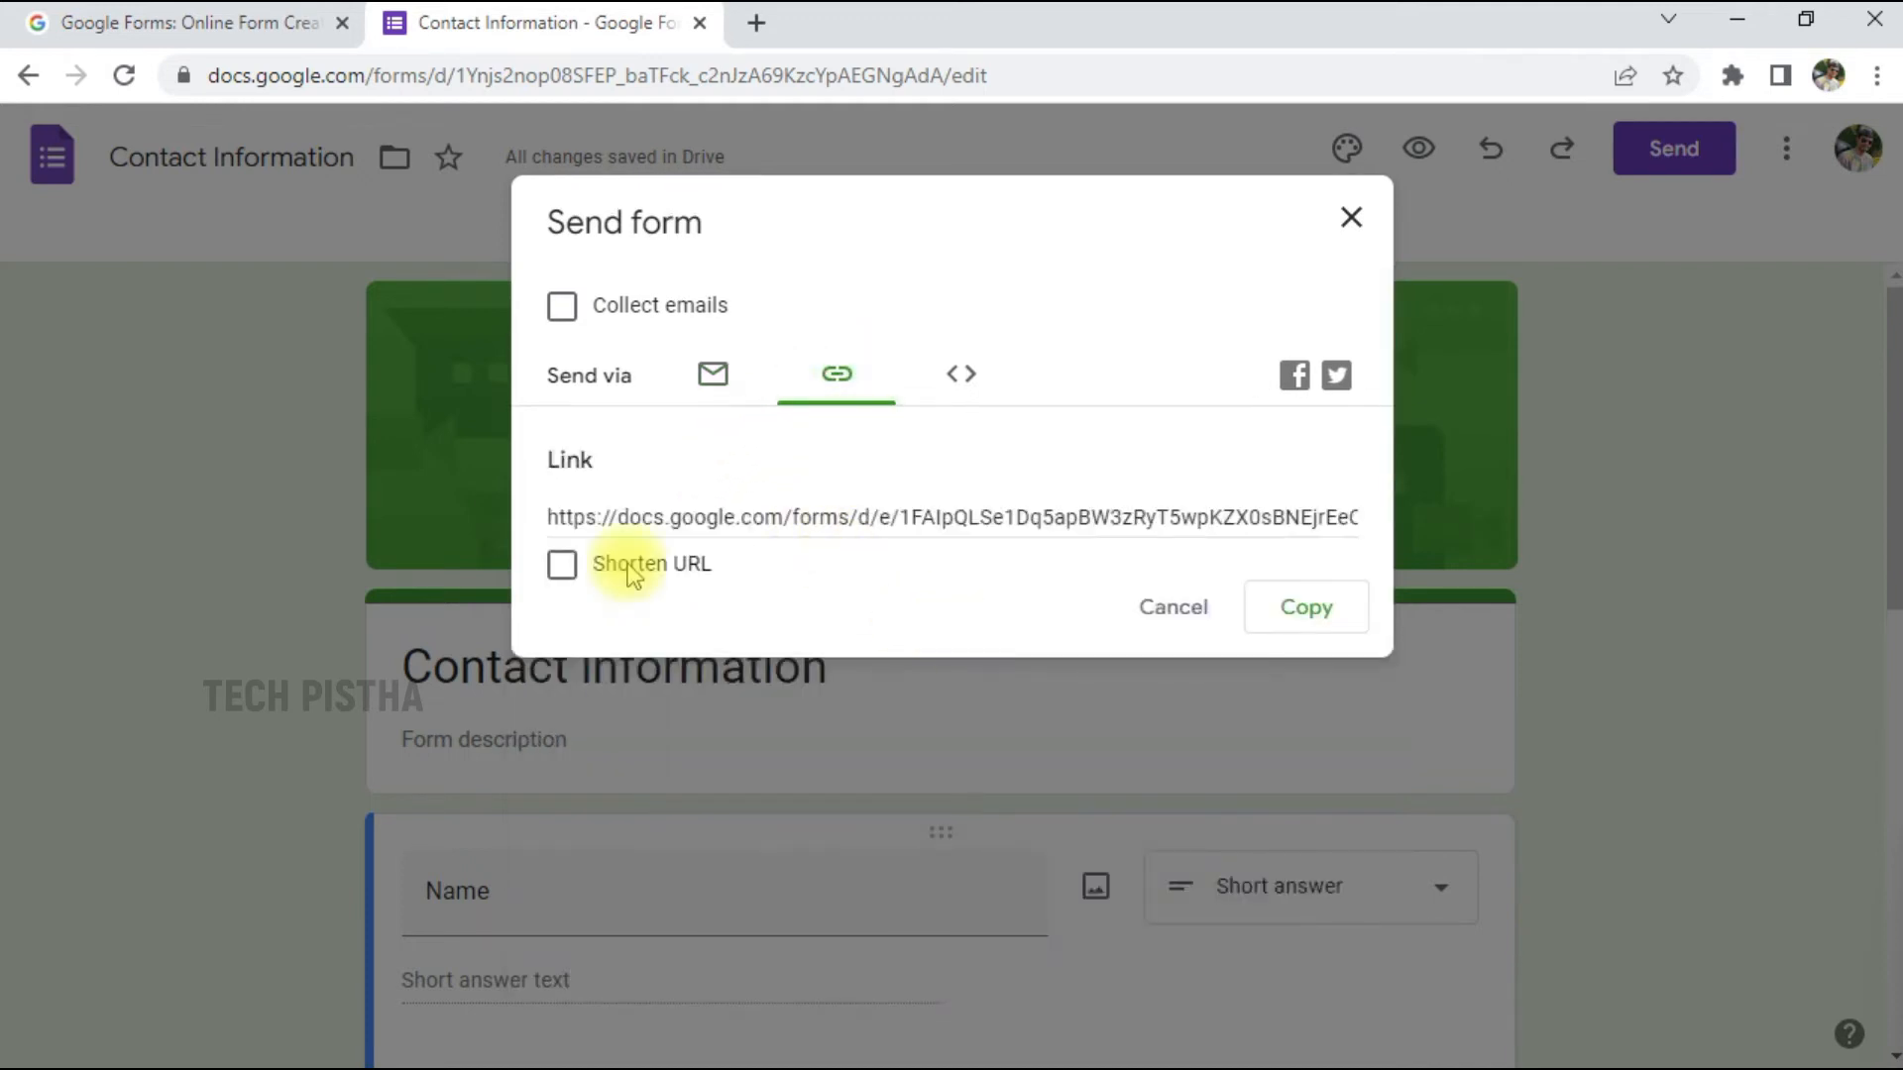
left_click(561, 565)
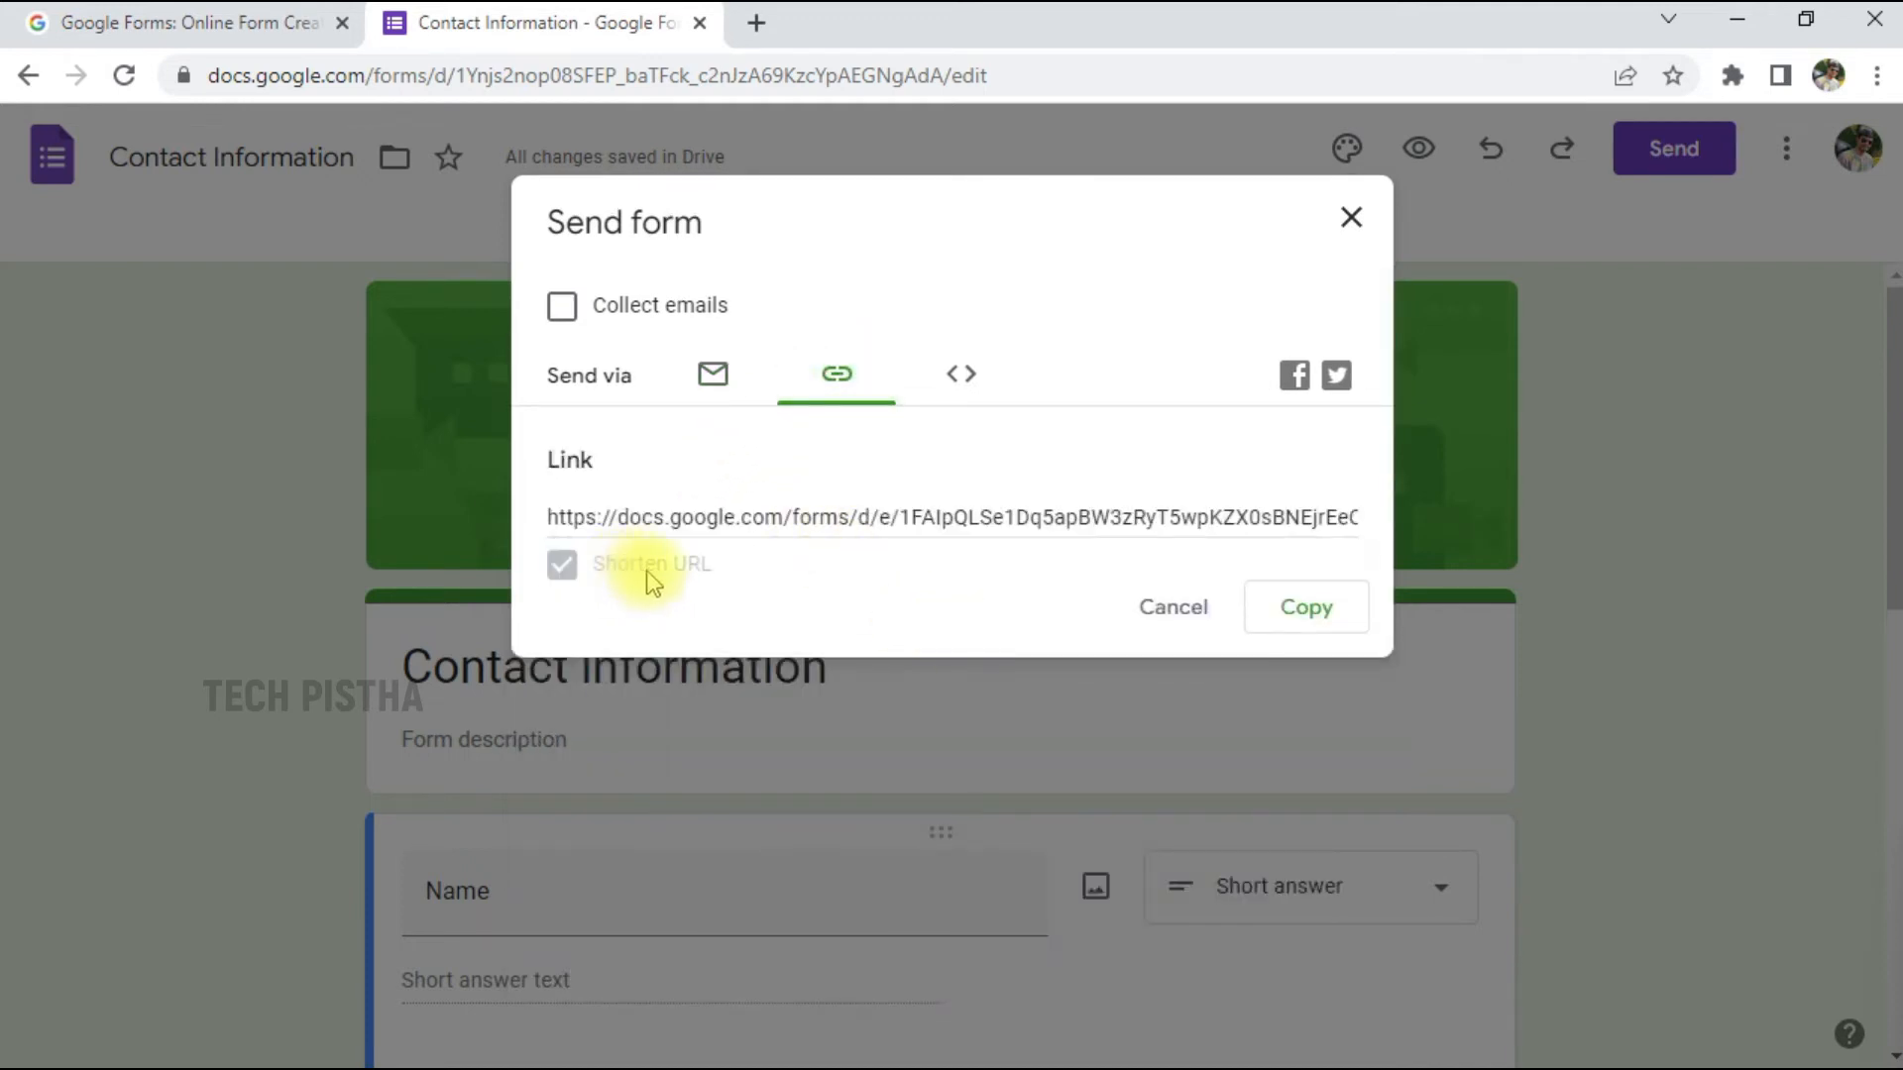
left_click(561, 565)
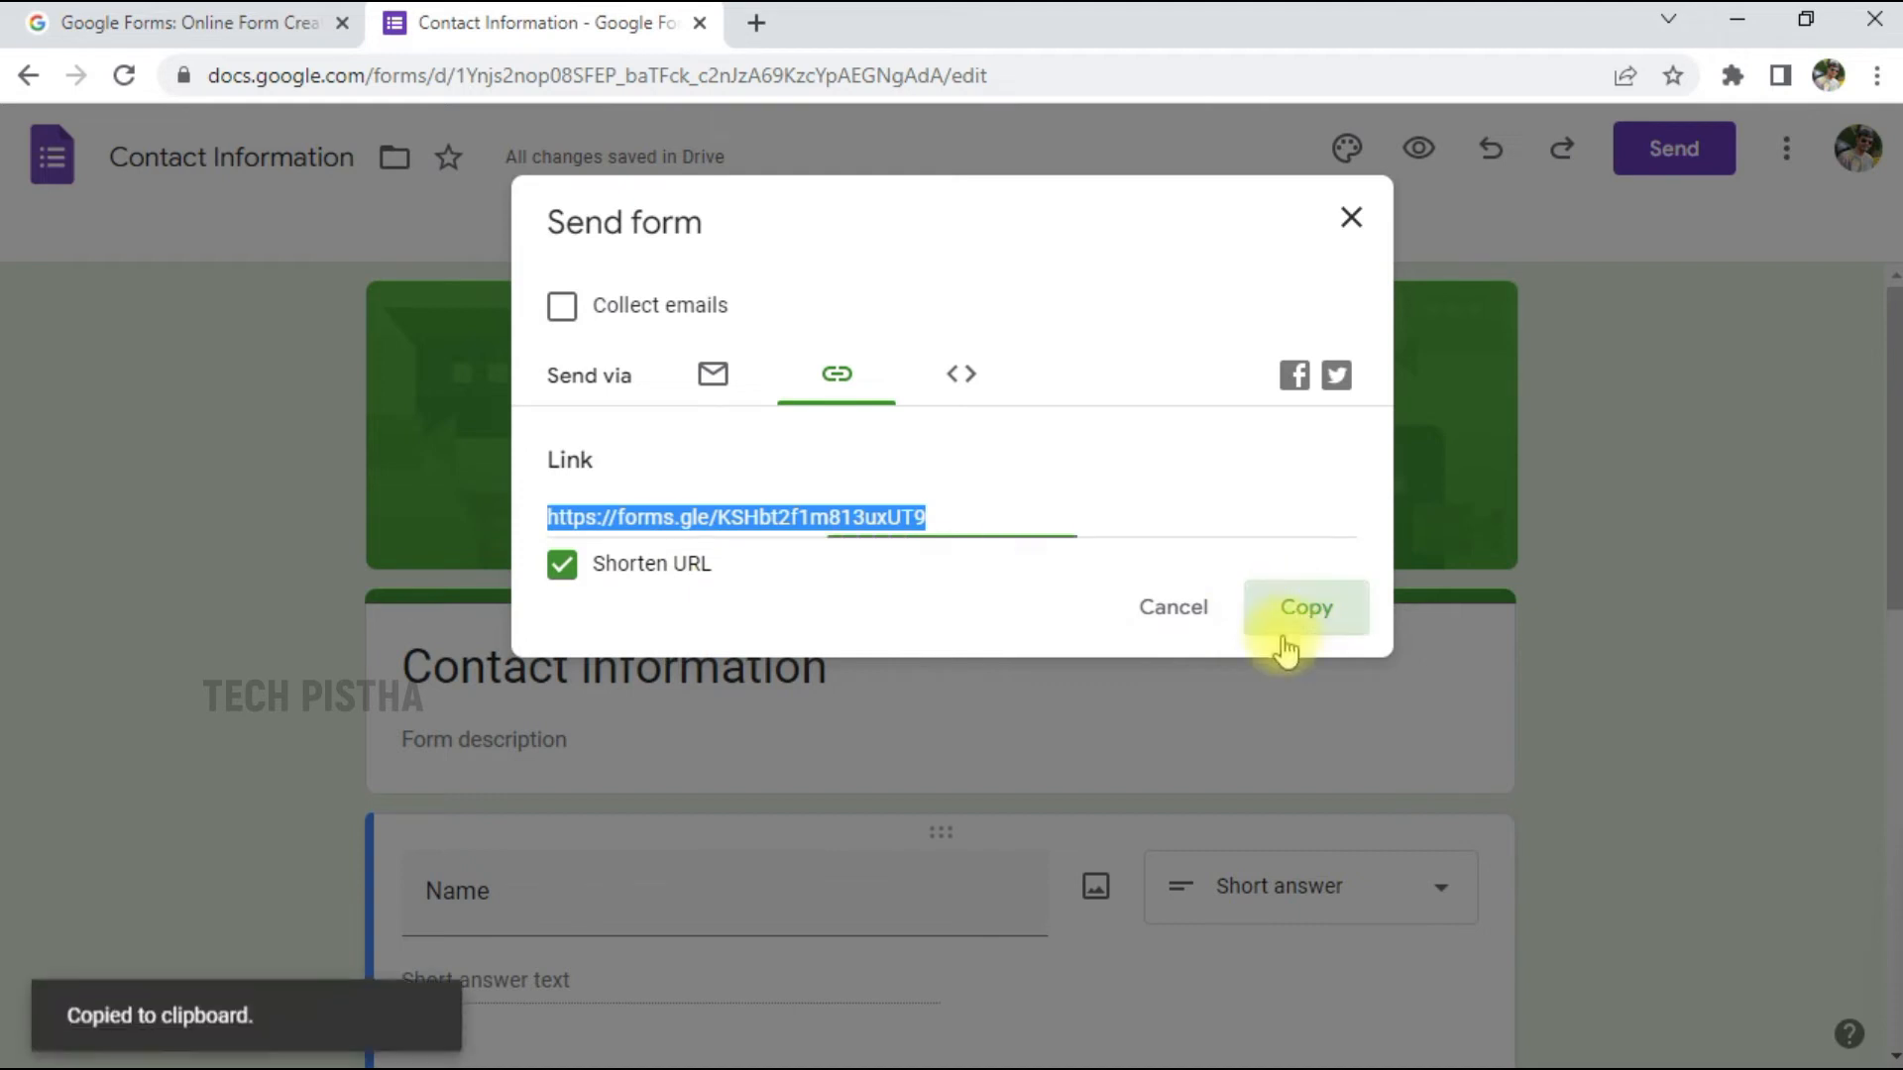
mouse_move(1456, 559)
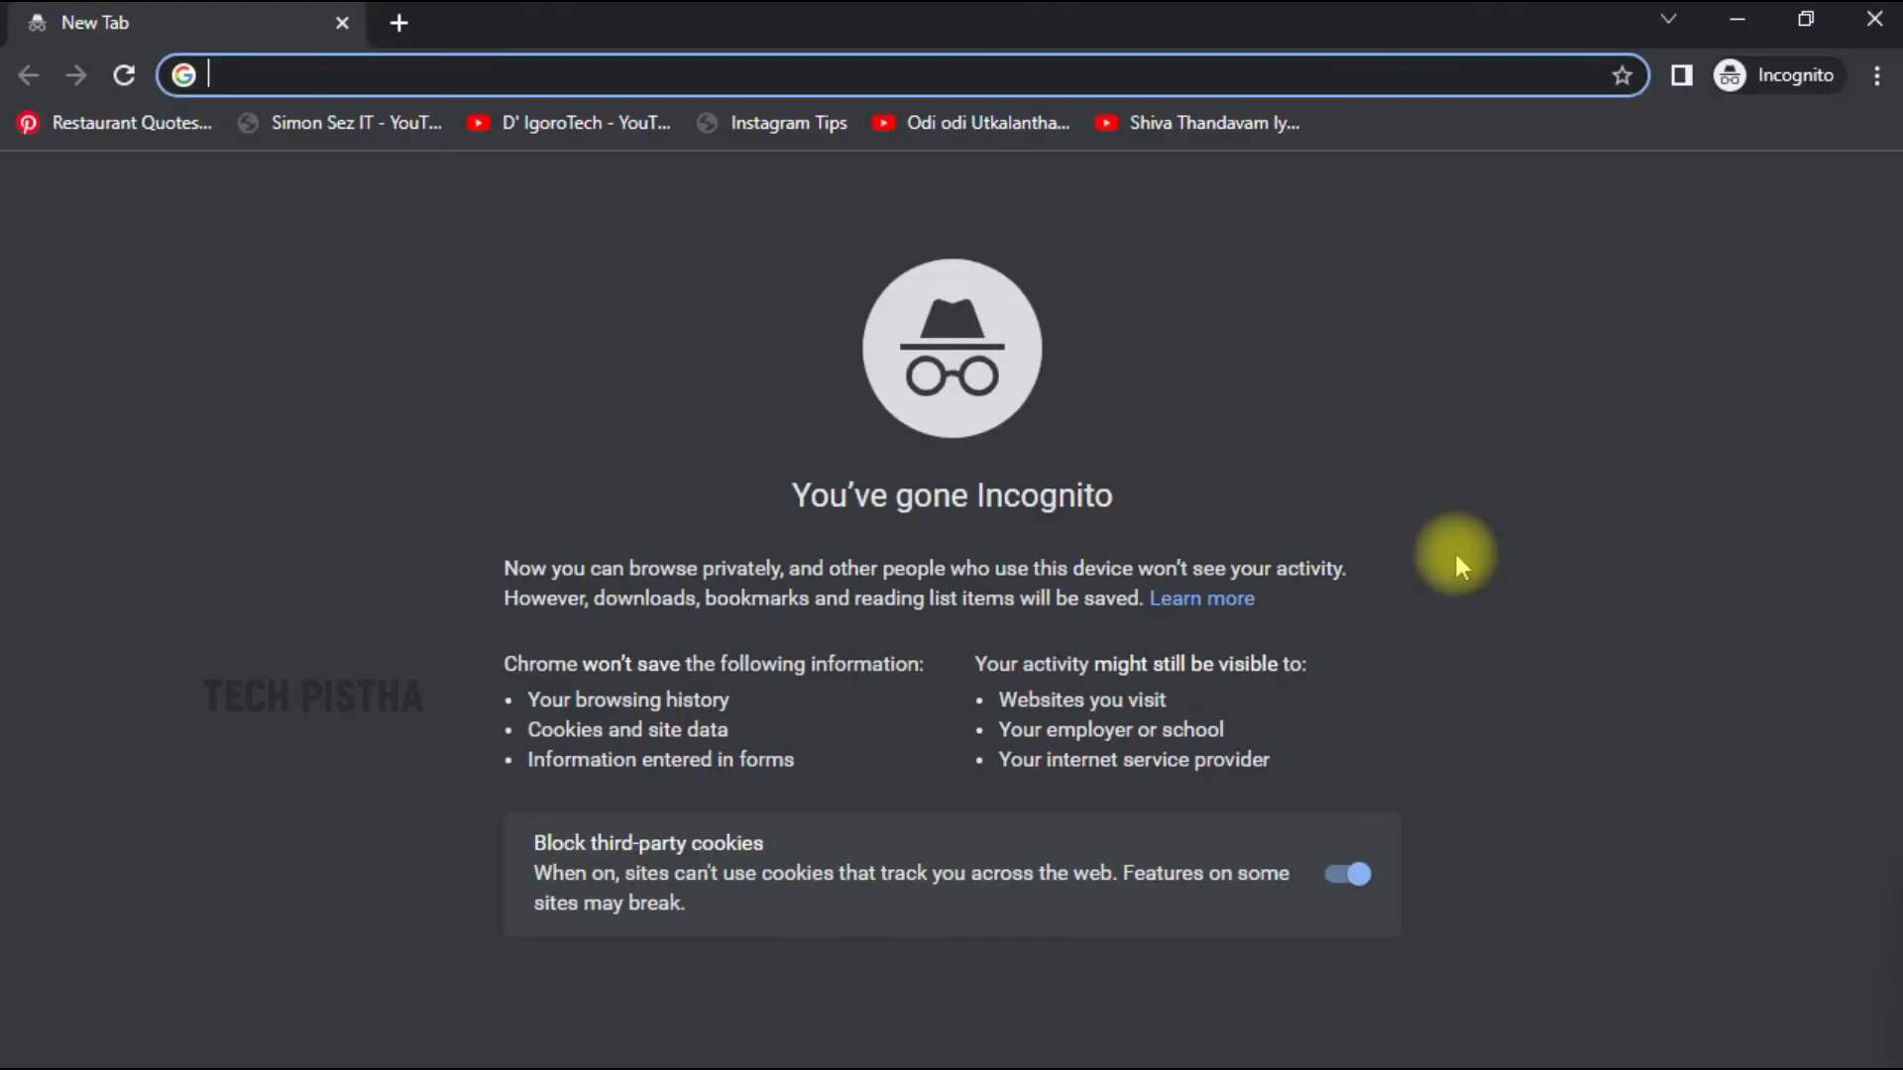
type("https://forms.gle/KSHbt2f1m813uxUT9")
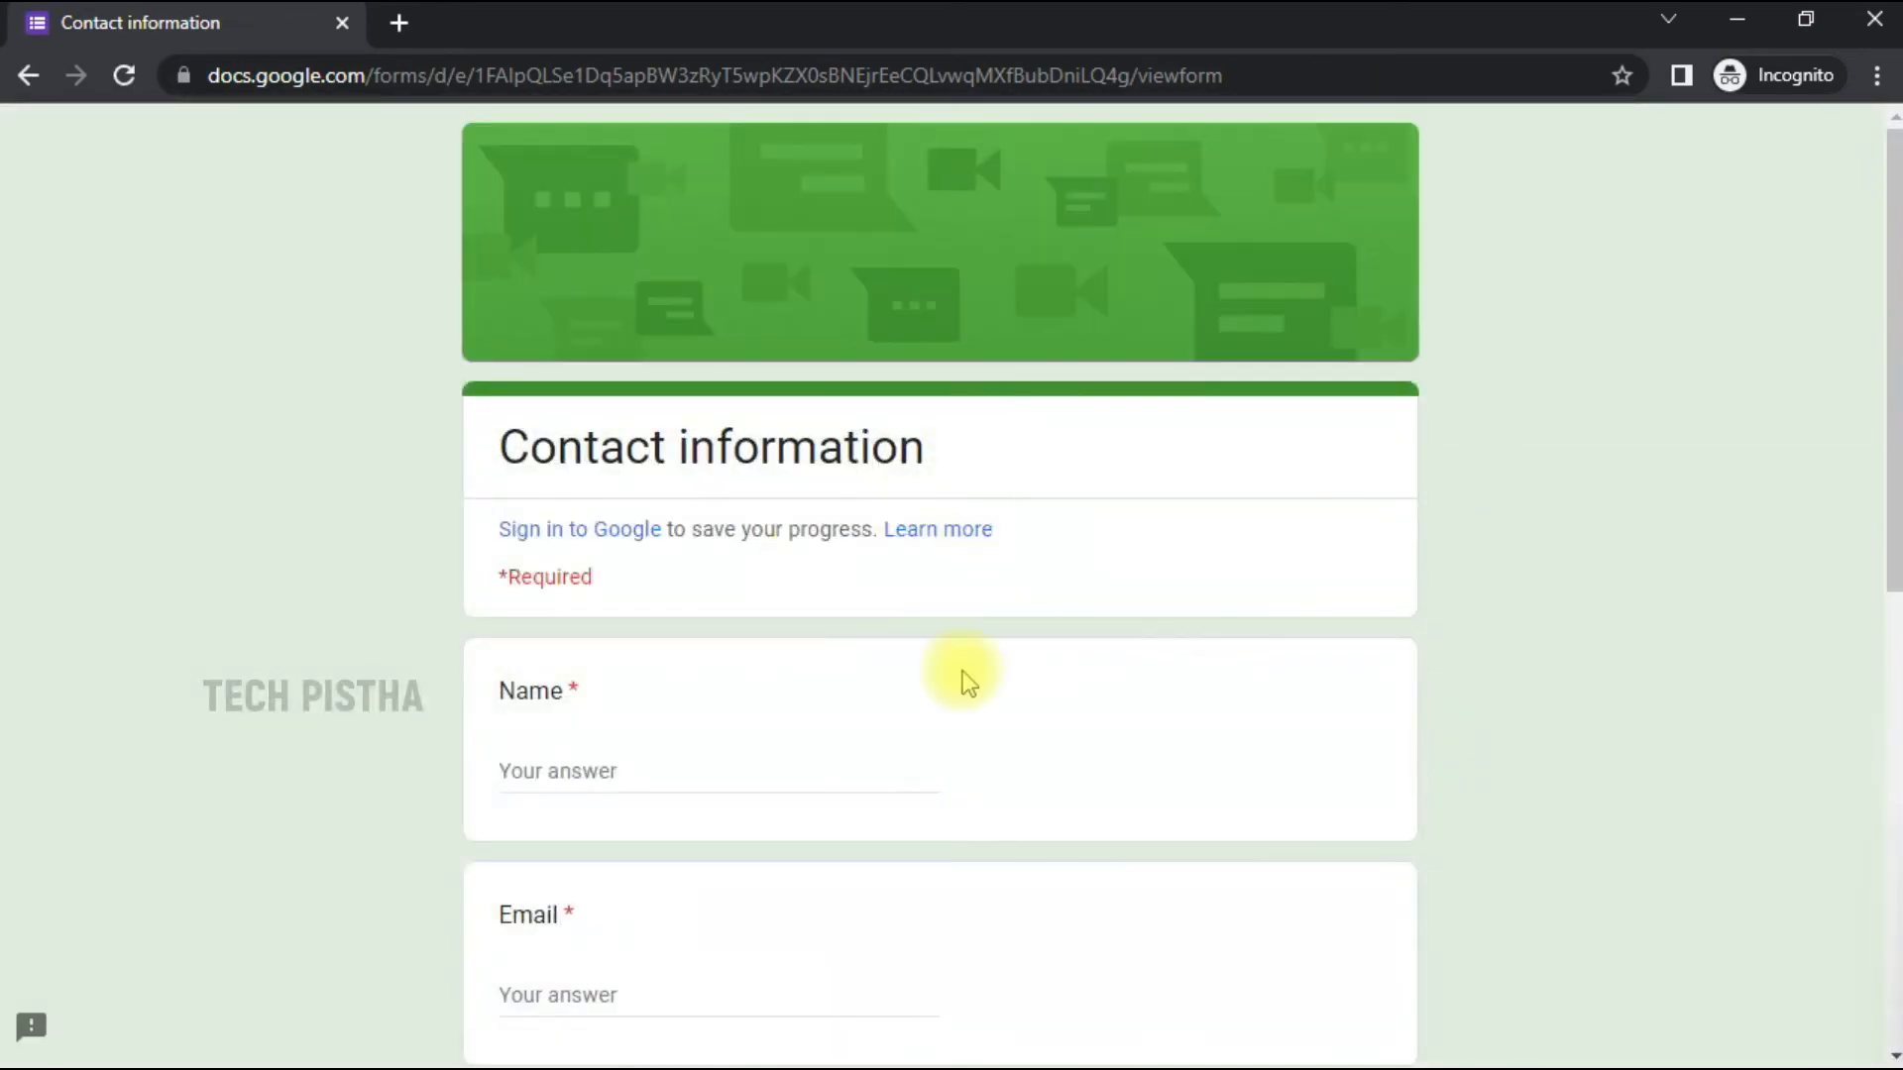
scroll("down", 3)
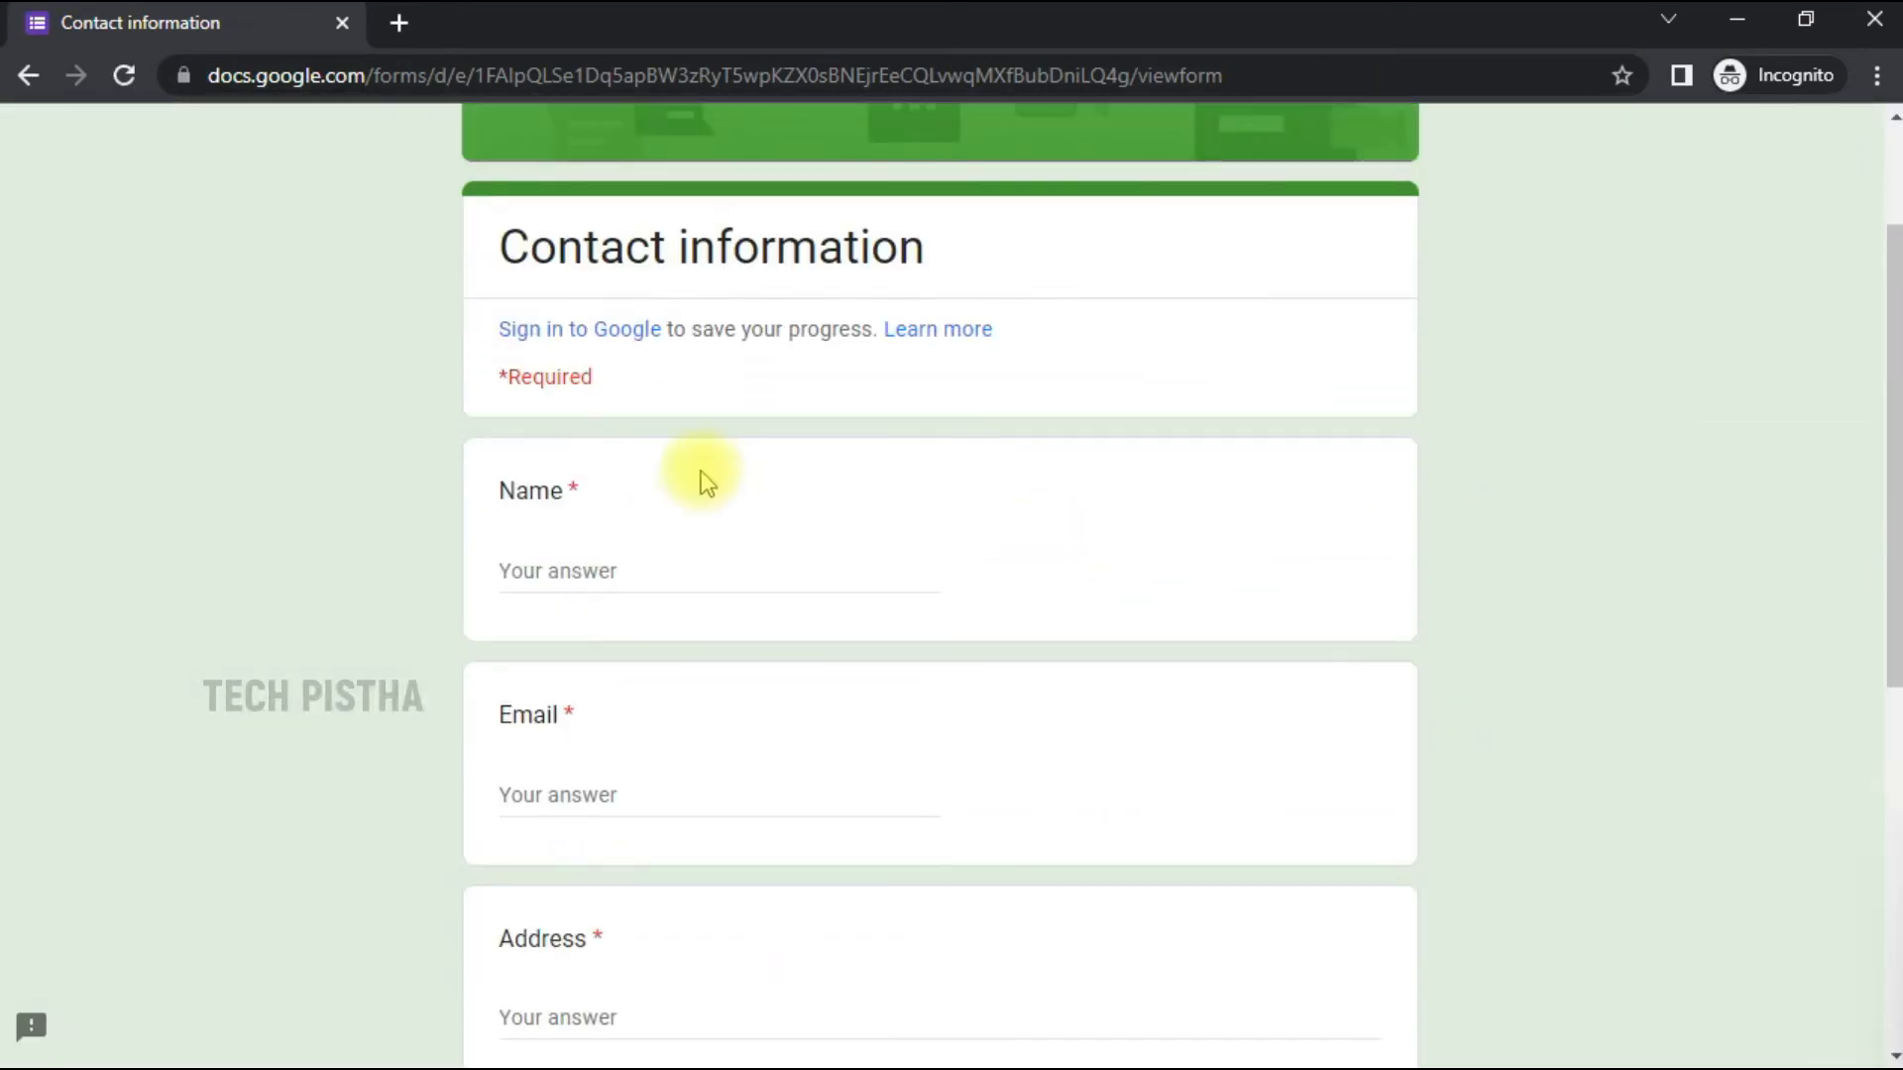
left_click(630, 571)
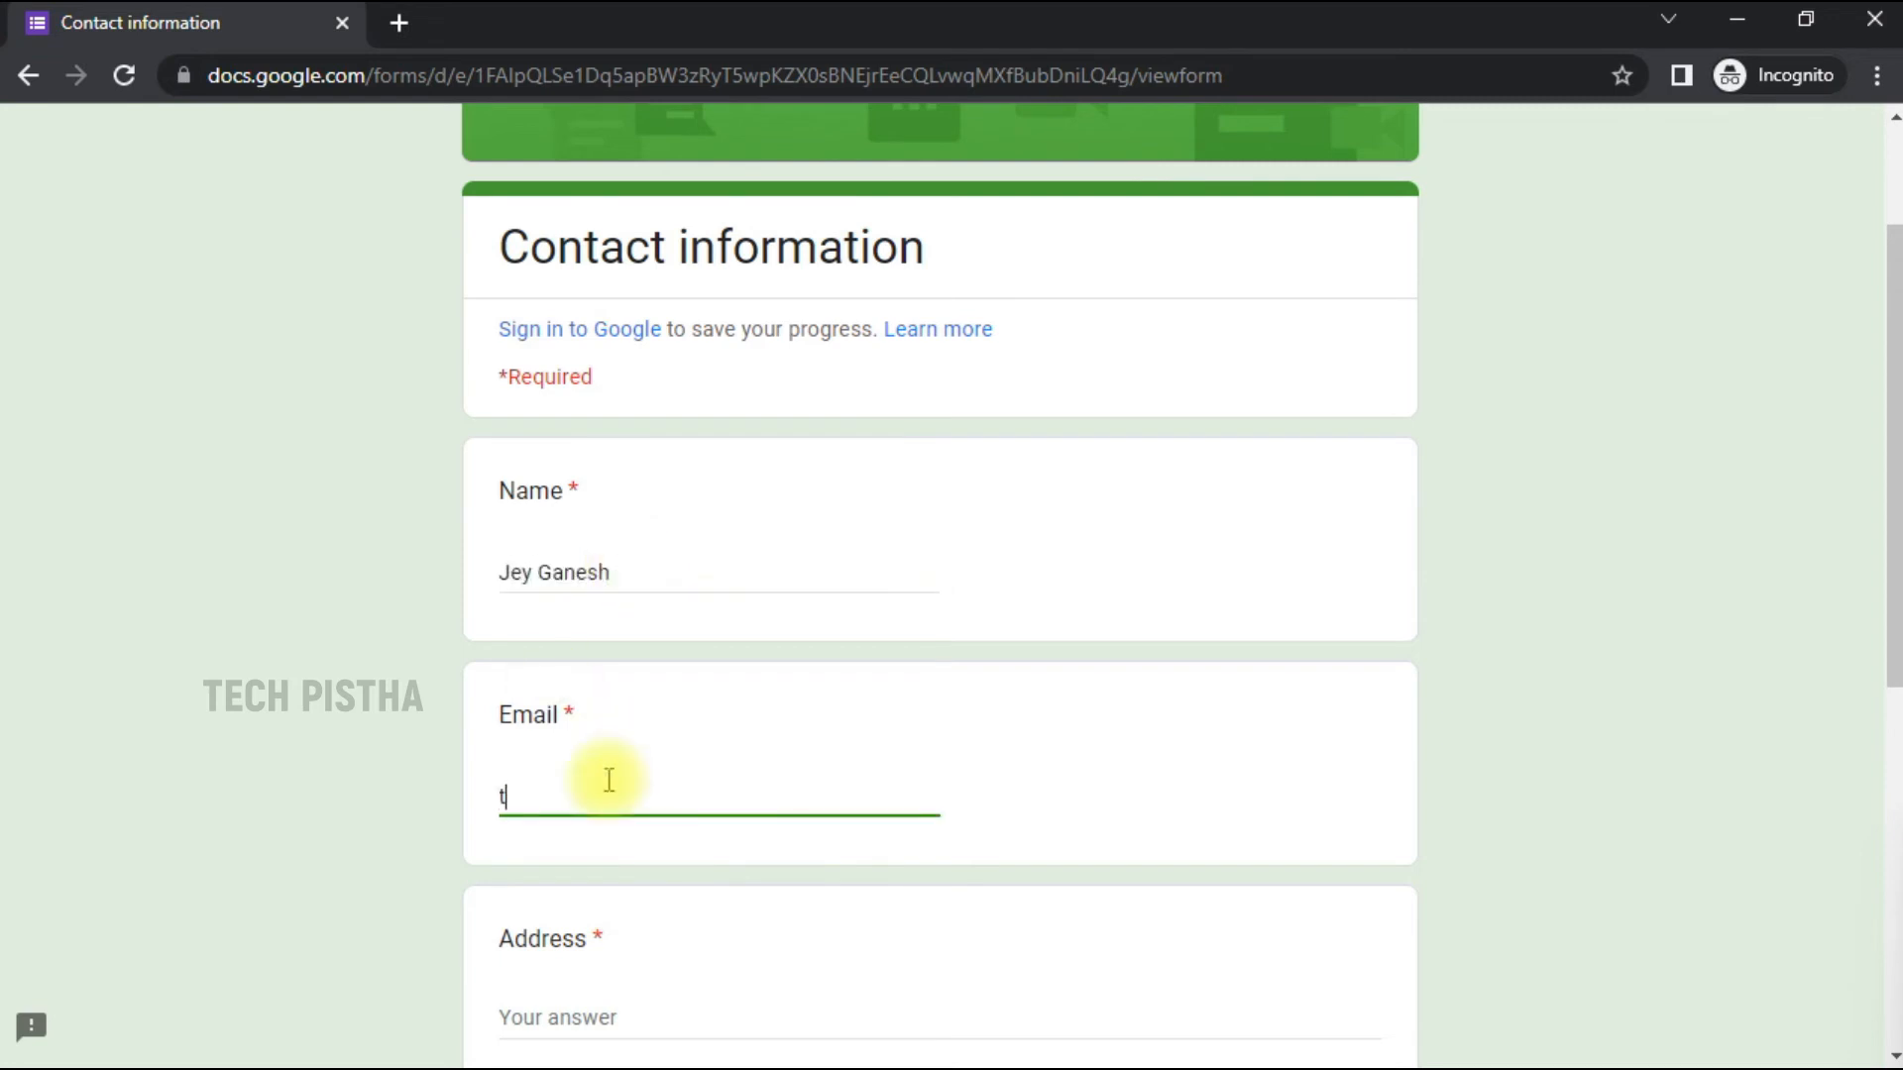
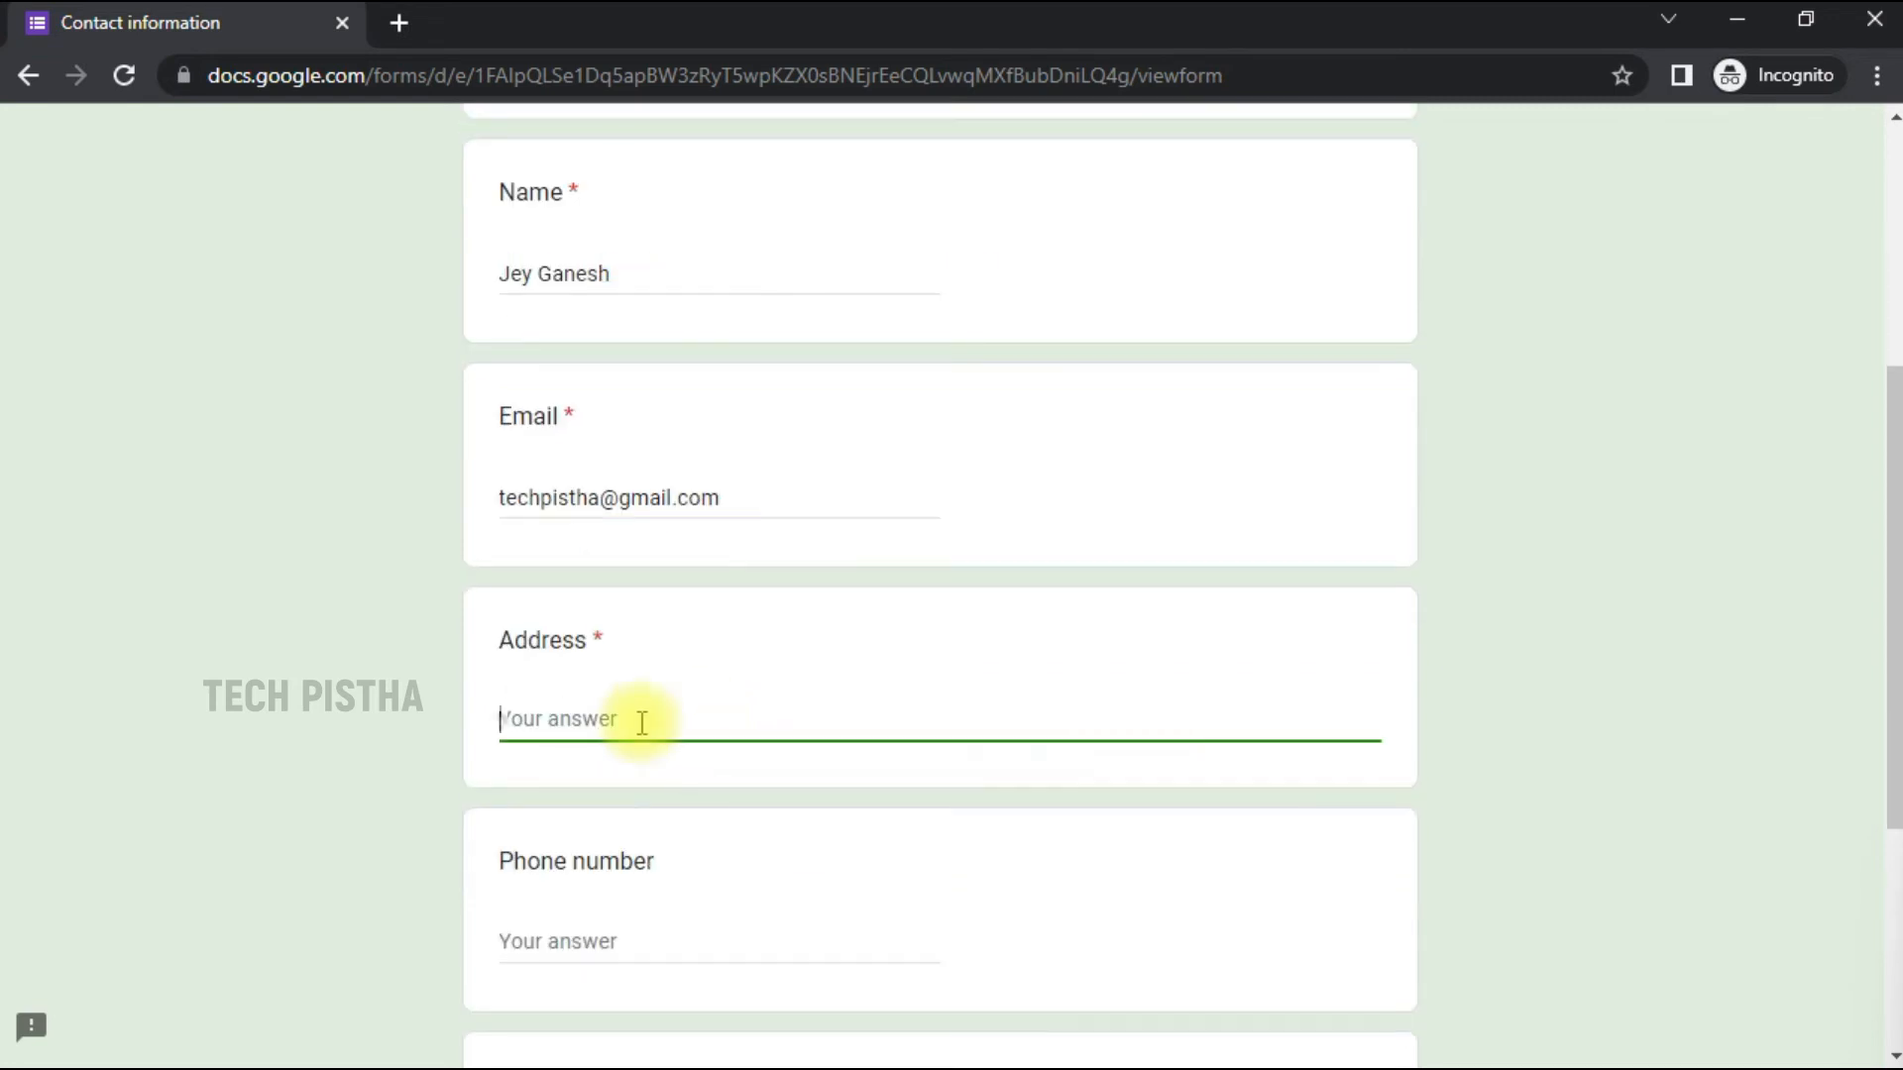
scroll("down", 3)
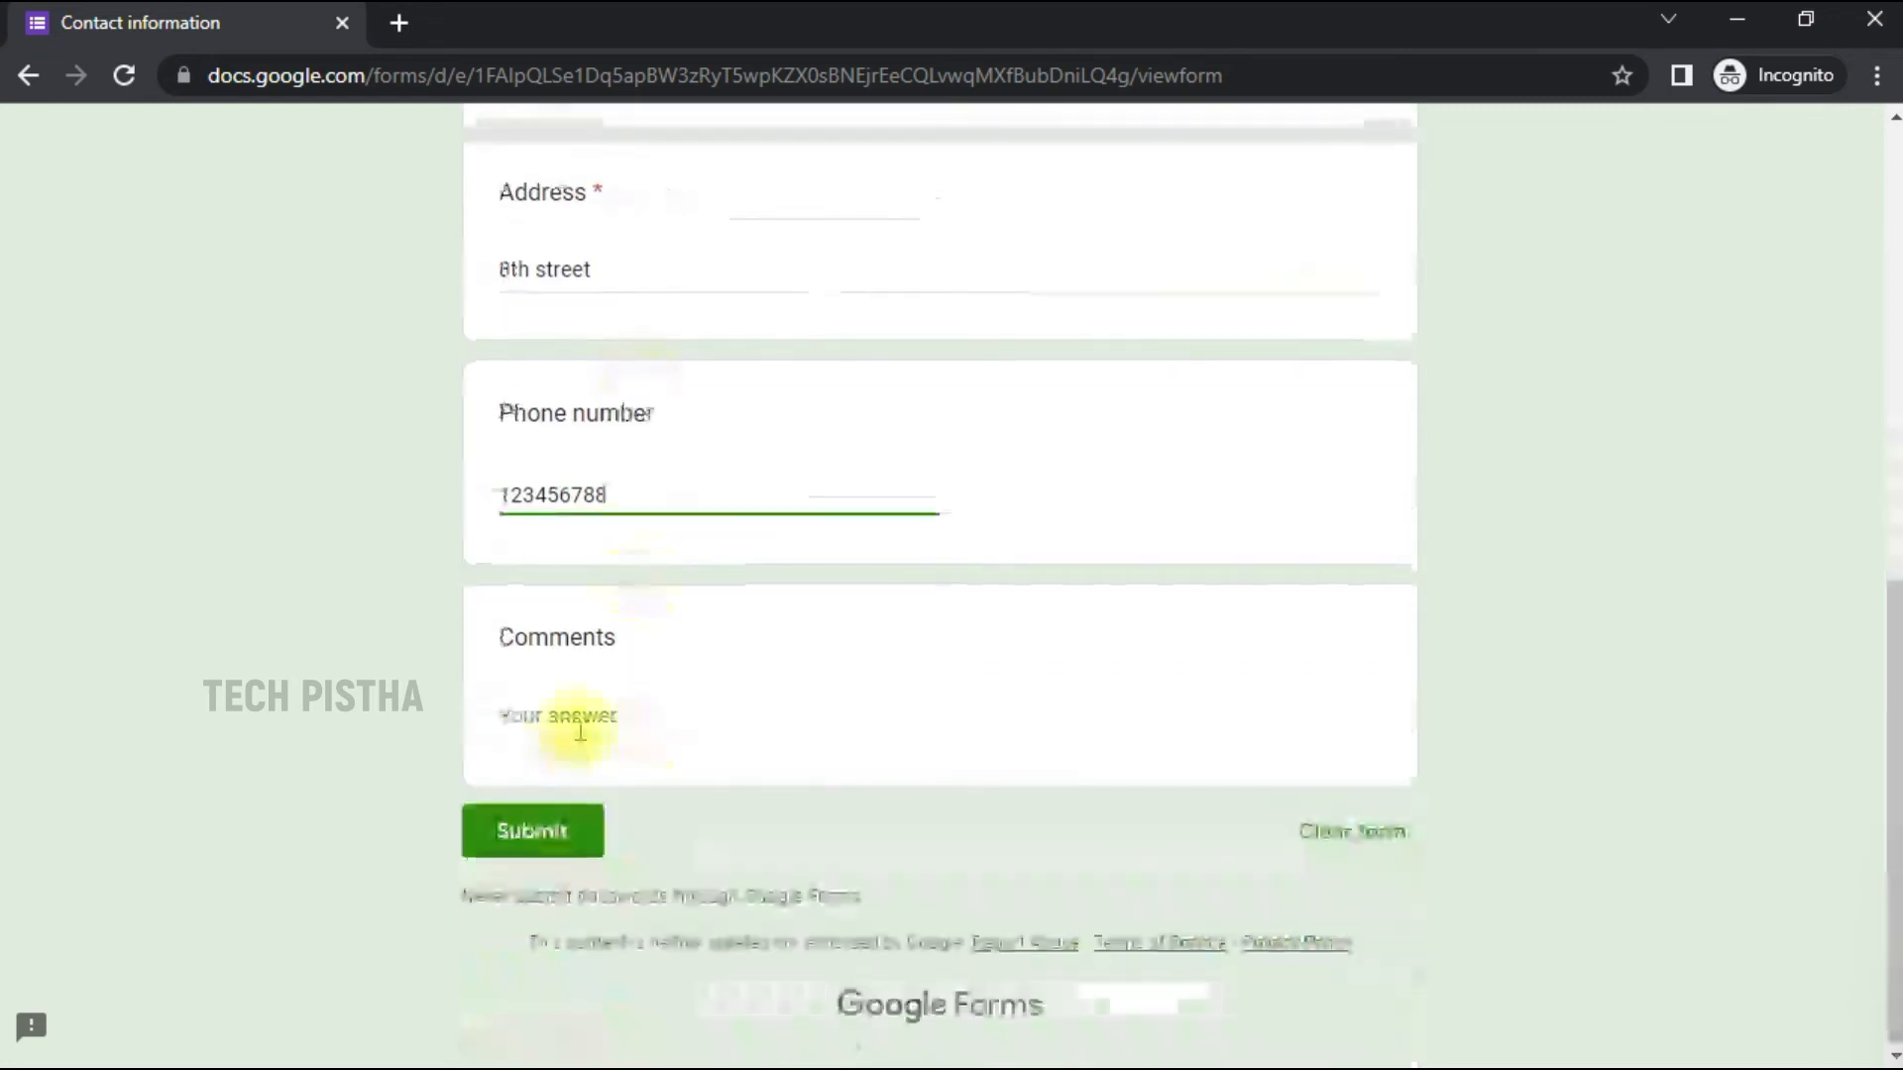
type("This is text informations")
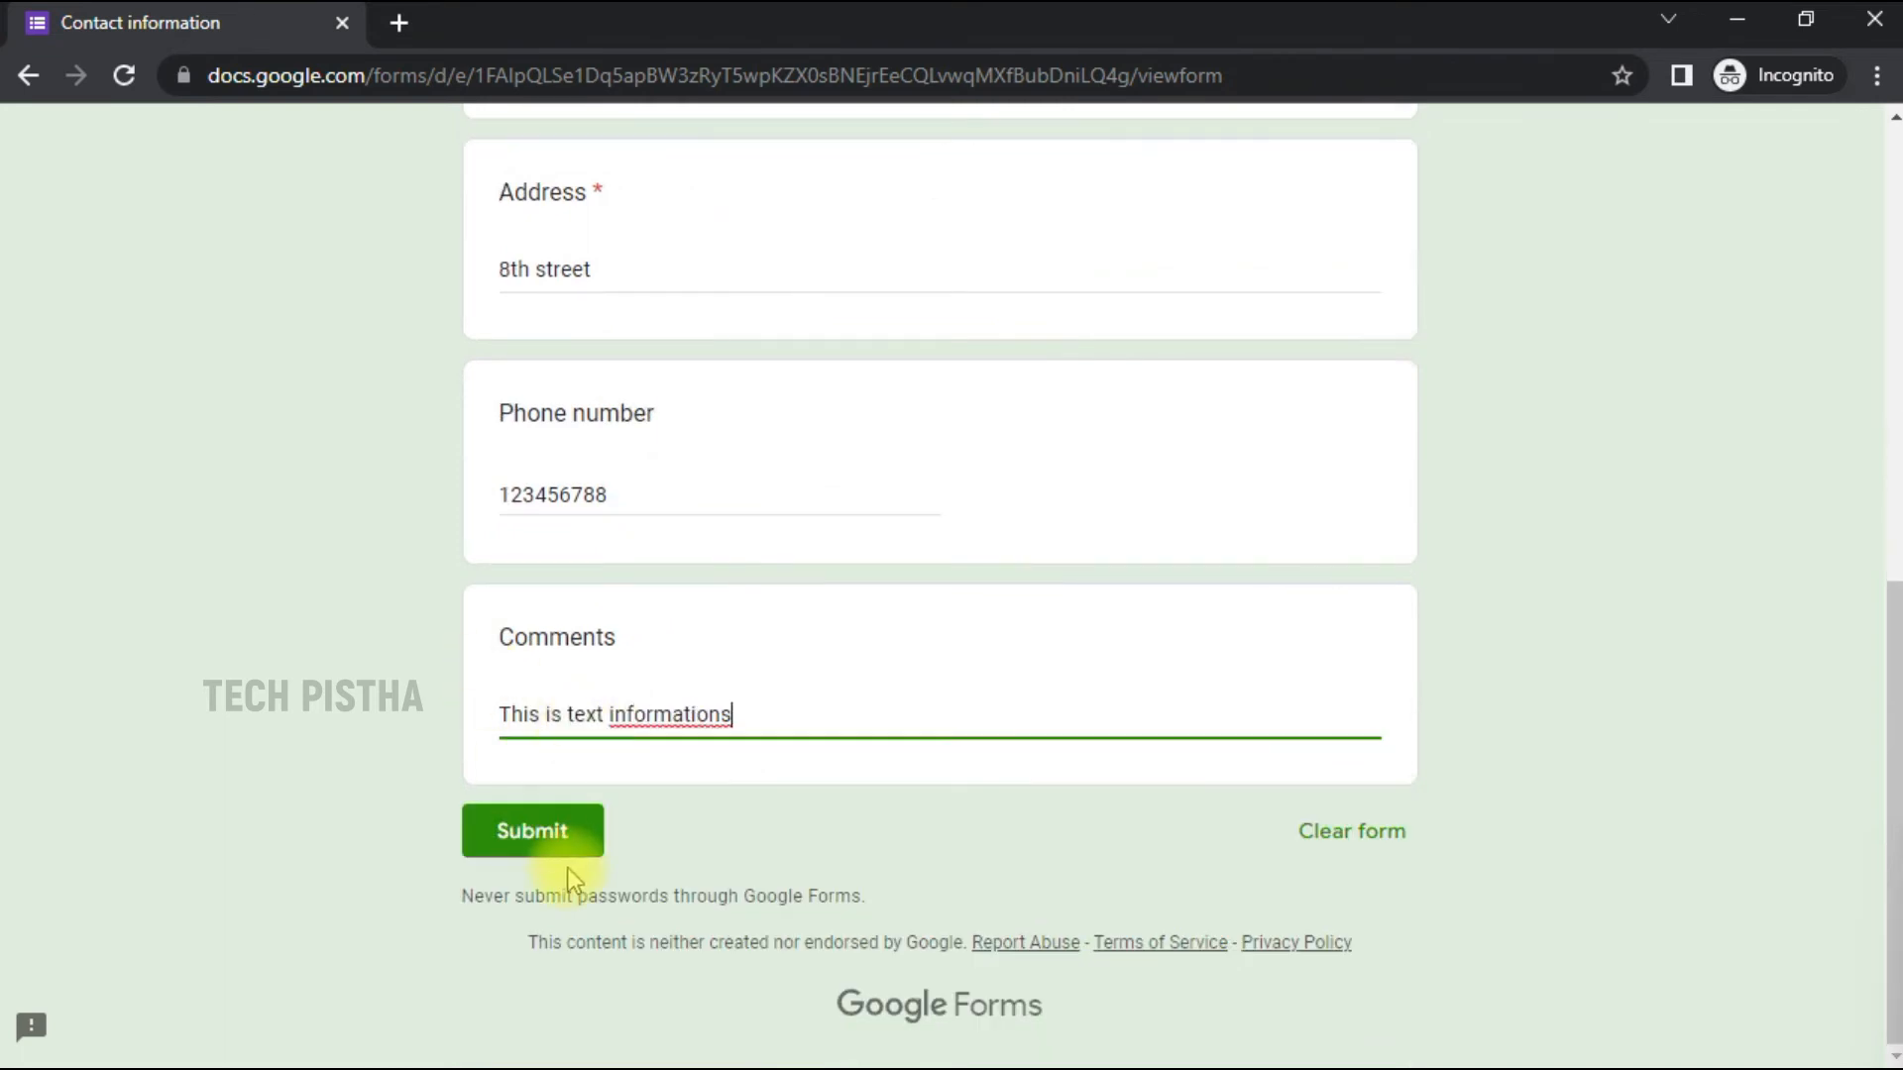
left_click(532, 830)
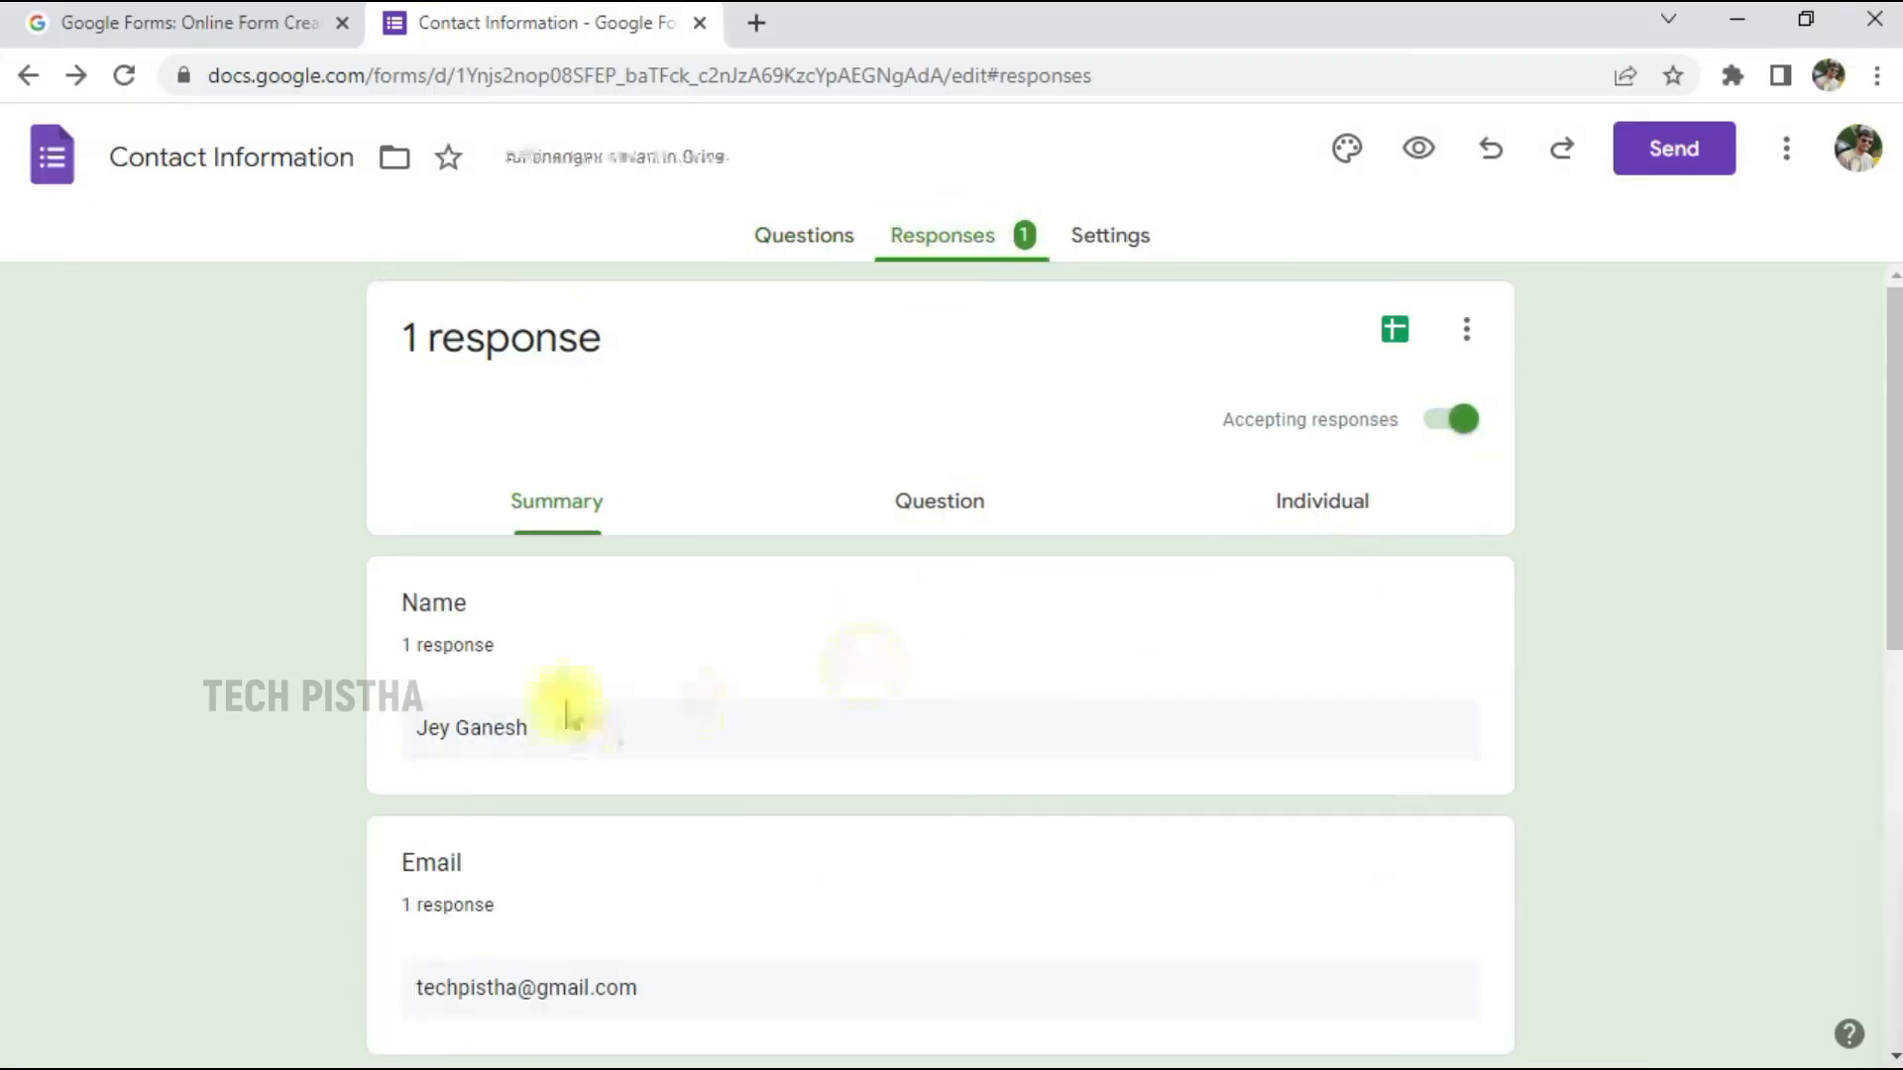
mouse_move(804, 607)
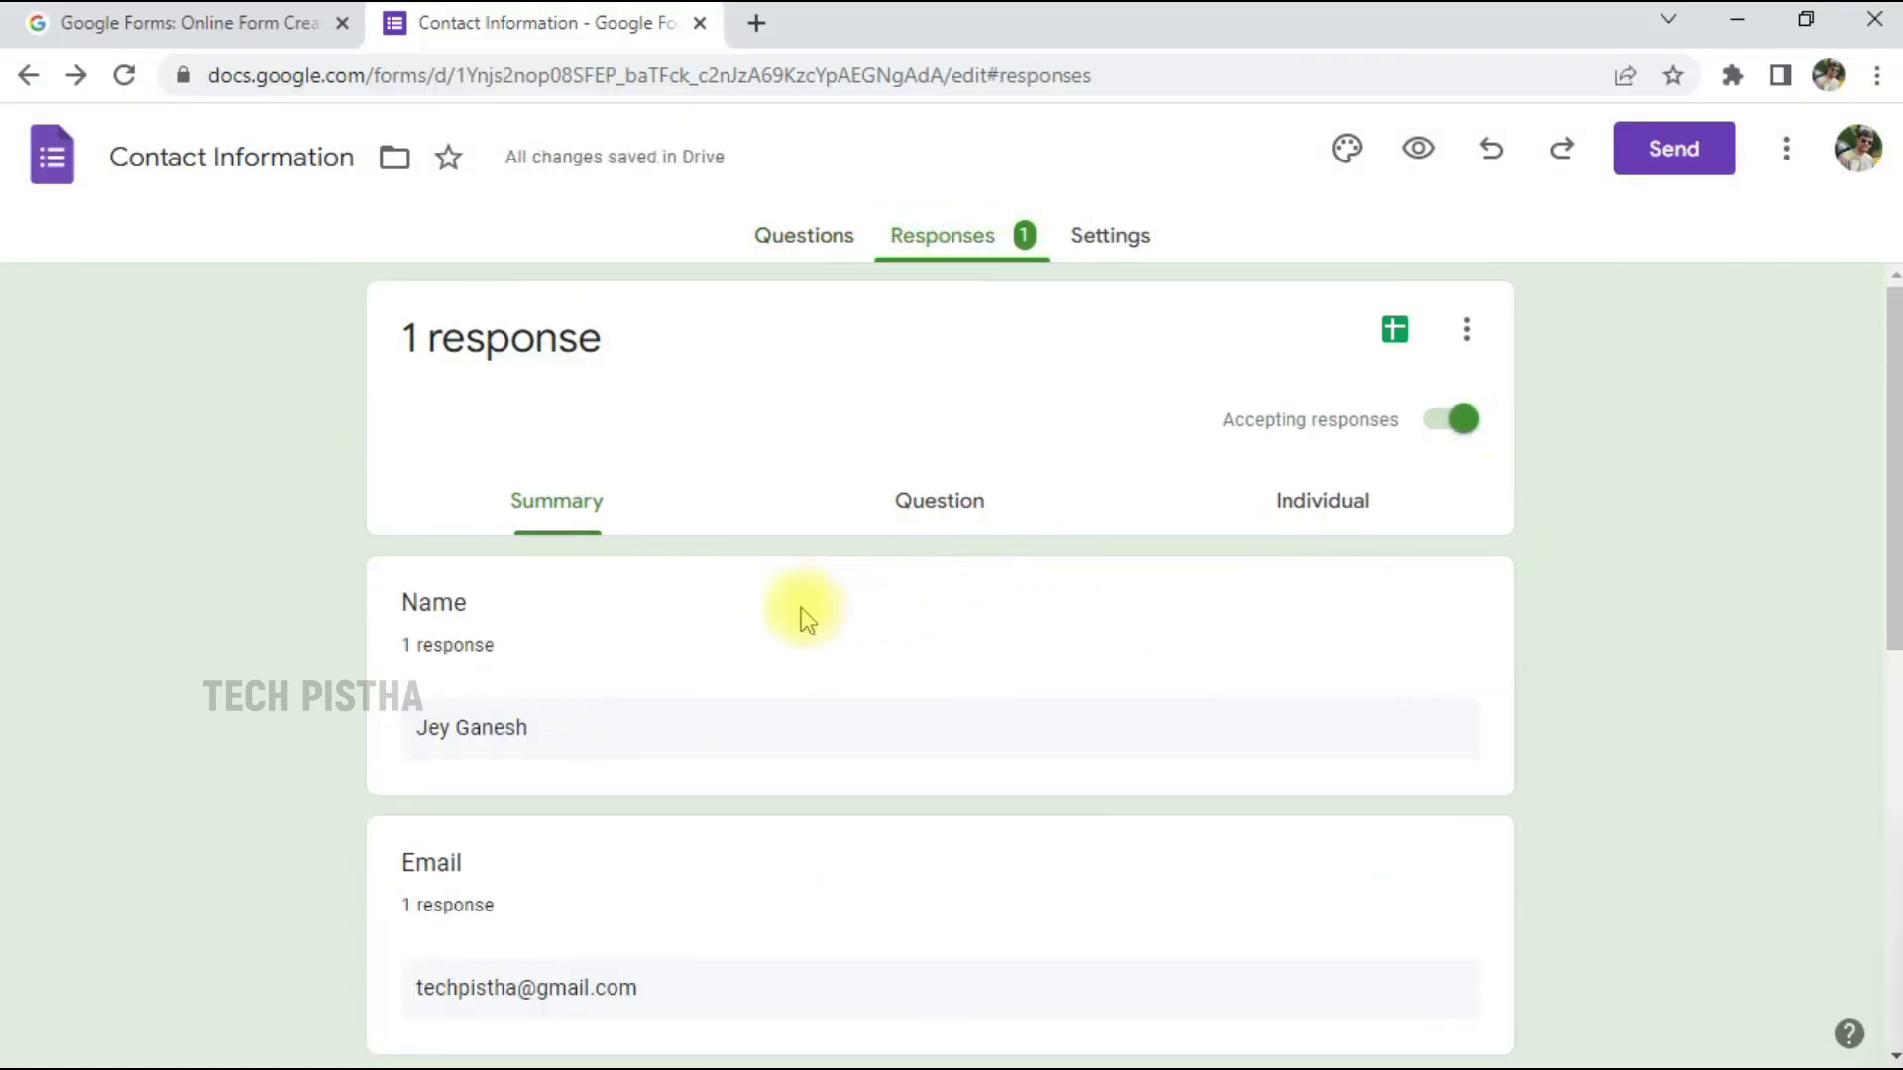
Step: Scroll through the summarised answers of the single submitted response
scroll("down", 3)
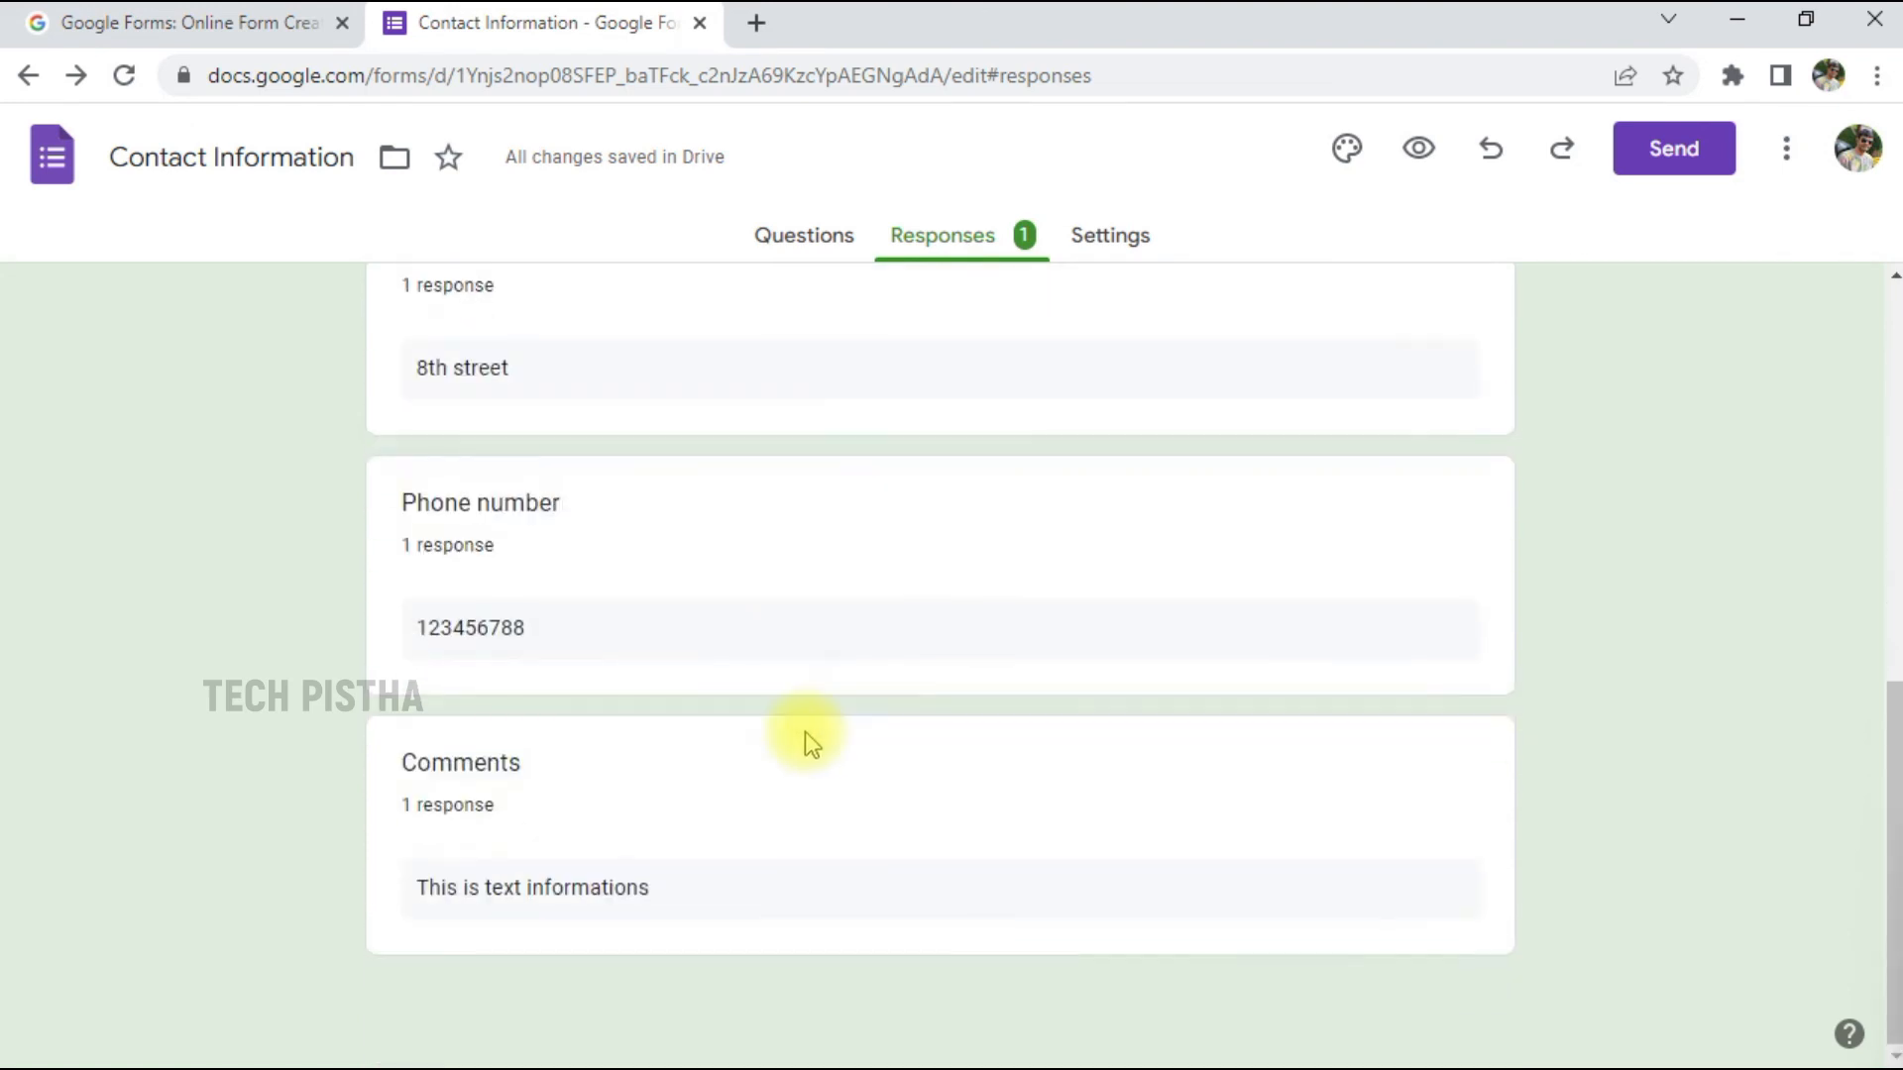
scroll("up", 3)
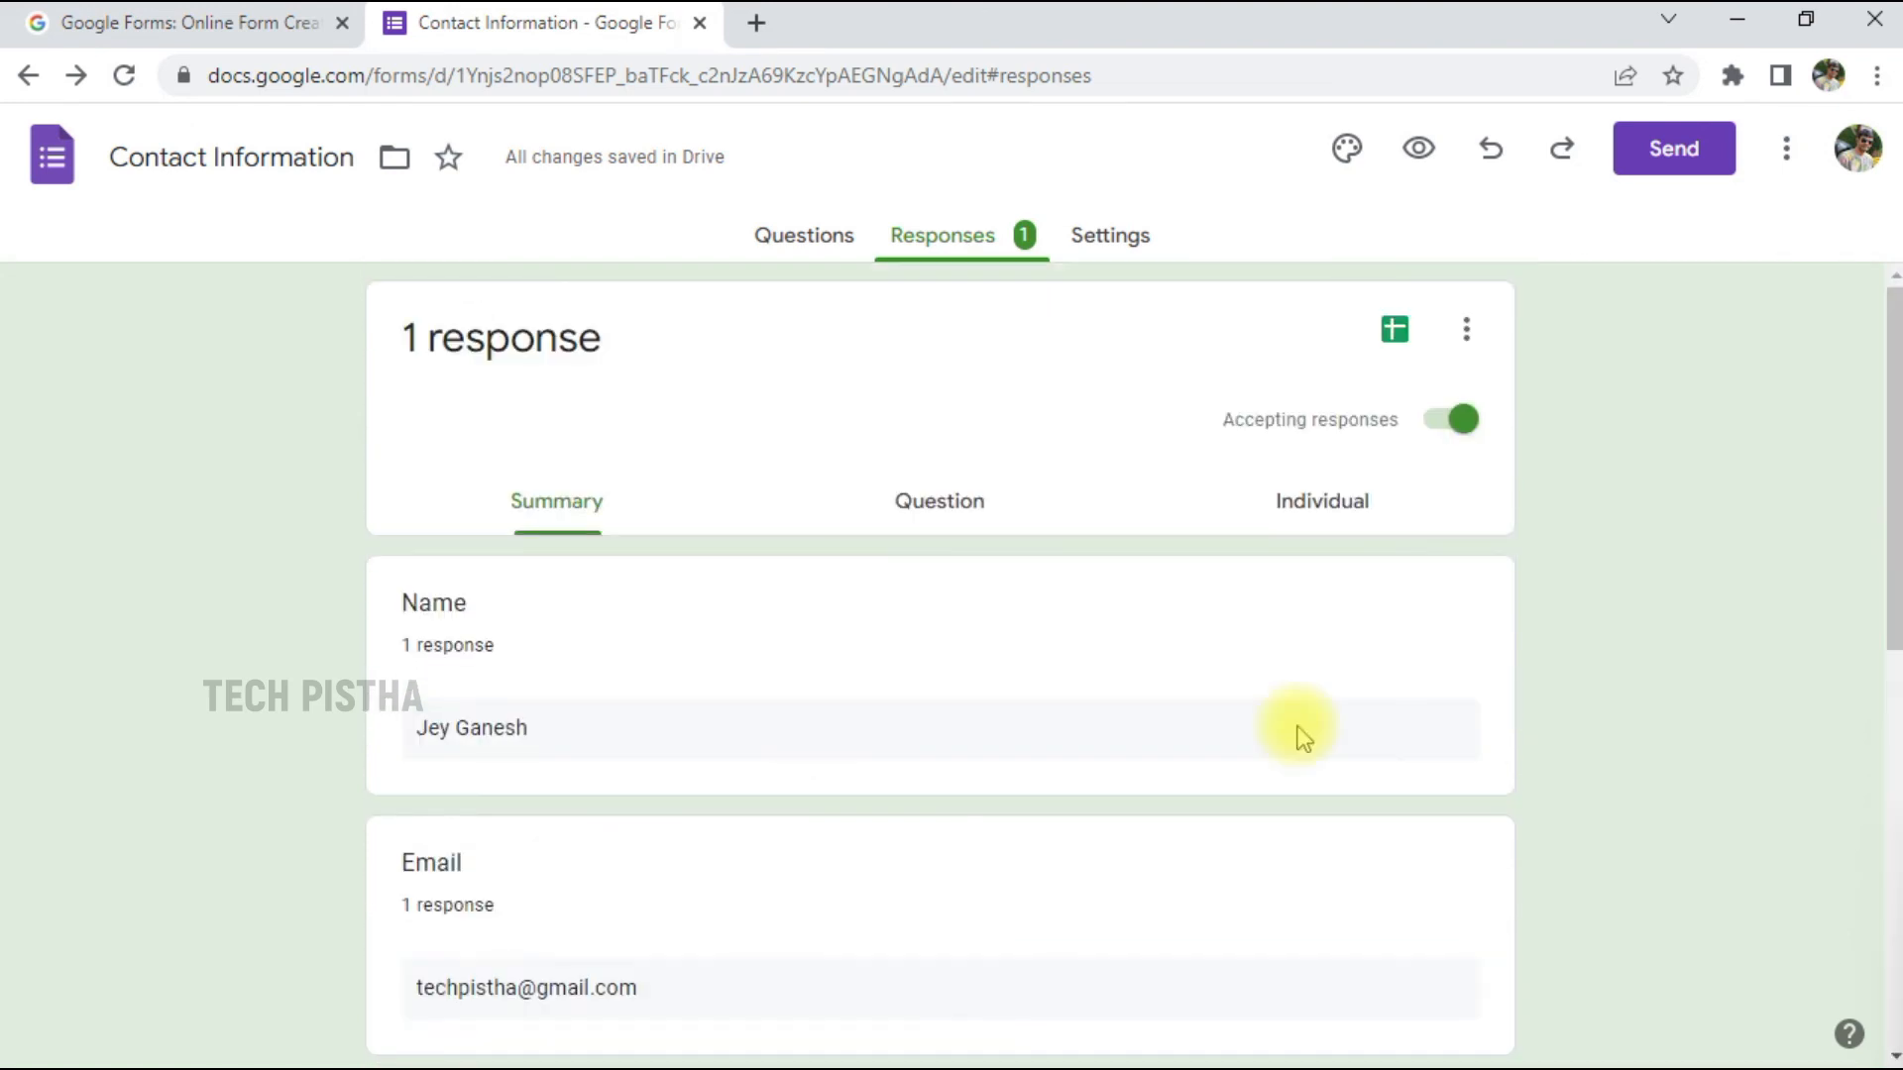